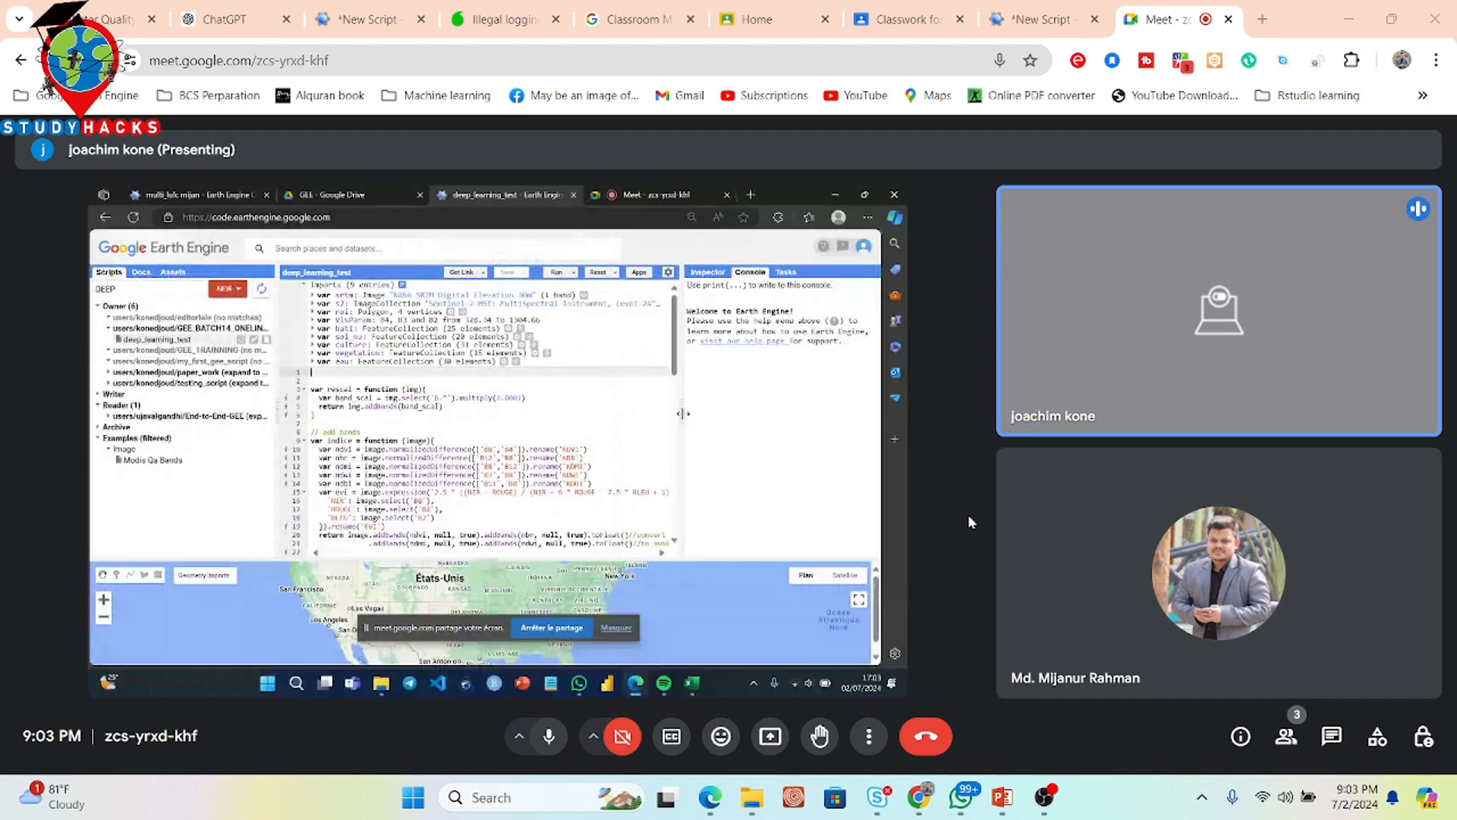
- Scroll the Earth Engine script down to the sampleRegions and random train/test split code
{"action": "scroll", "scroll_direction": "down", "scroll_amount": 3}
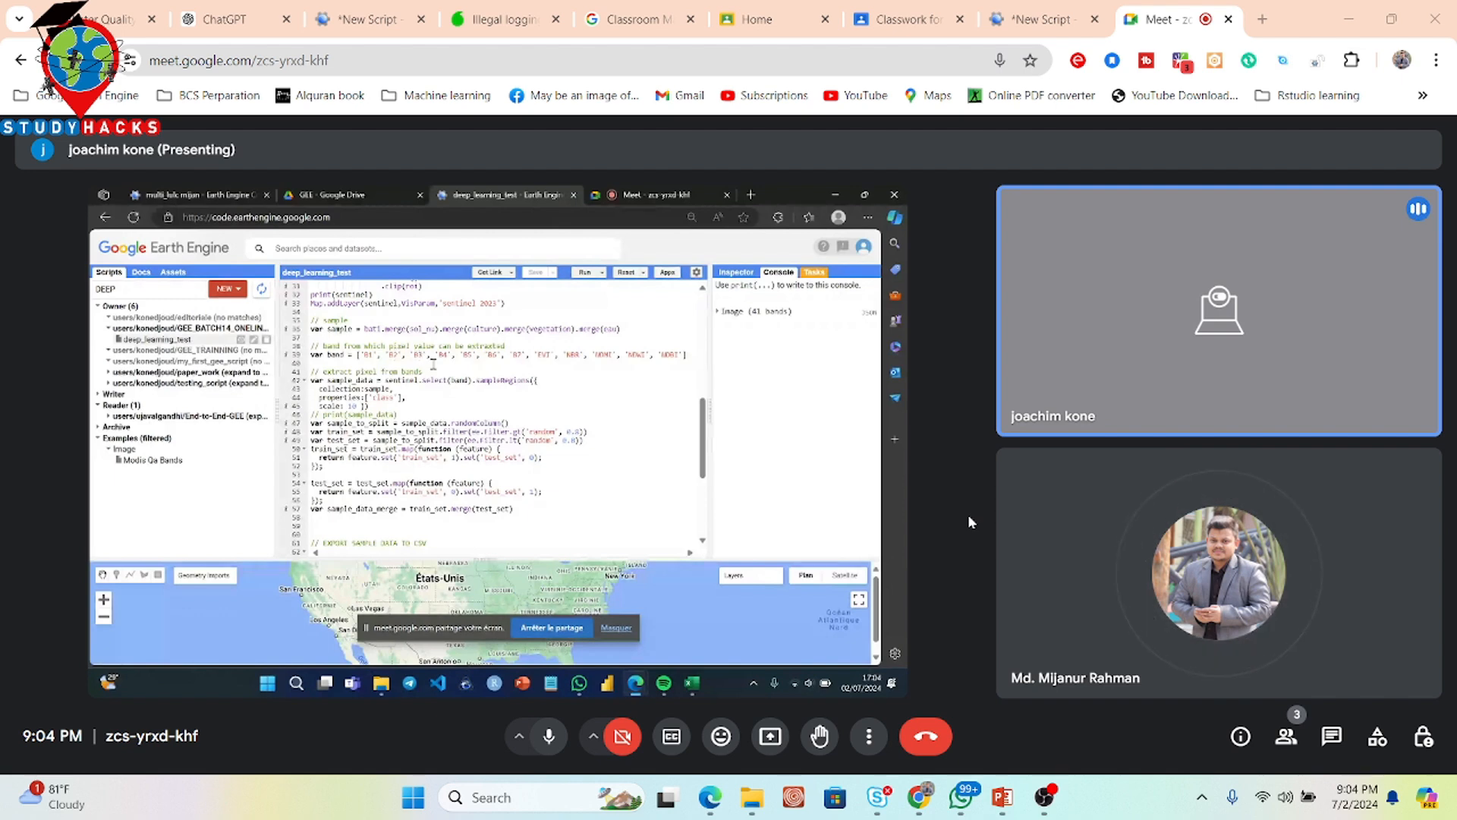
- Export the sample_data_lulc table as CSV to Drive folder DL, then switch to Drive
{"action": "left_click", "coordinate": [813, 271]}
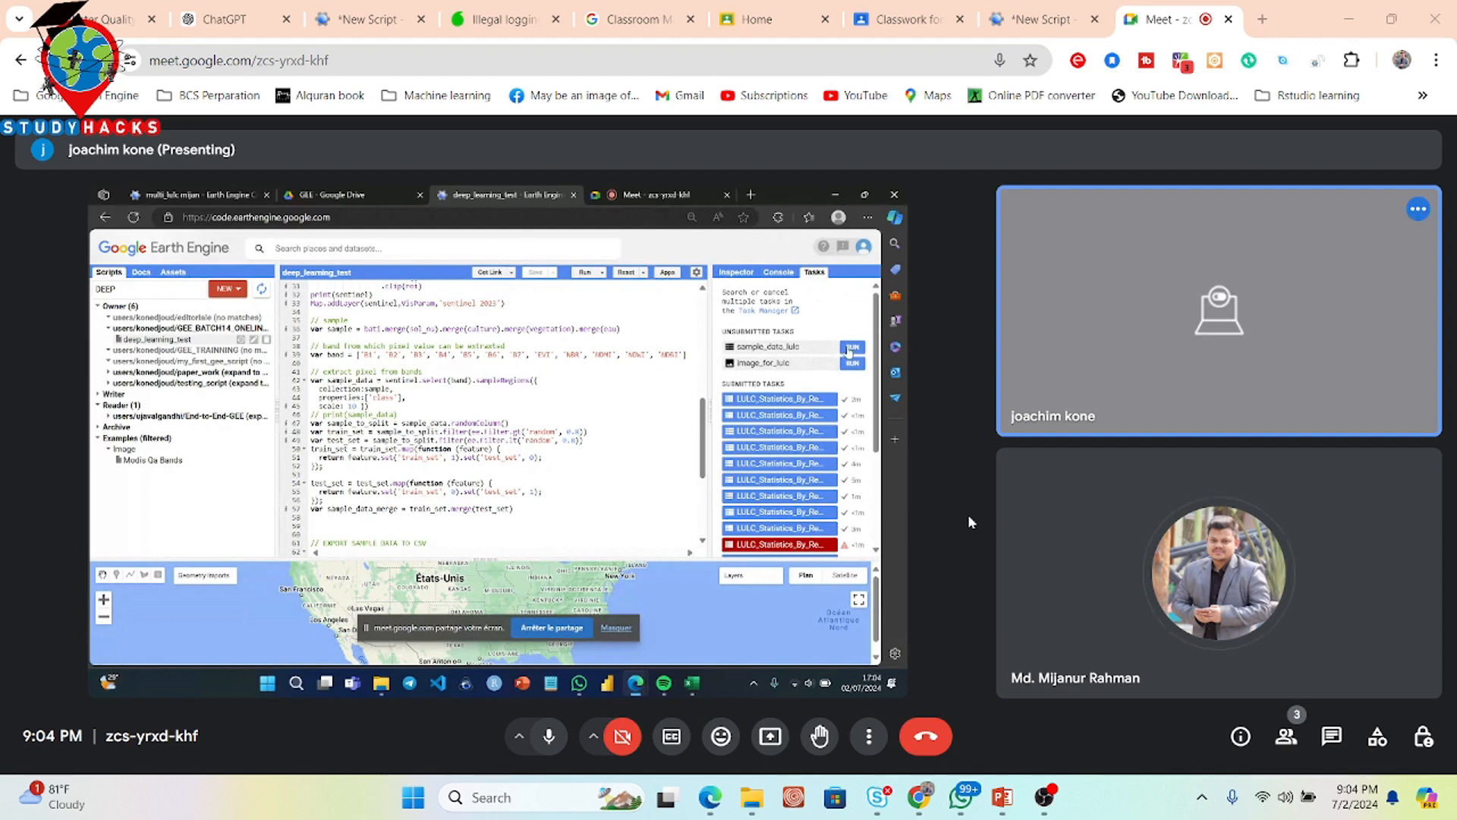
{"action": "left_click", "coordinate": [850, 351]}
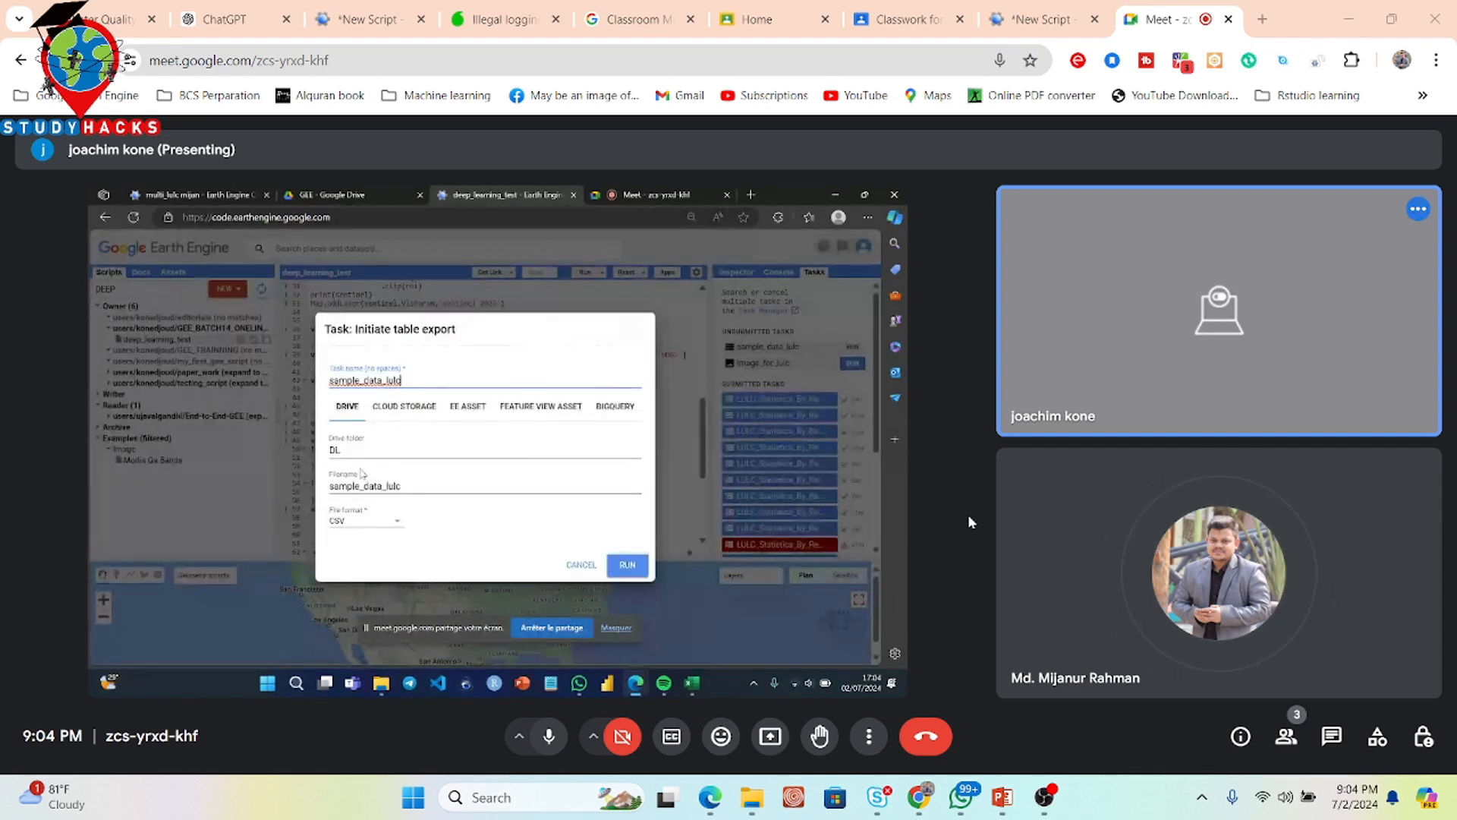
{"action": "left_click", "coordinate": [626, 565]}
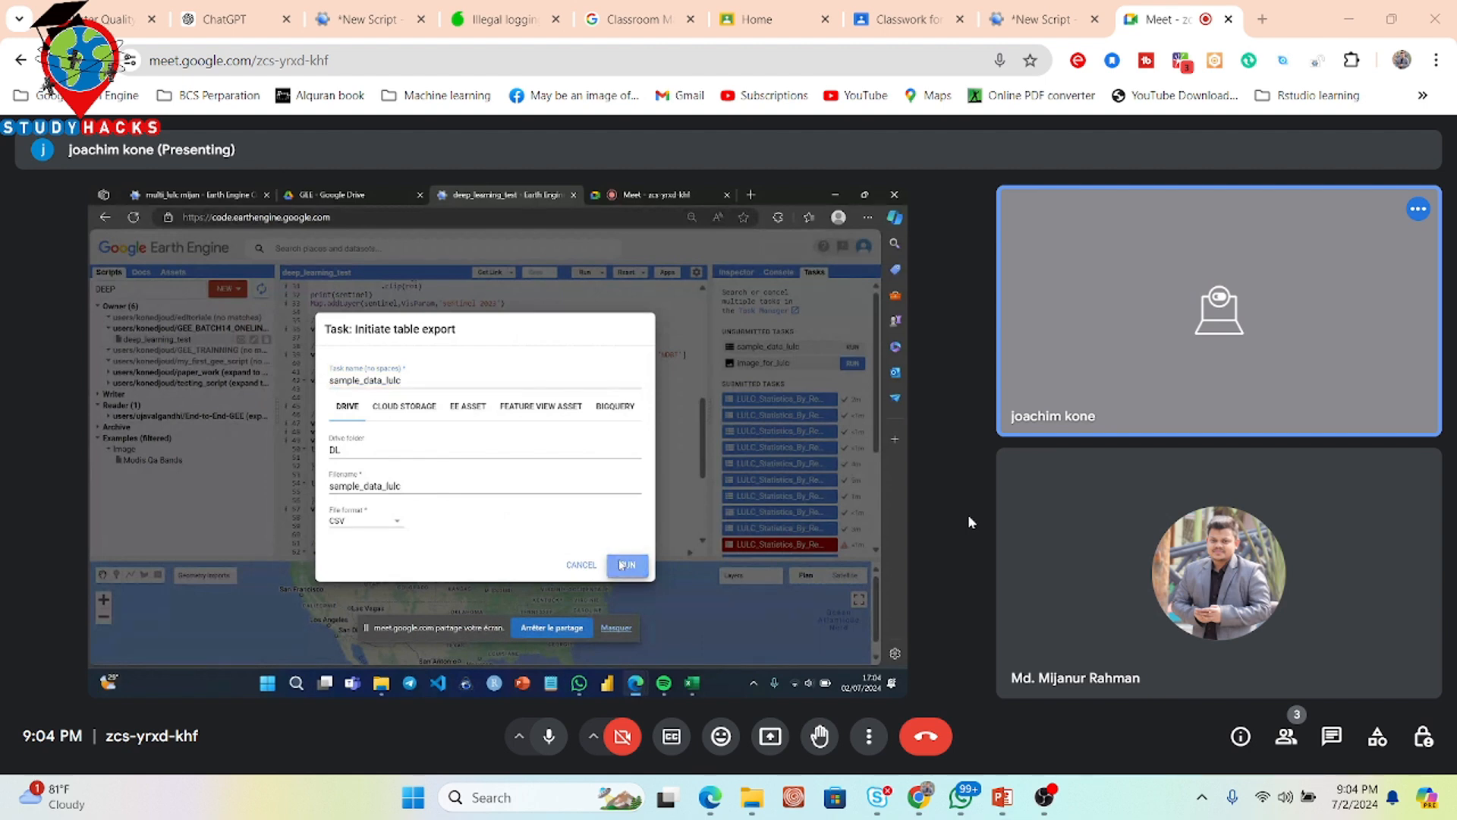
{"action": "left_click", "coordinate": [625, 564]}
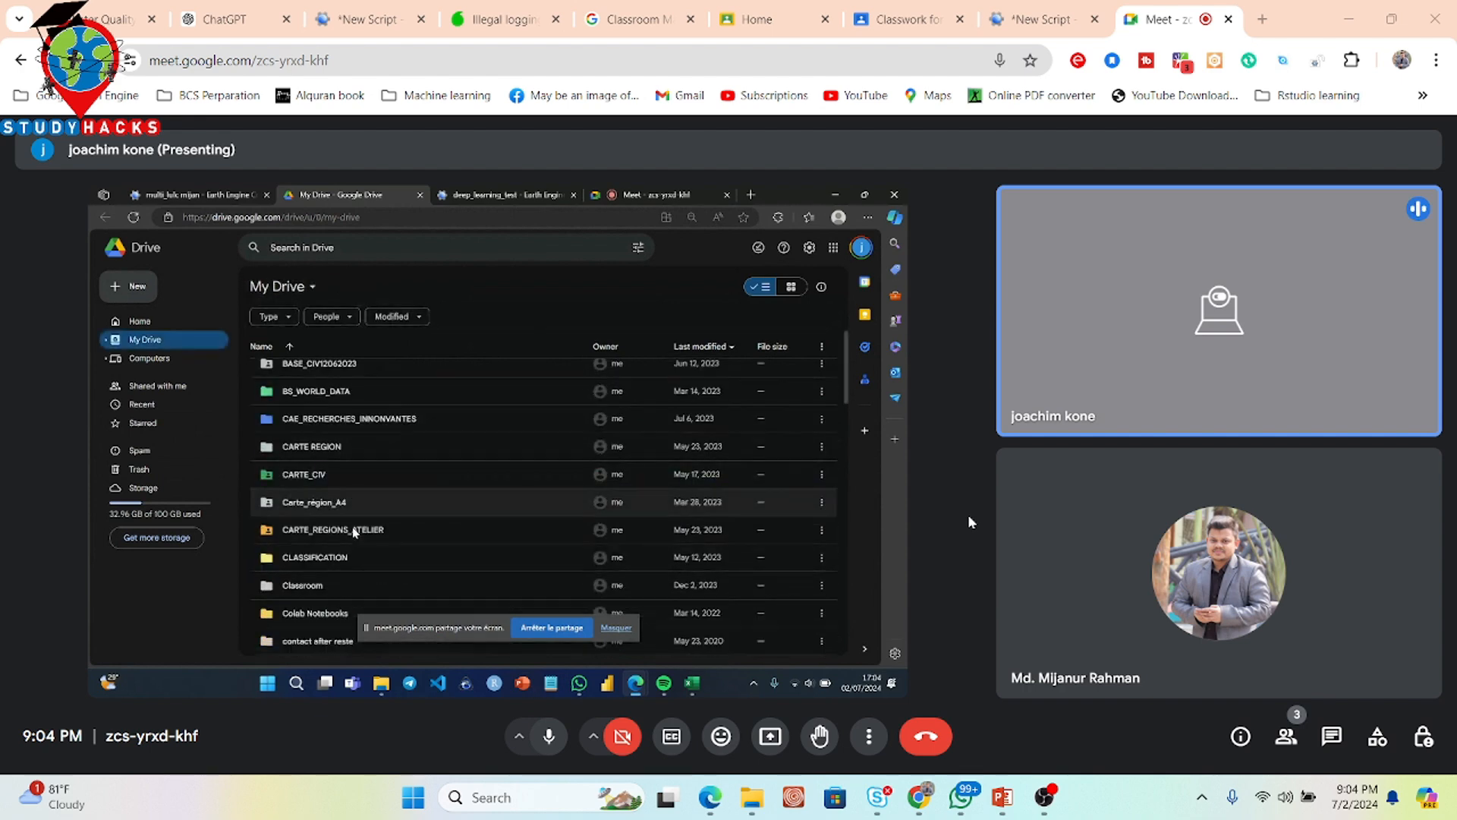
- Browse down through the folders listed in My Drive
{"action": "scroll", "scroll_direction": "down", "scroll_amount": 3}
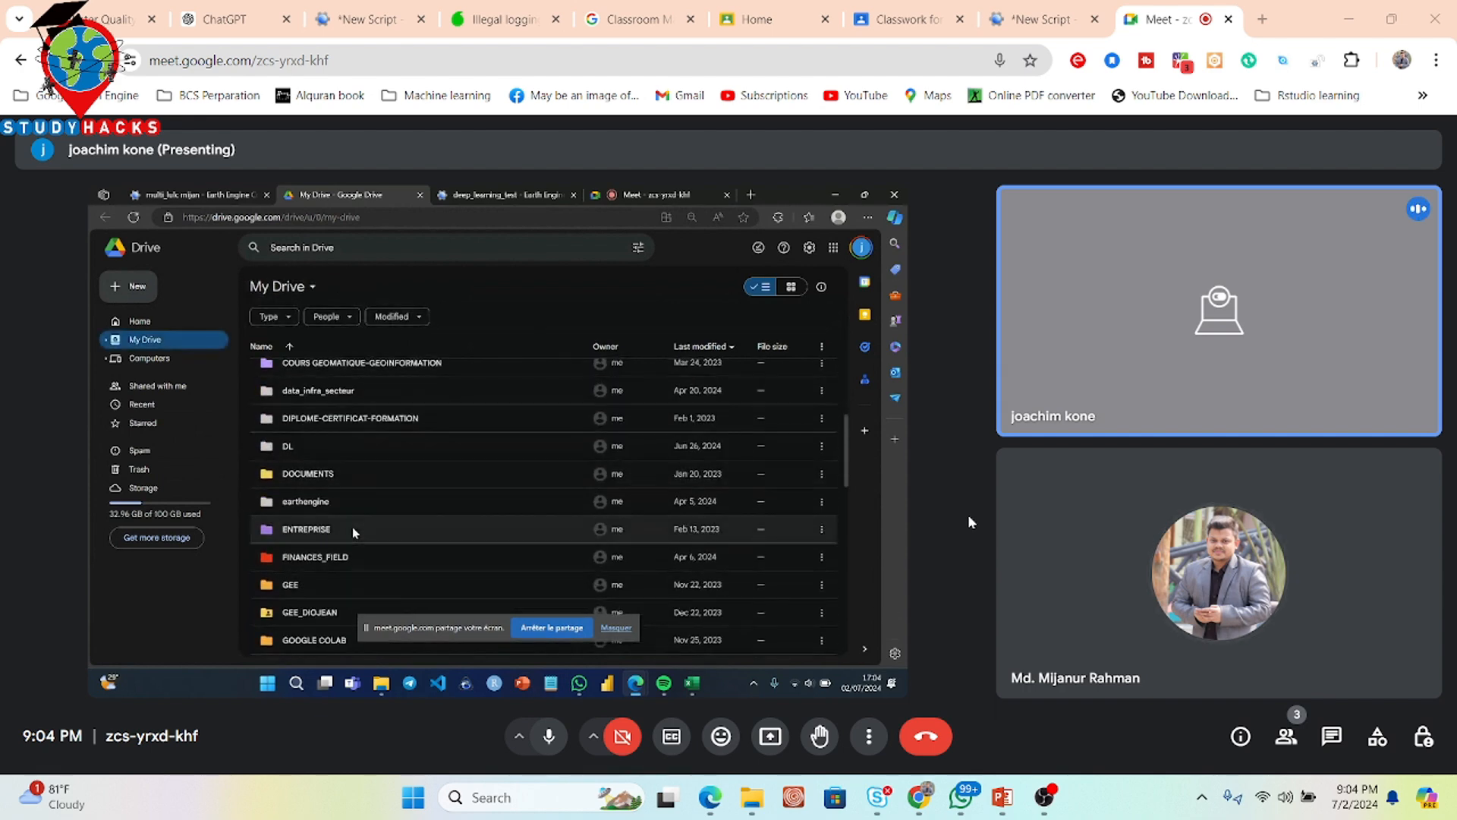
{"action": "scroll", "scroll_direction": "down", "scroll_amount": 3}
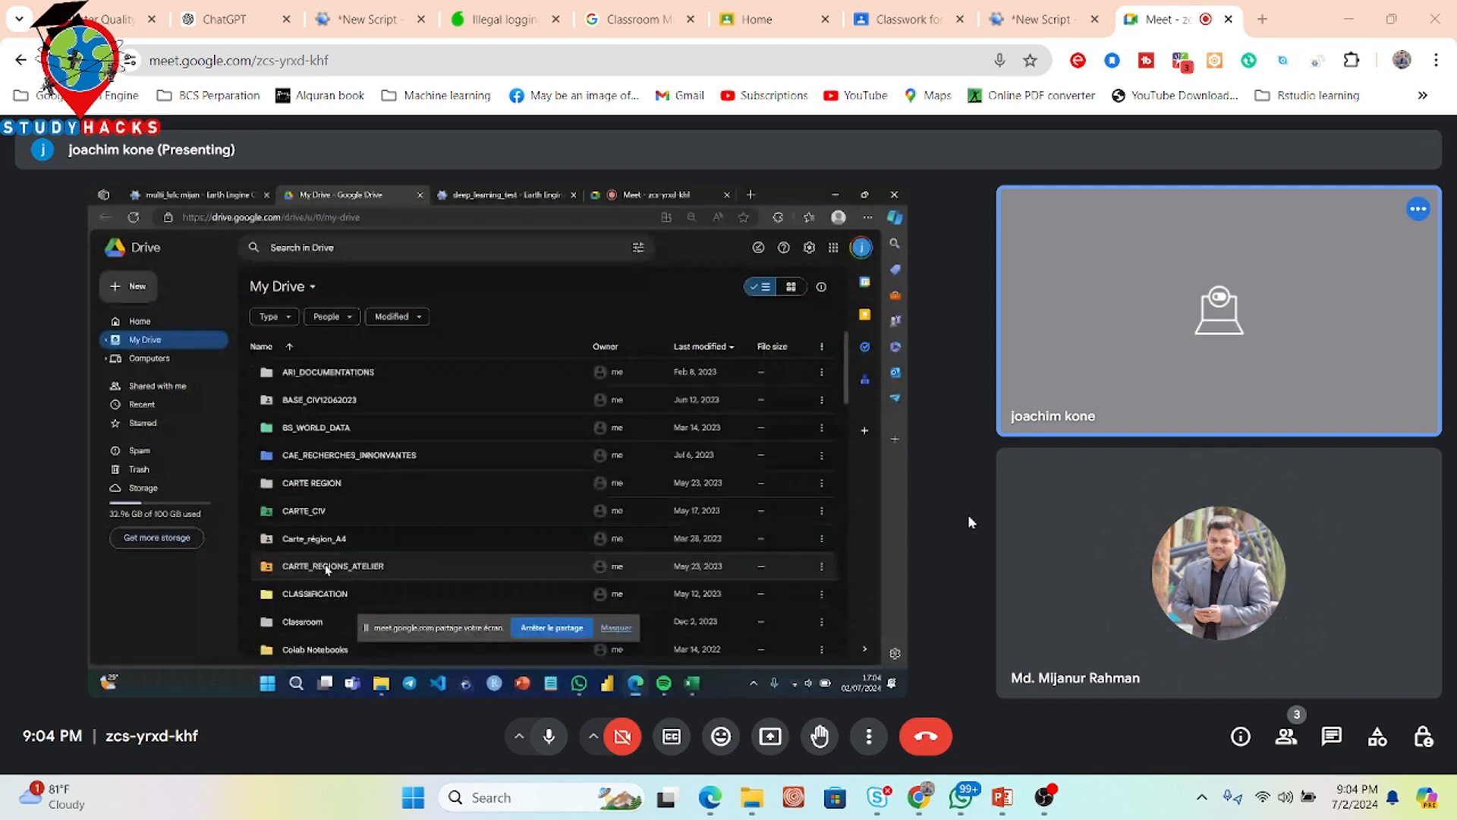
{"action": "scroll", "scroll_direction": "down", "scroll_amount": 3}
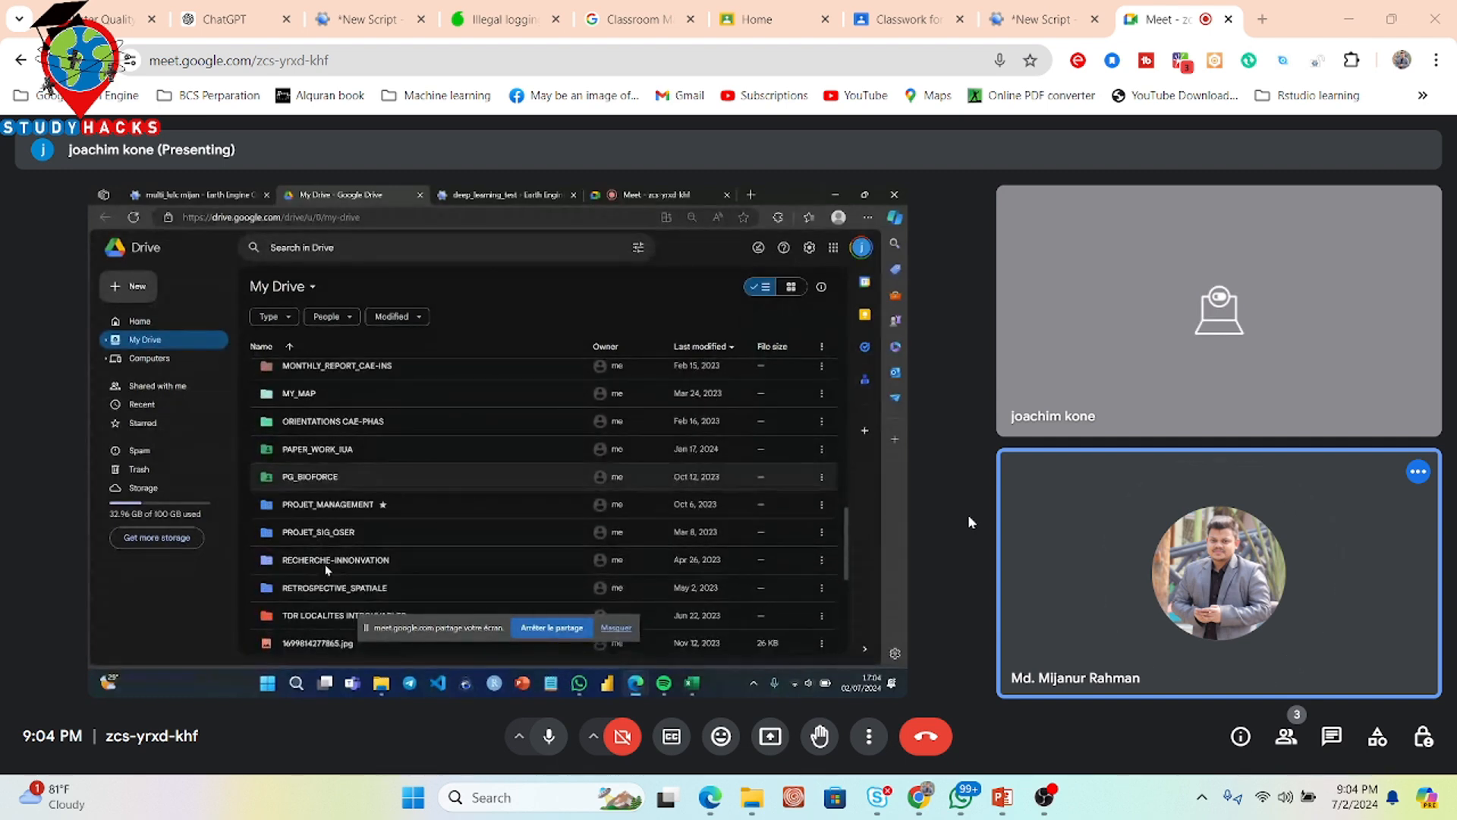
{"action": "scroll", "scroll_direction": "down", "scroll_amount": 3}
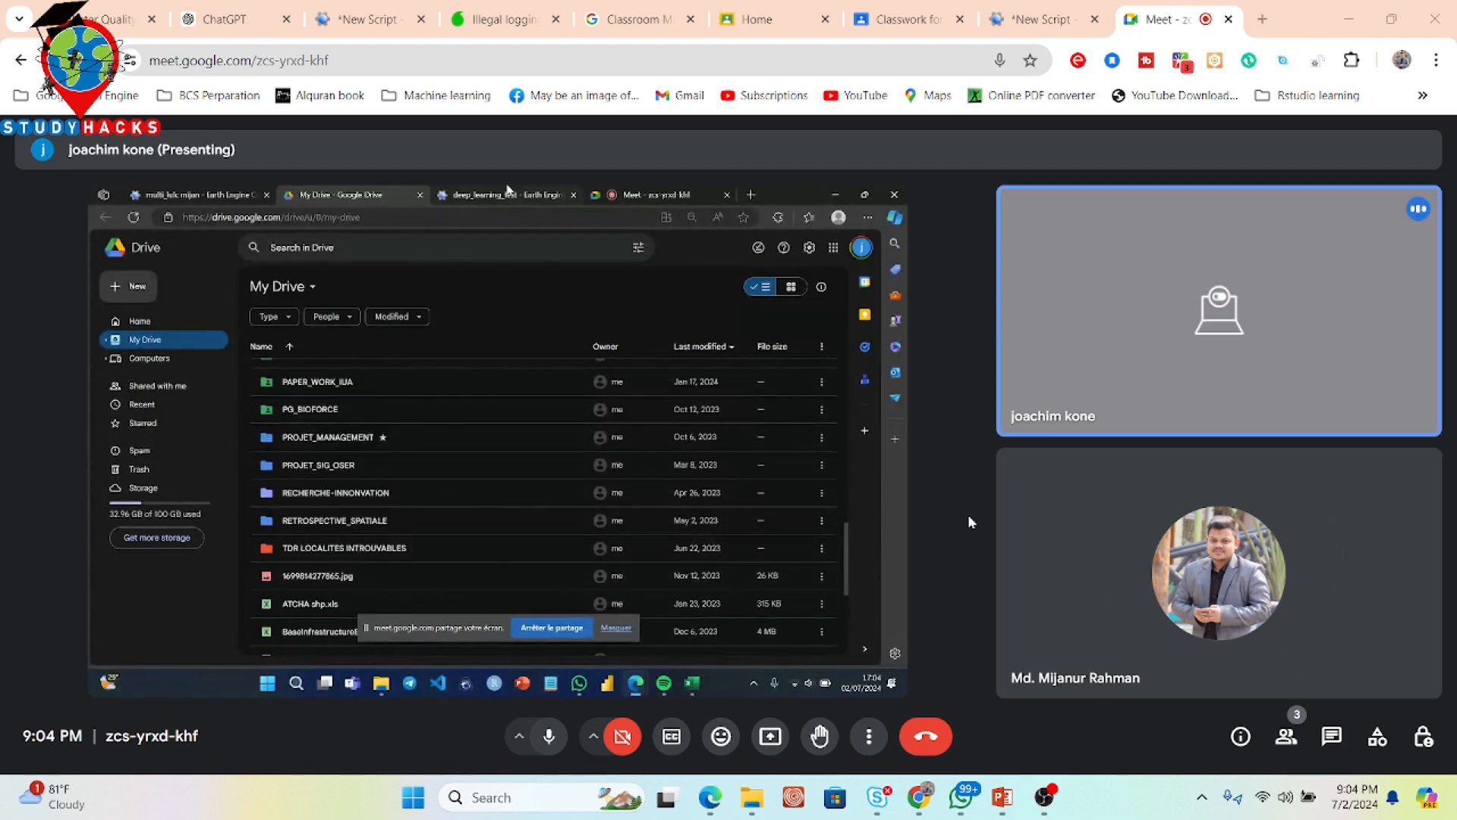
{"action": "left_click", "coordinate": [506, 195]}
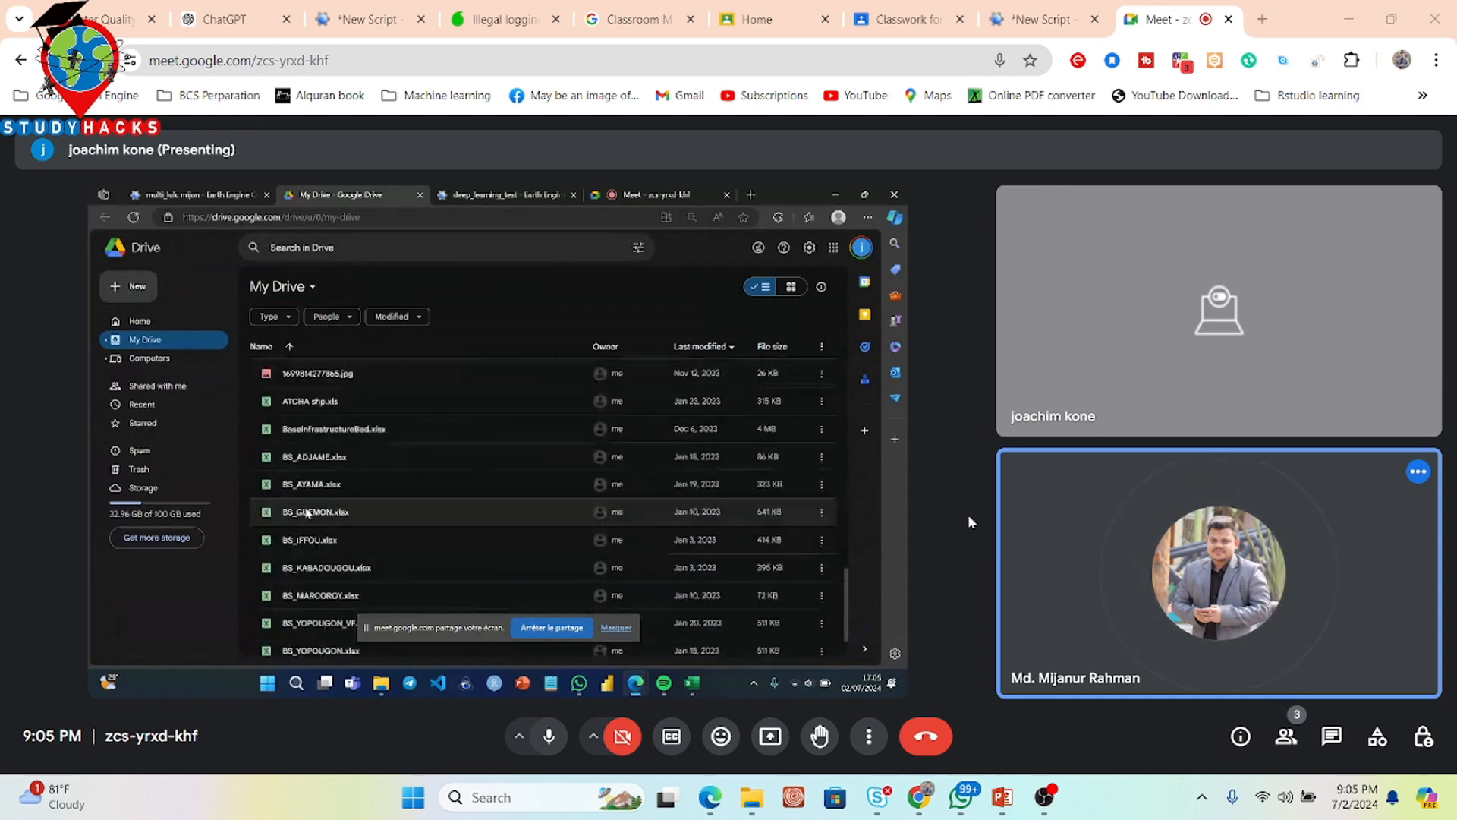
{"action": "scroll", "scroll_direction": "down", "scroll_amount": 3}
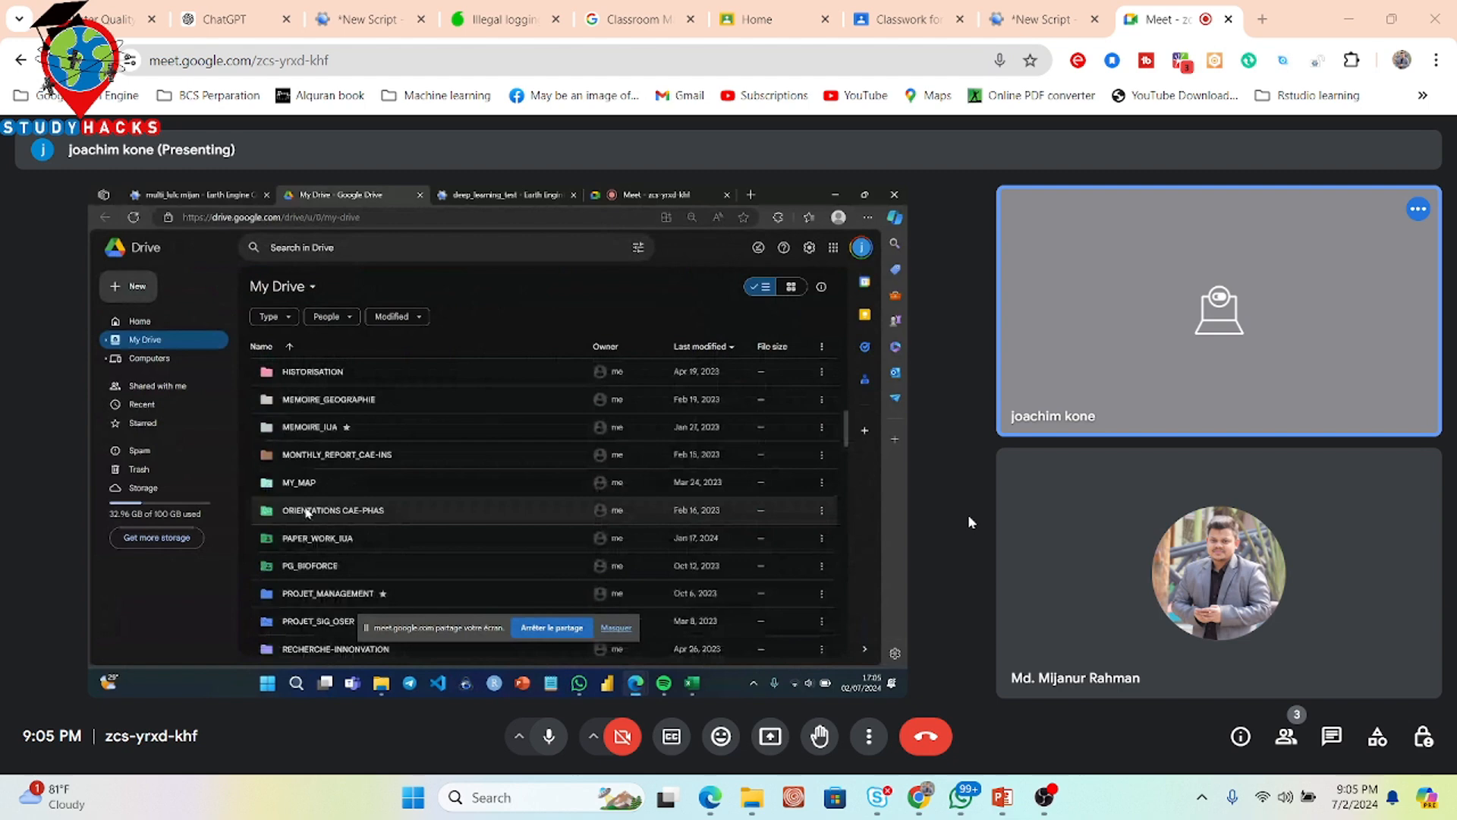
{"action": "scroll", "scroll_direction": "down", "scroll_amount": 3}
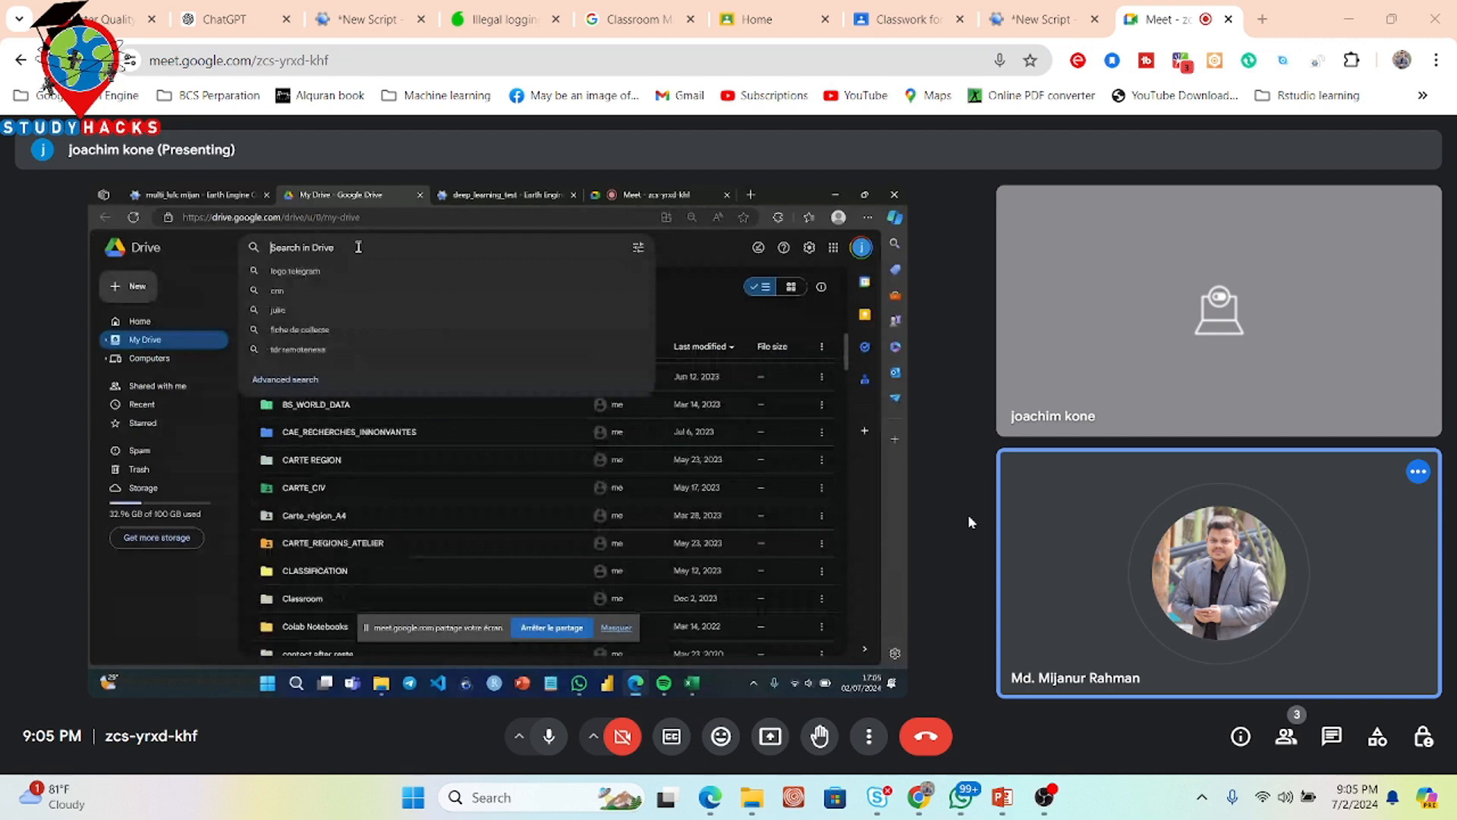
- Search Drive for 'DEEP', dismiss the suggestions, and return to the Earth Engine script
{"action": "type", "text": "DEEP"}
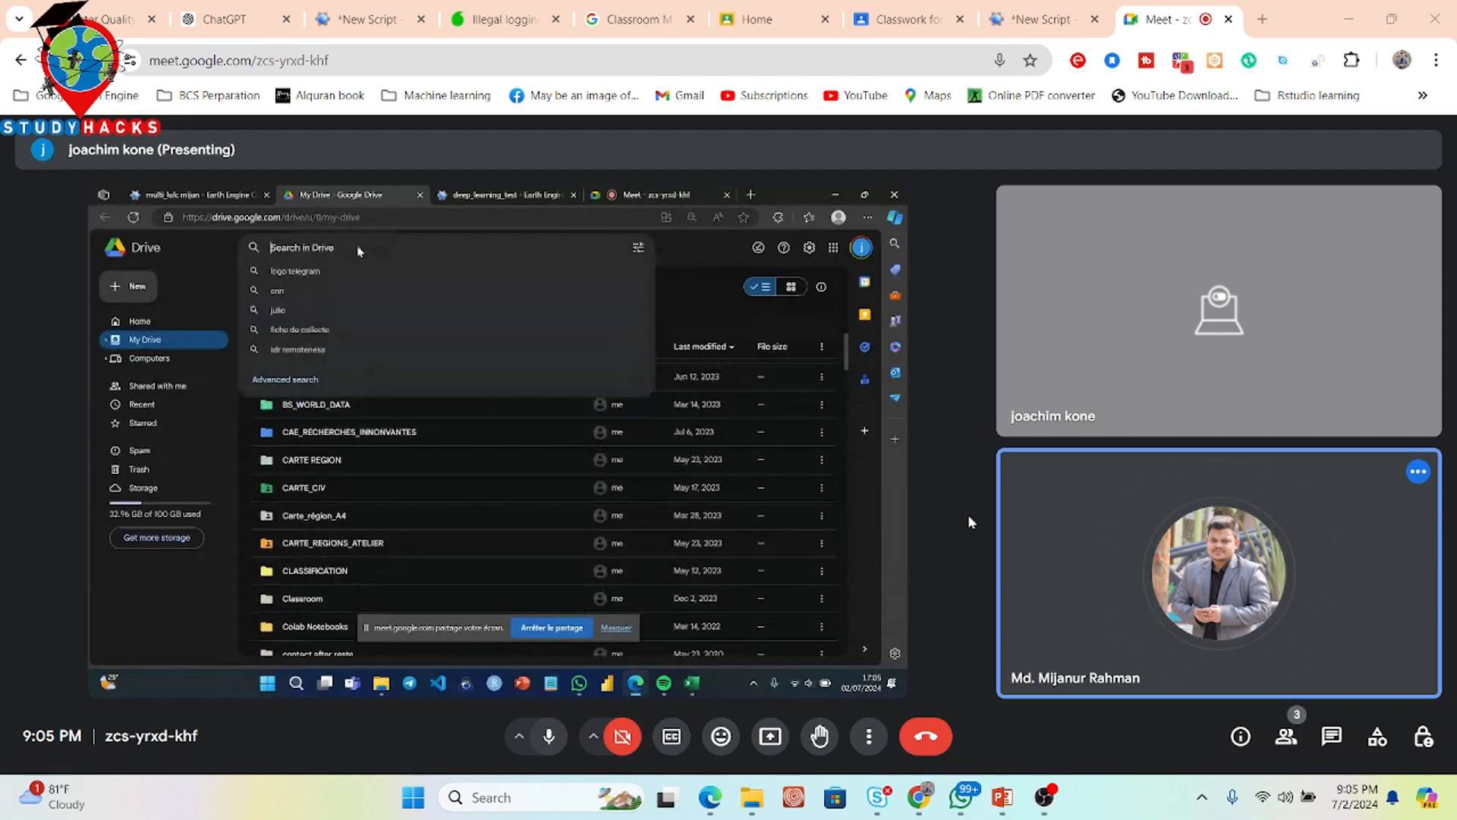
{"action": "left_click", "coordinate": [304, 467]}
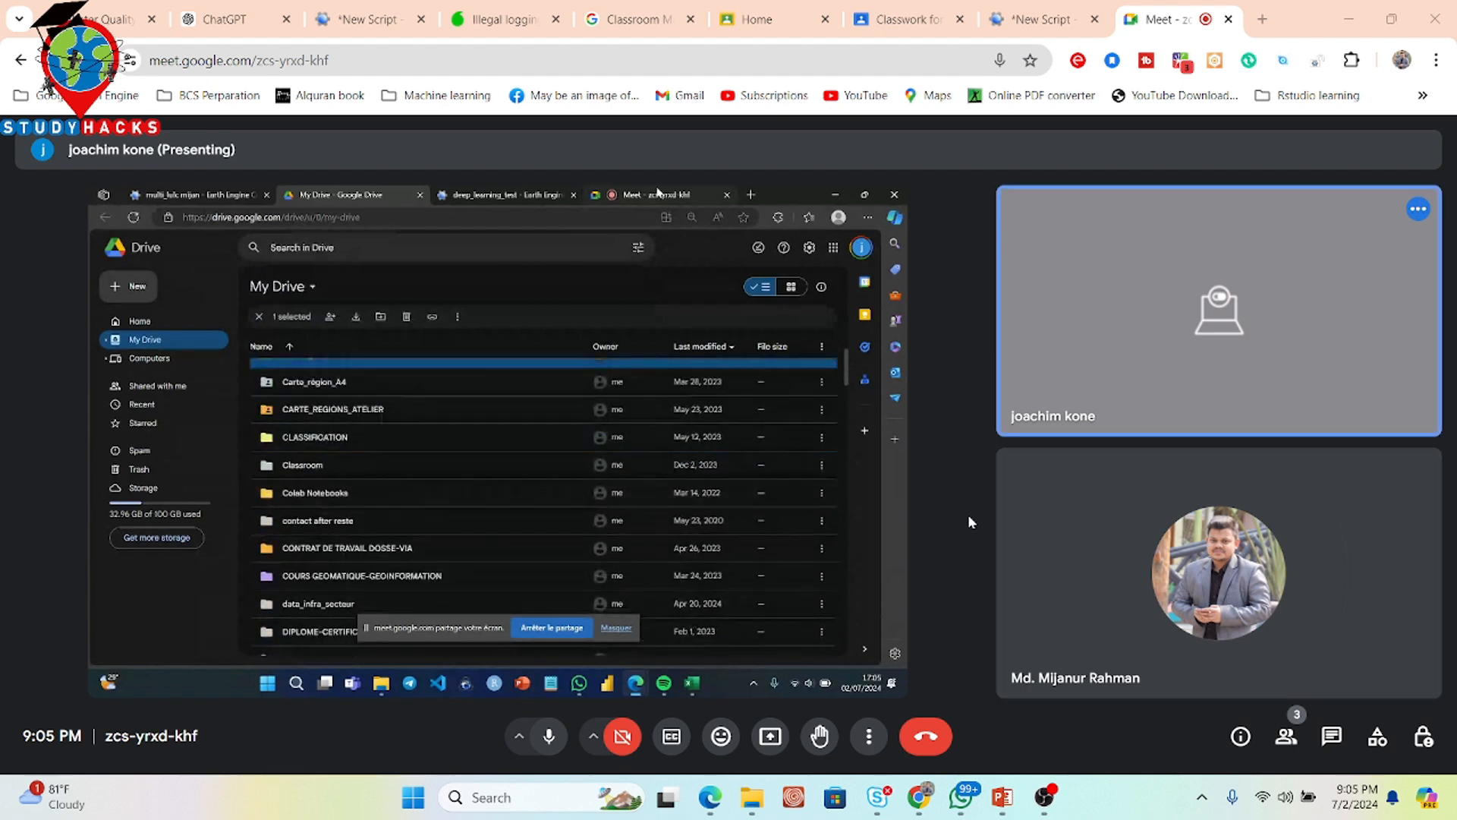
{"action": "left_click", "coordinate": [502, 195]}
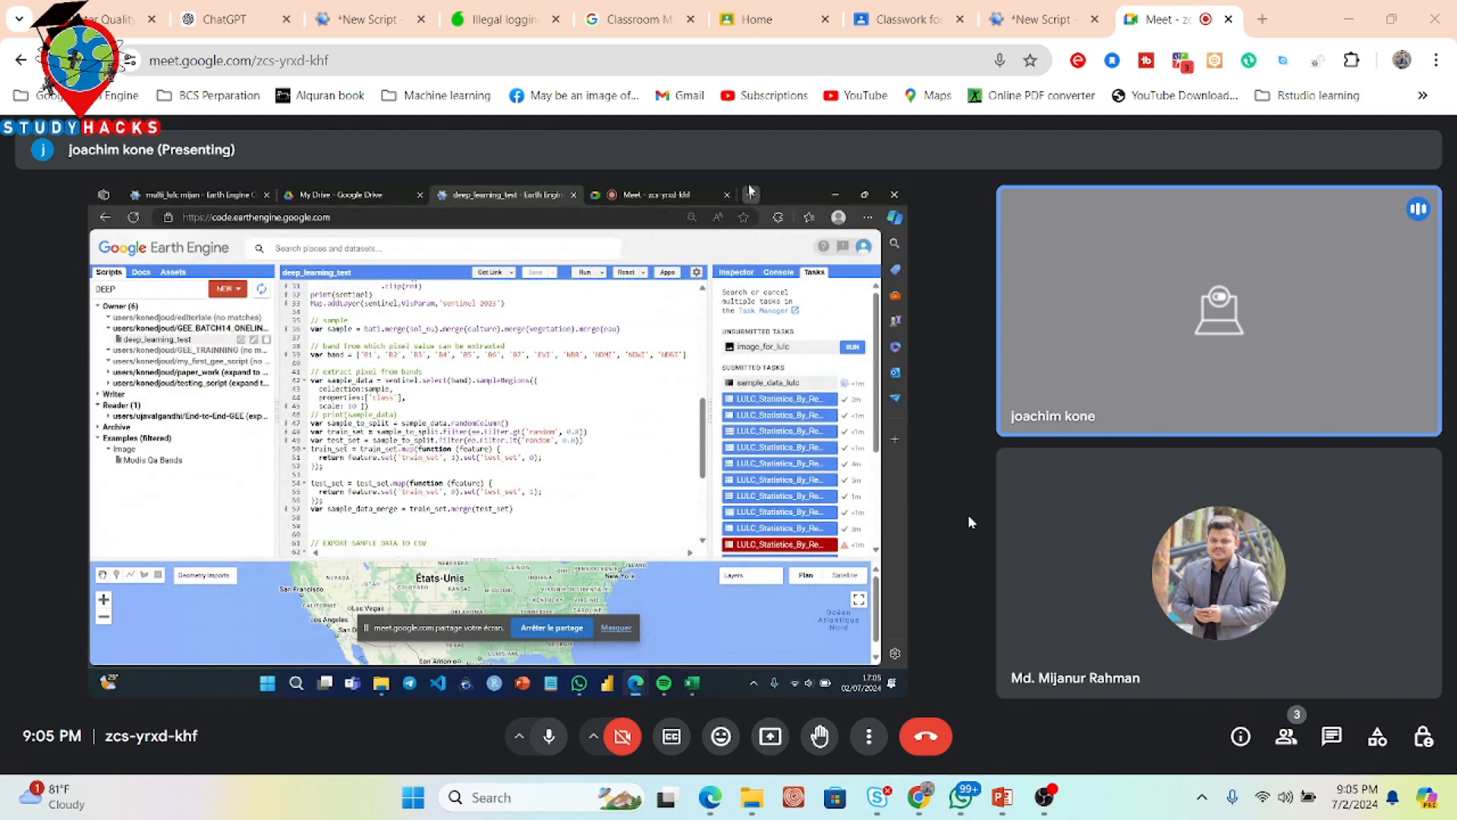
- Expand the finished sample_data_lulc task and open its DL folder in Drive
{"action": "left_click", "coordinate": [783, 194]}
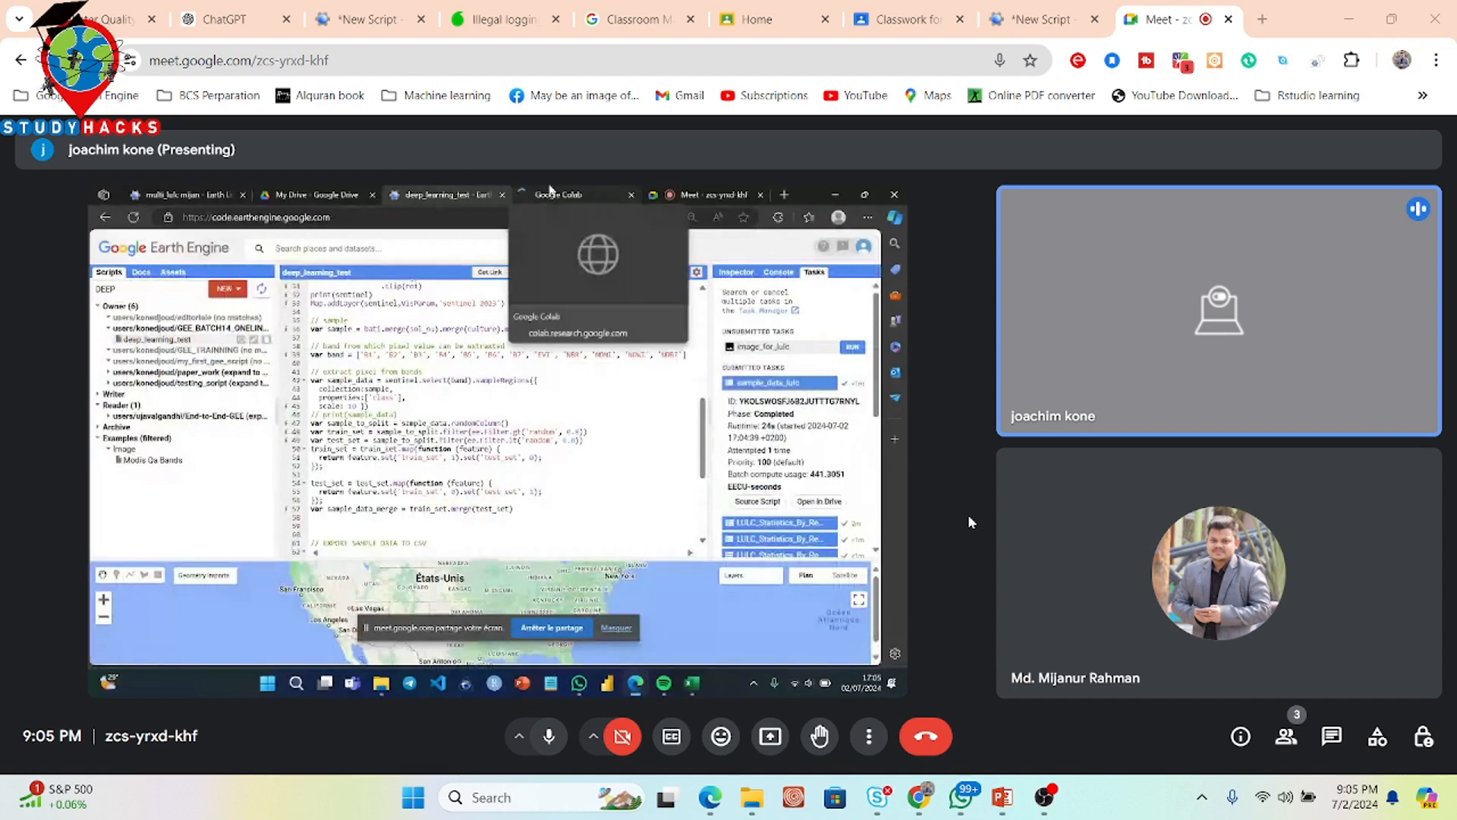
{"action": "left_click", "coordinate": [488, 194]}
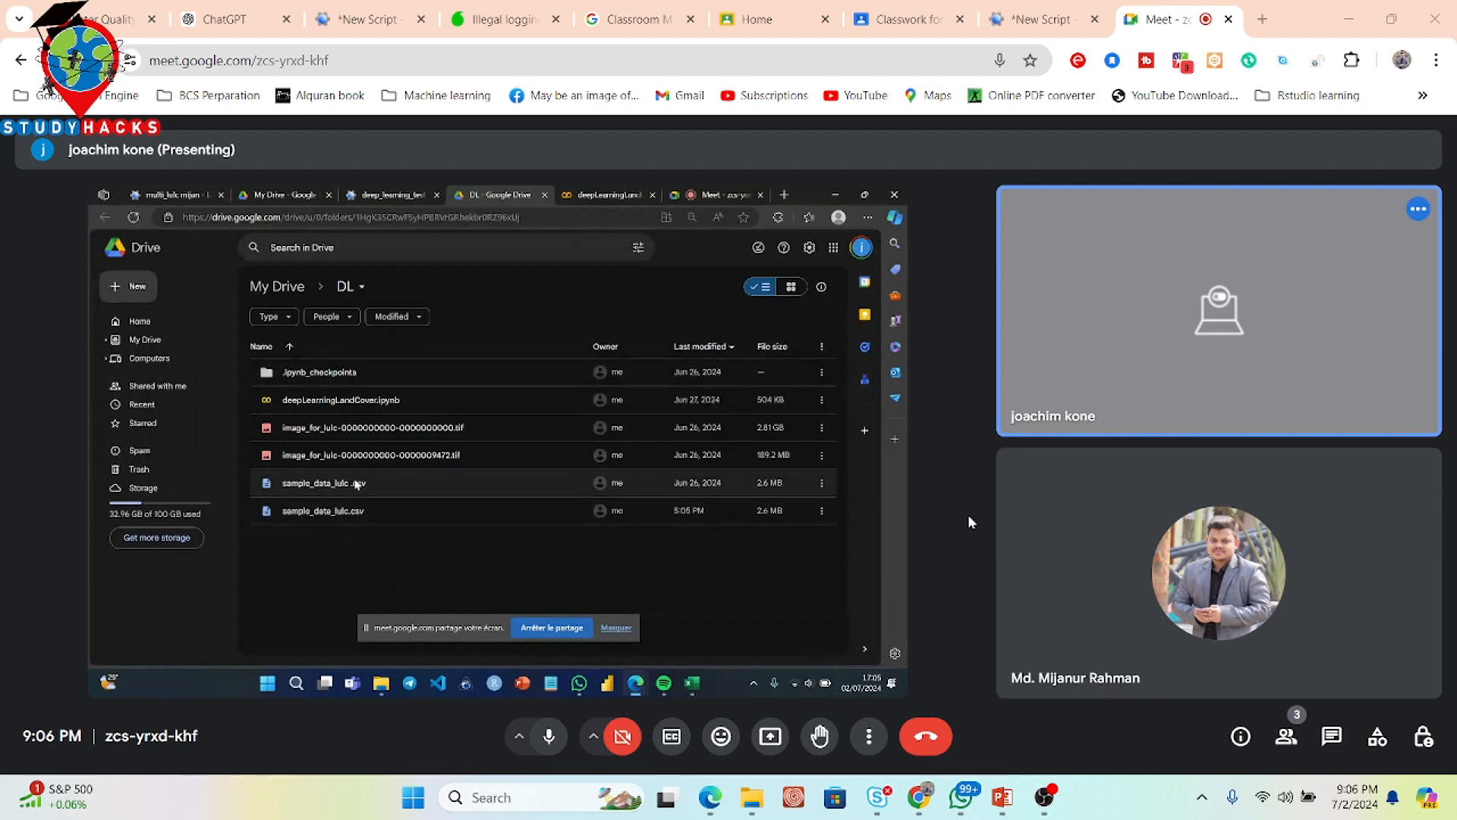
- Preview sample_data_lulc.csv, scroll through its band values, then return to deep_learning_test
{"action": "left_click", "coordinate": [322, 510]}
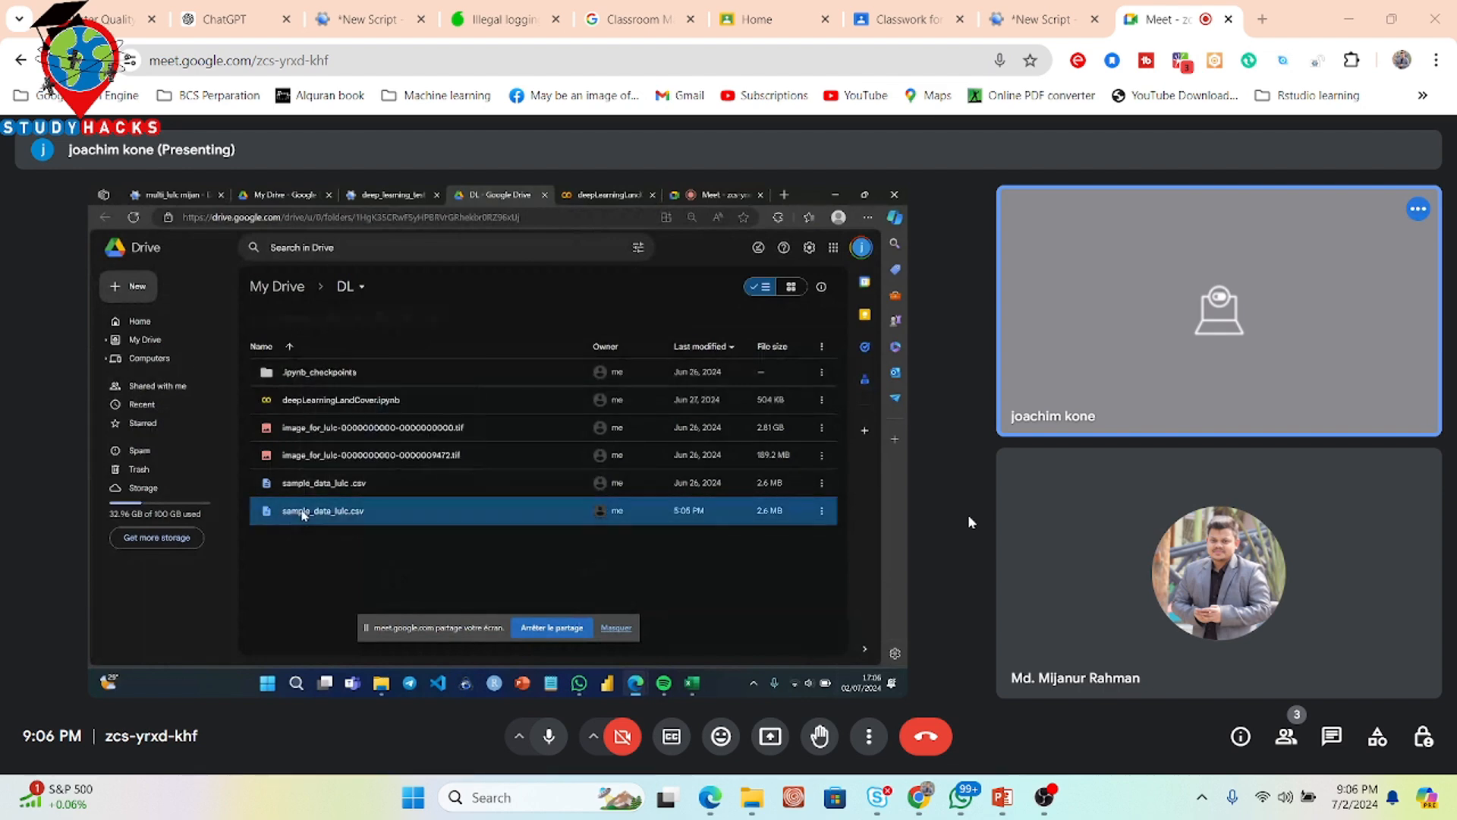
{"action": "double_click", "coordinate": [324, 510]}
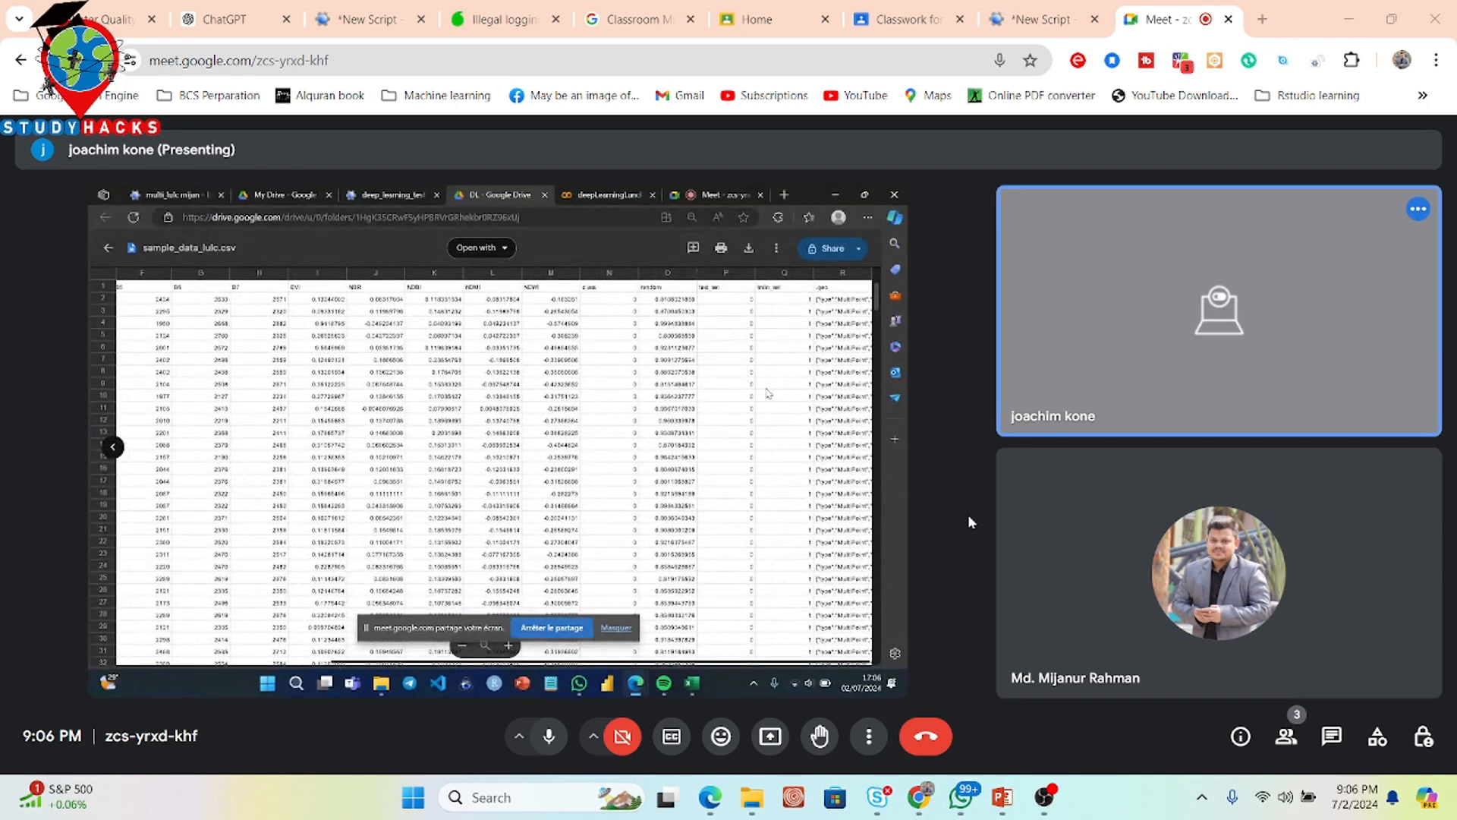
{"action": "scroll", "scroll_direction": "down", "scroll_amount": 3}
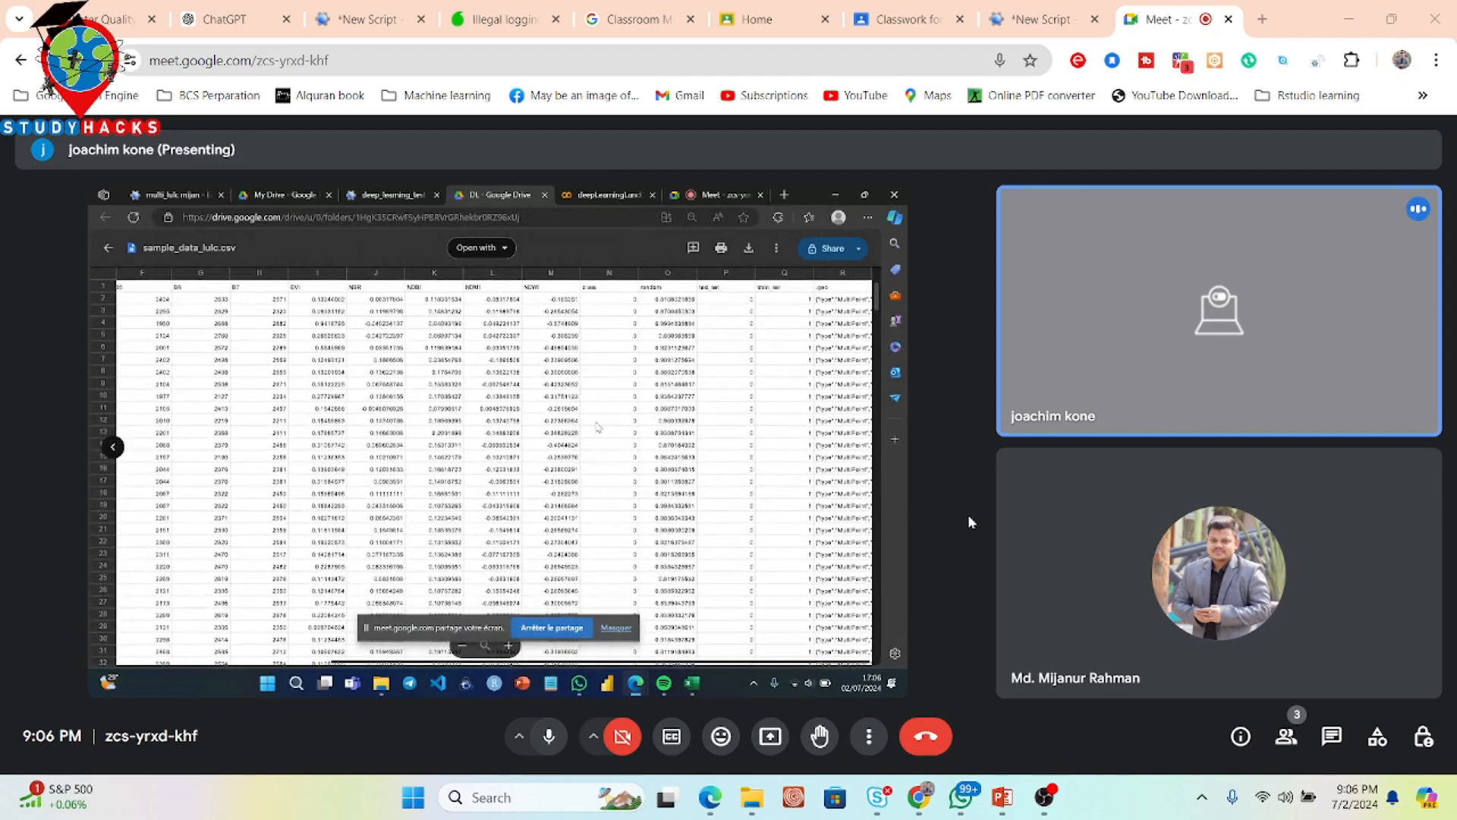
{"action": "scroll", "scroll_direction": "down", "scroll_amount": 3}
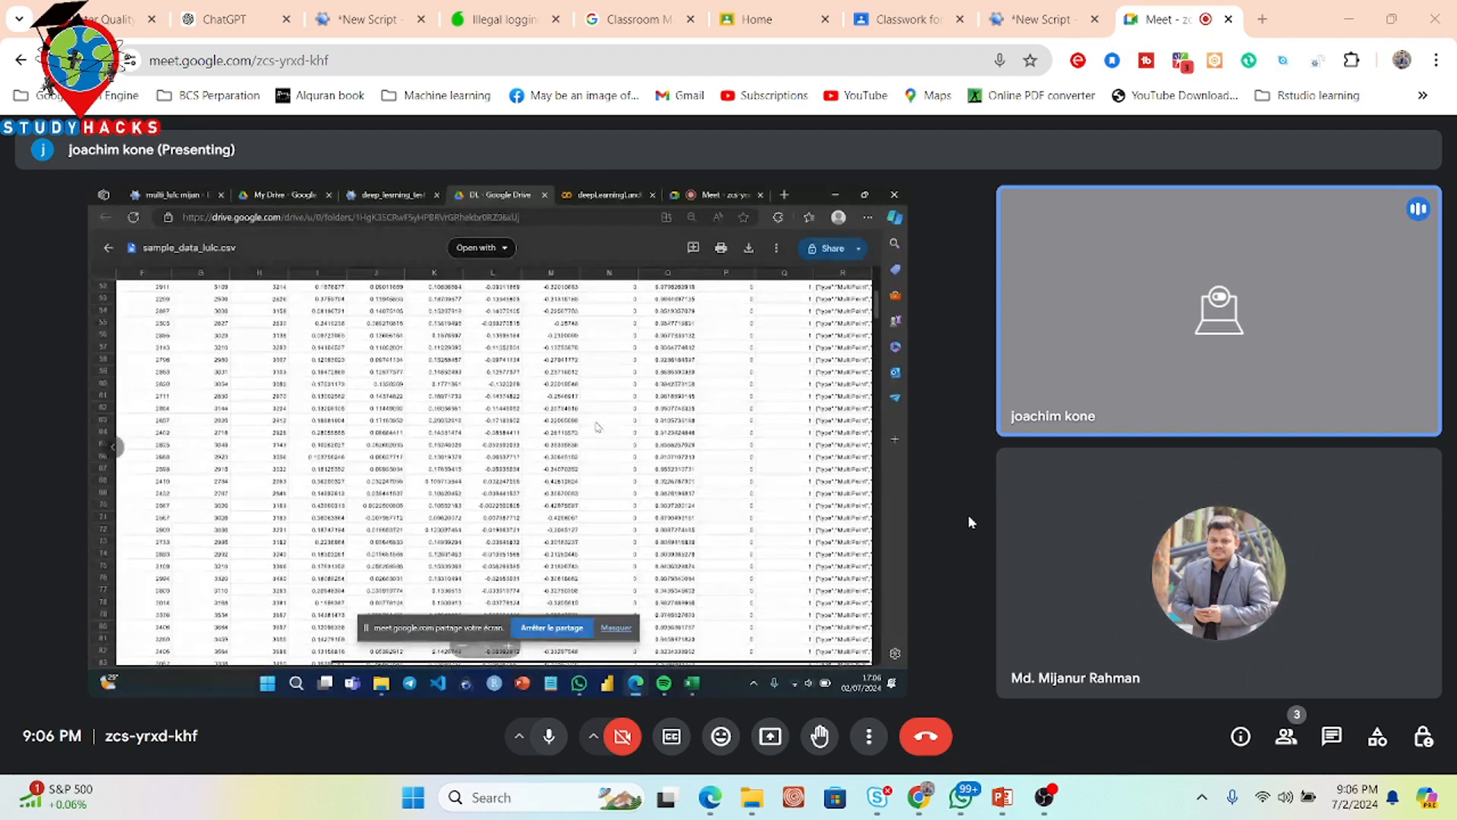
{"action": "scroll", "scroll_direction": "down", "scroll_amount": 3}
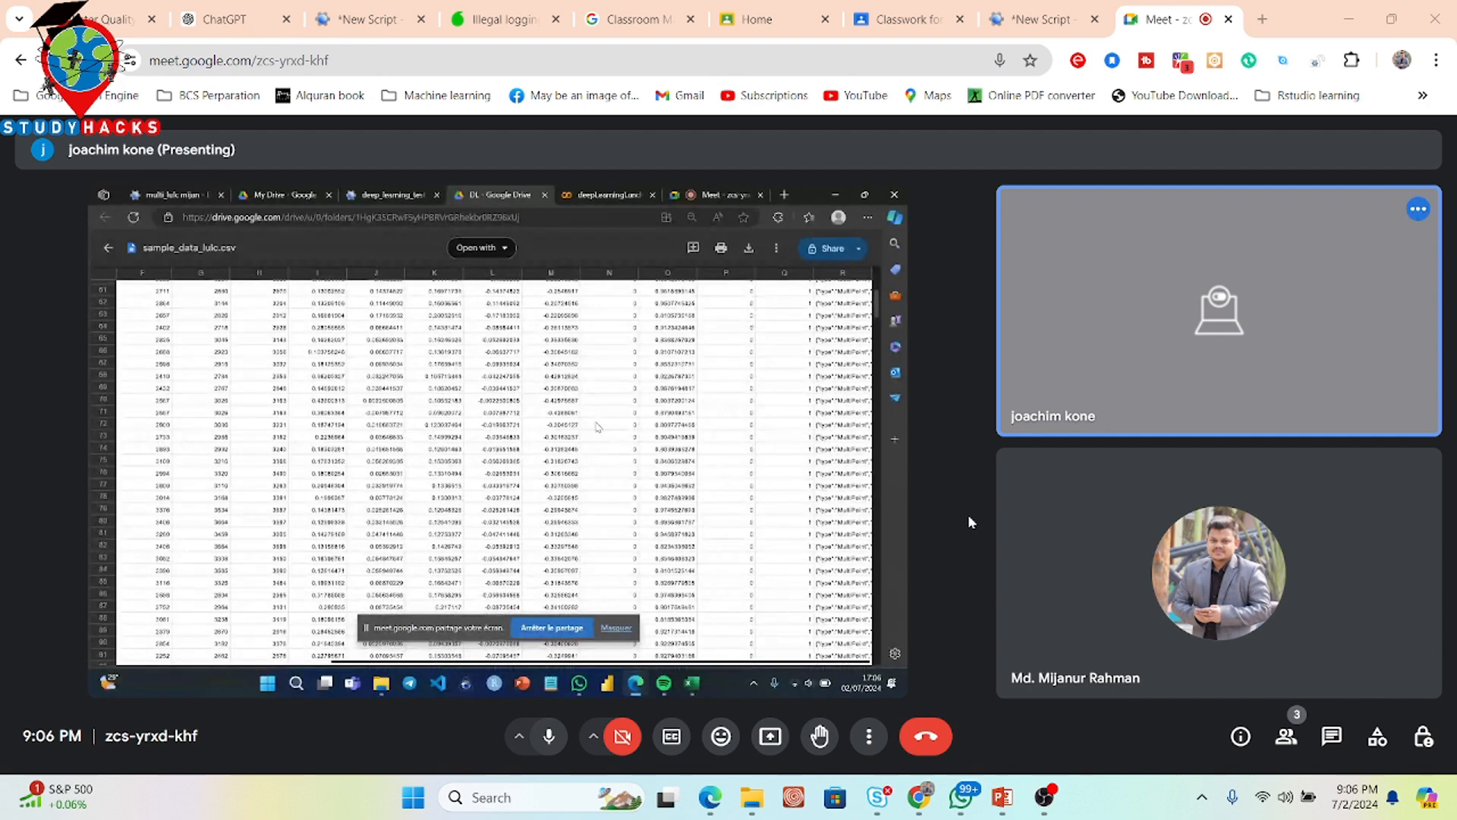
{"action": "scroll", "scroll_direction": "down", "scroll_amount": 3}
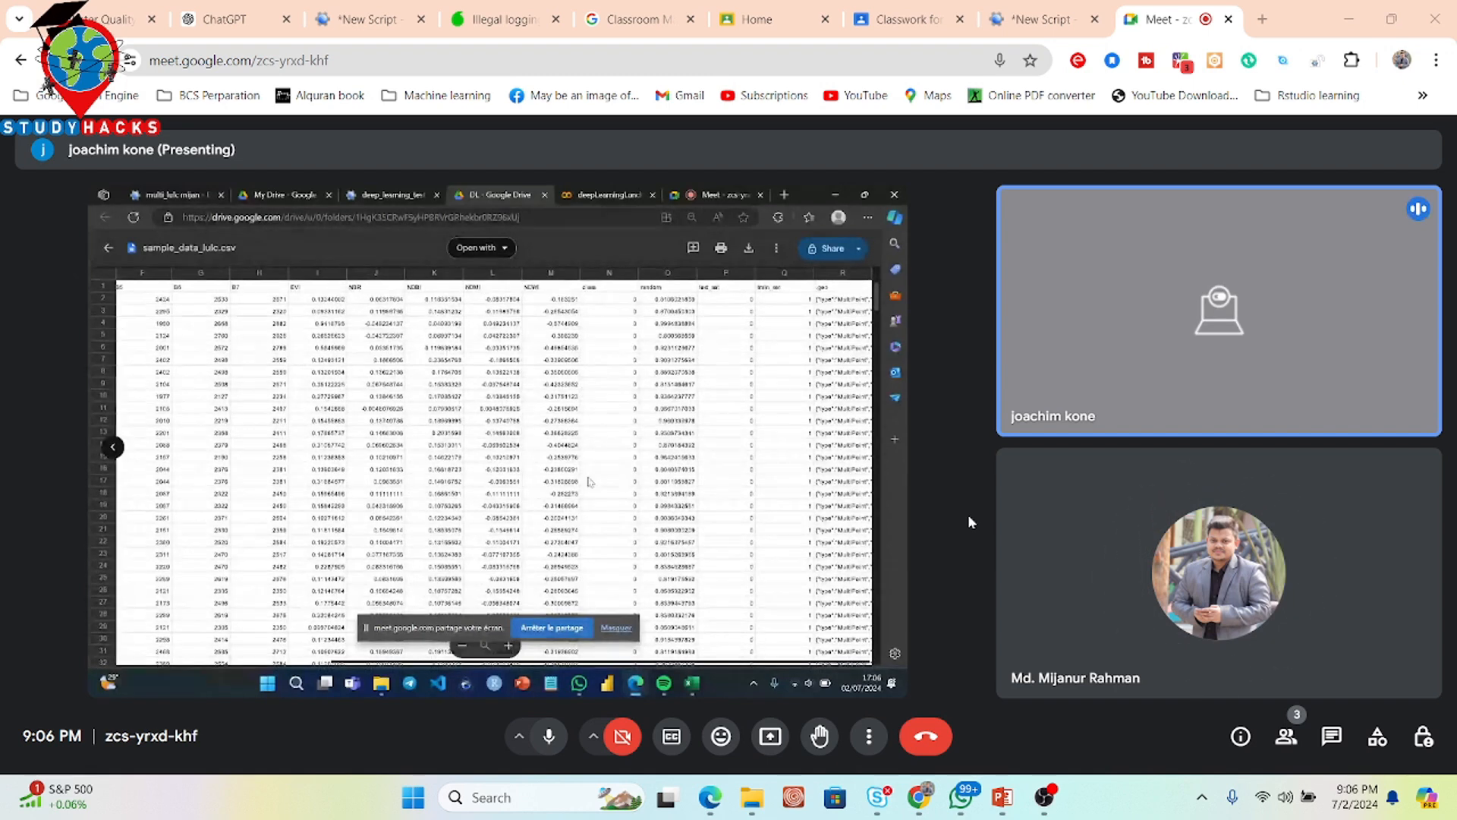
{"action": "scroll", "scroll_direction": "down", "scroll_amount": 3}
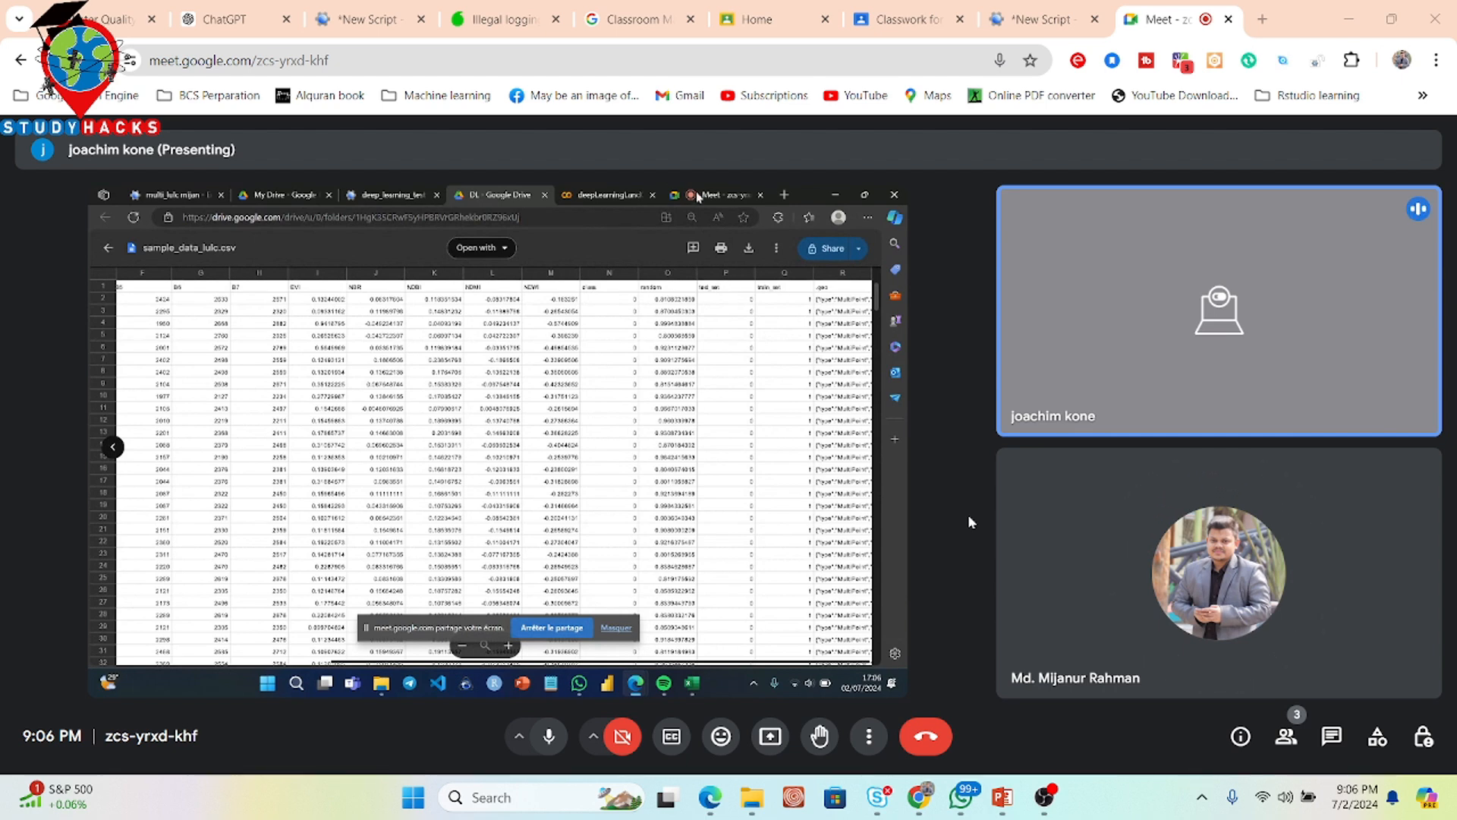
{"action": "left_click", "coordinate": [390, 195]}
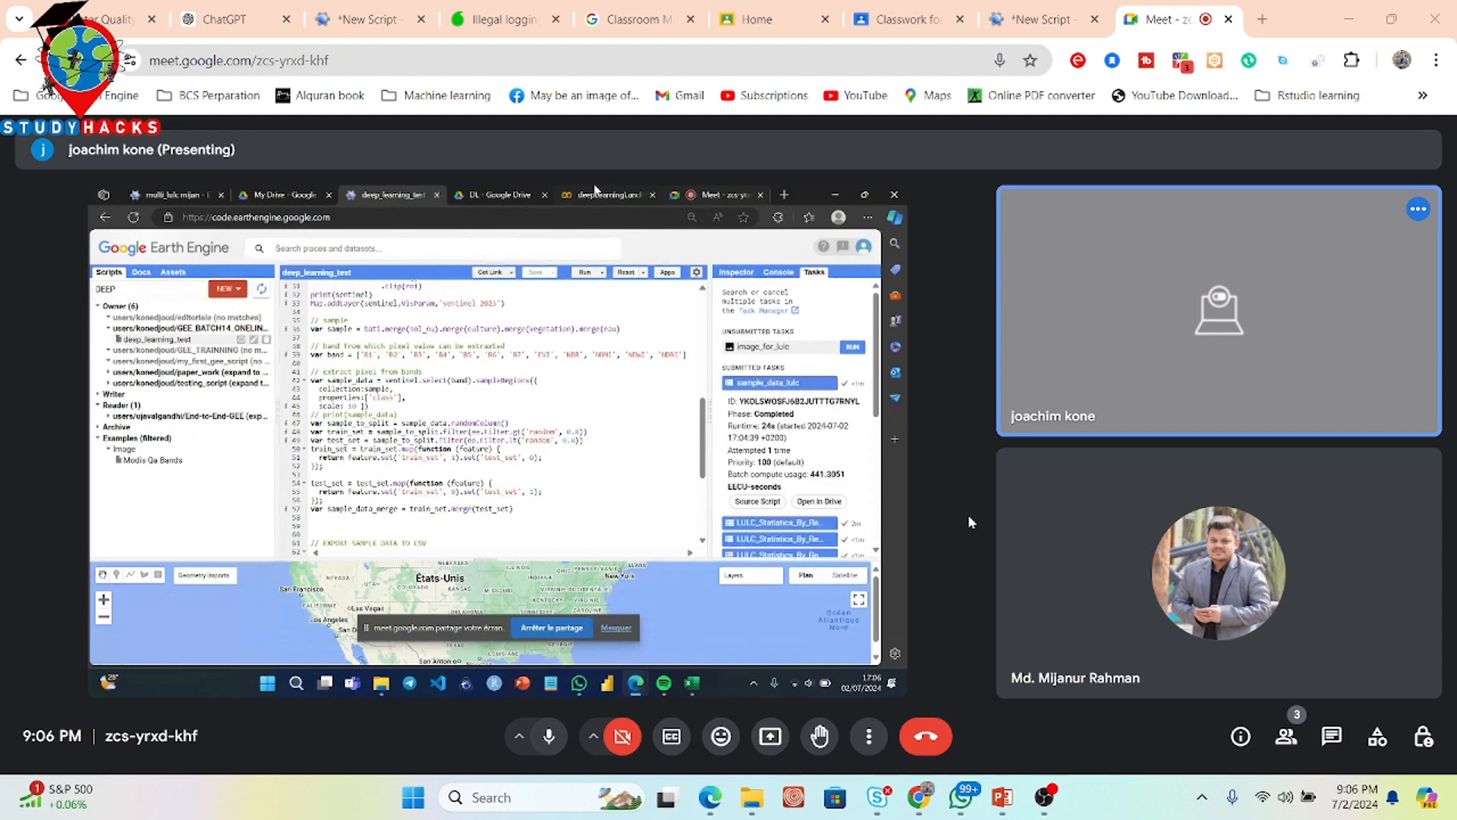
- Switch to the DL - Google Drive tab showing the sample CSV preview
{"action": "left_click", "coordinate": [500, 194]}
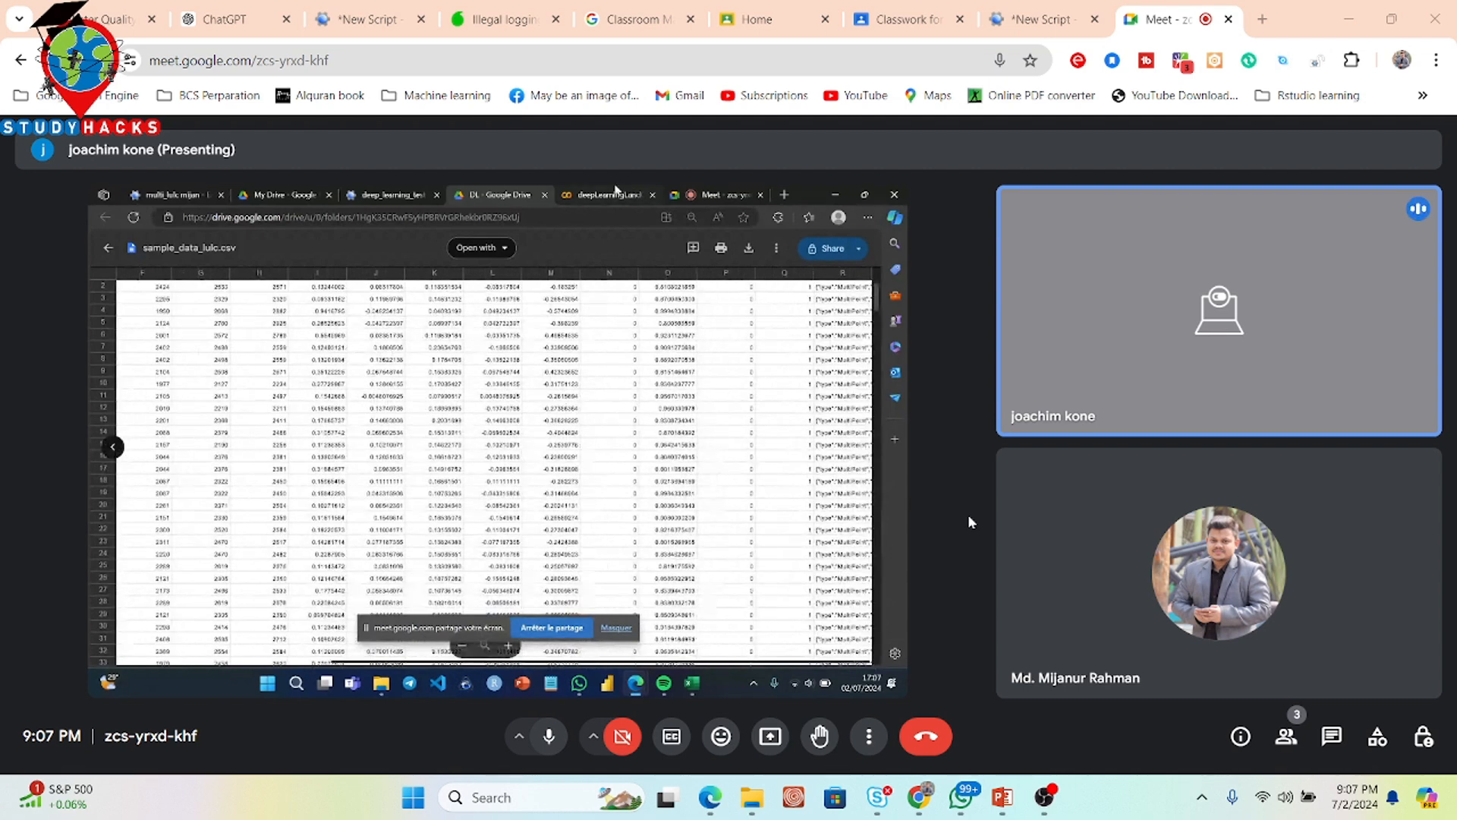
- Switch to the deepLearningLandCover Colab notebook tab
{"action": "left_click", "coordinate": [604, 194]}
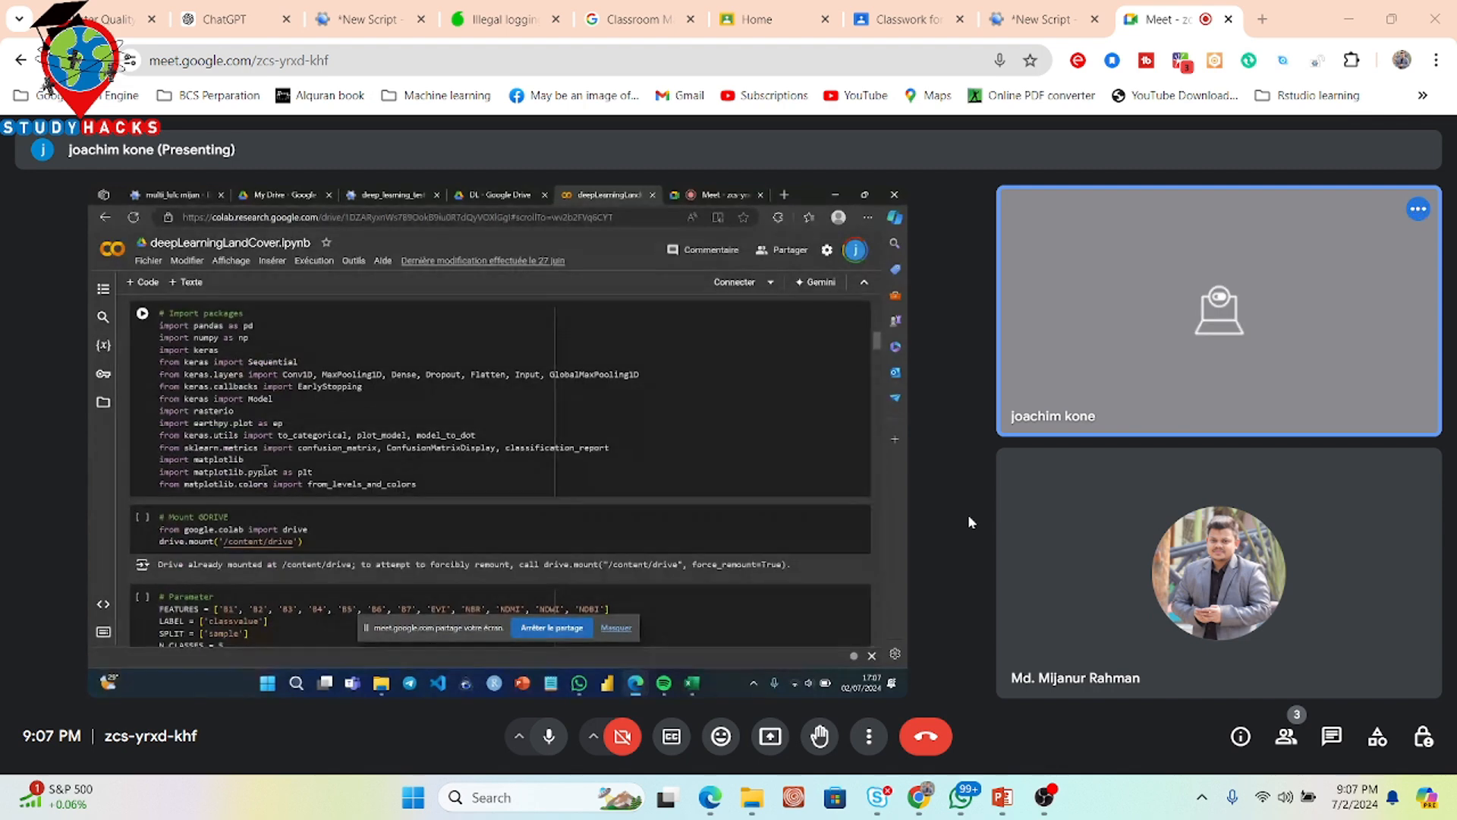
- Scroll past the imports, parameters, RGB image and sample table to the split cell
{"action": "scroll", "scroll_direction": "down", "scroll_amount": 3}
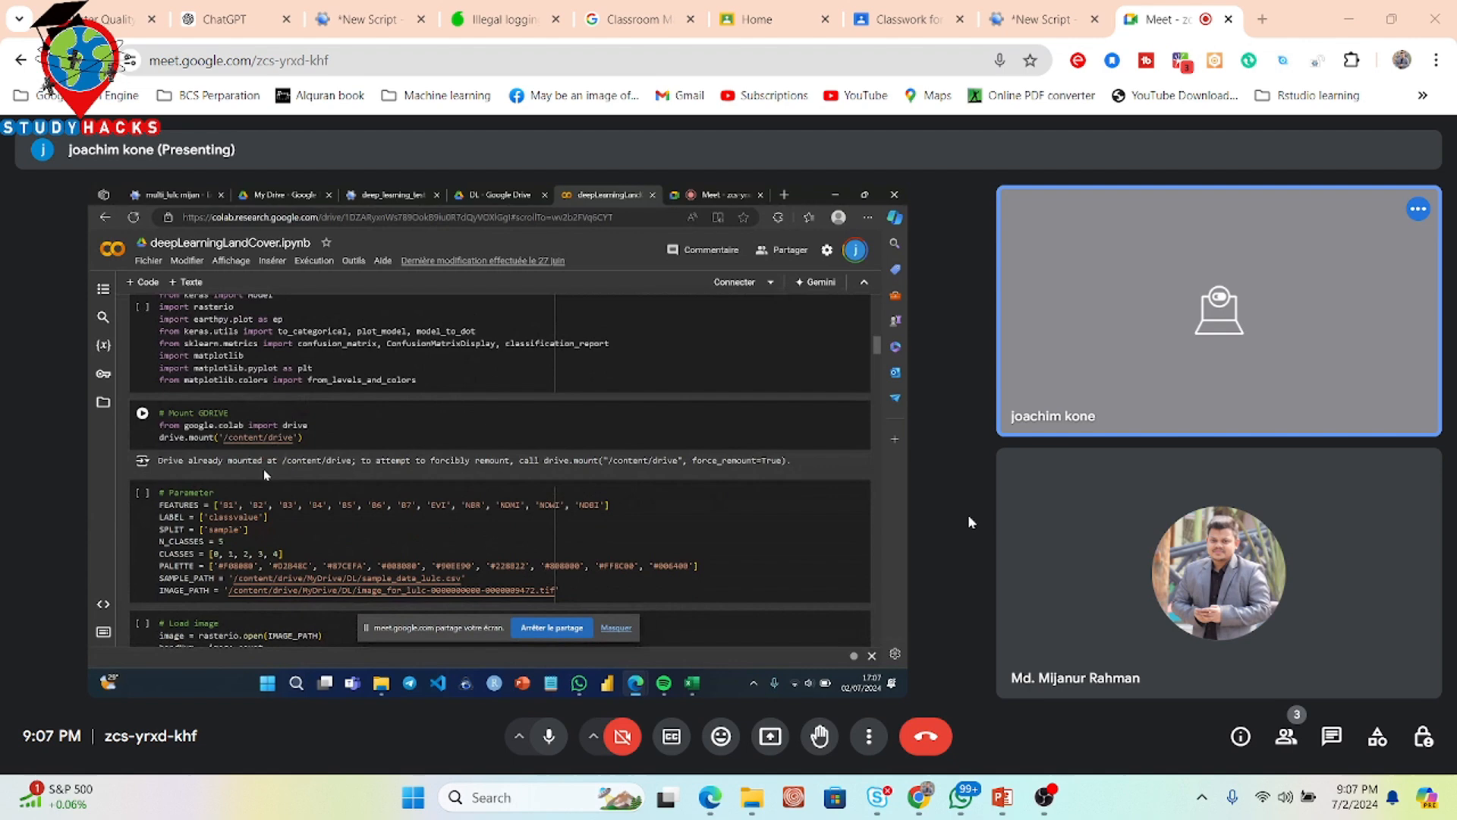
{"action": "scroll", "scroll_direction": "down", "scroll_amount": 3}
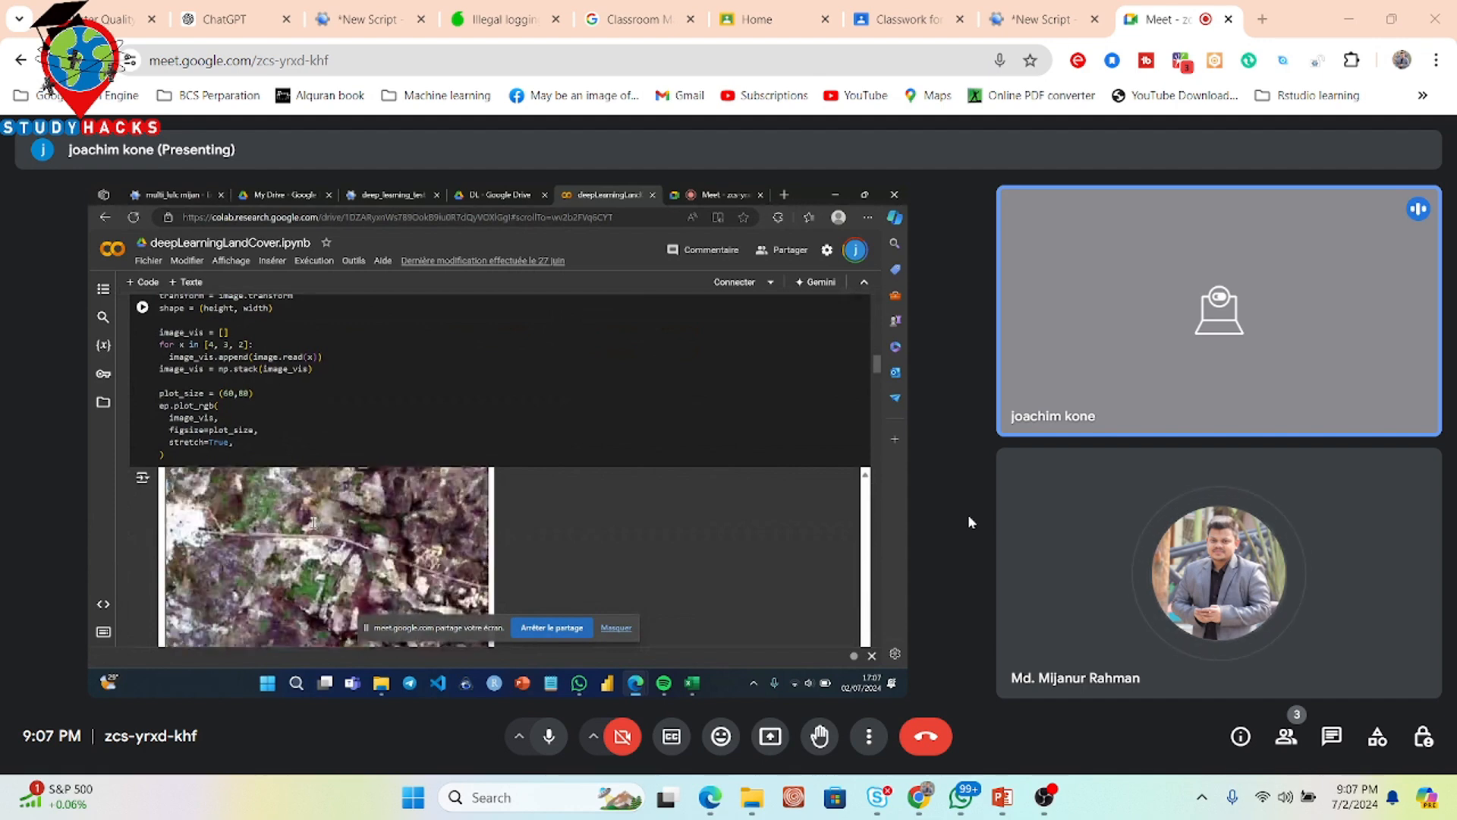
{"action": "scroll", "scroll_direction": "down", "scroll_amount": 3}
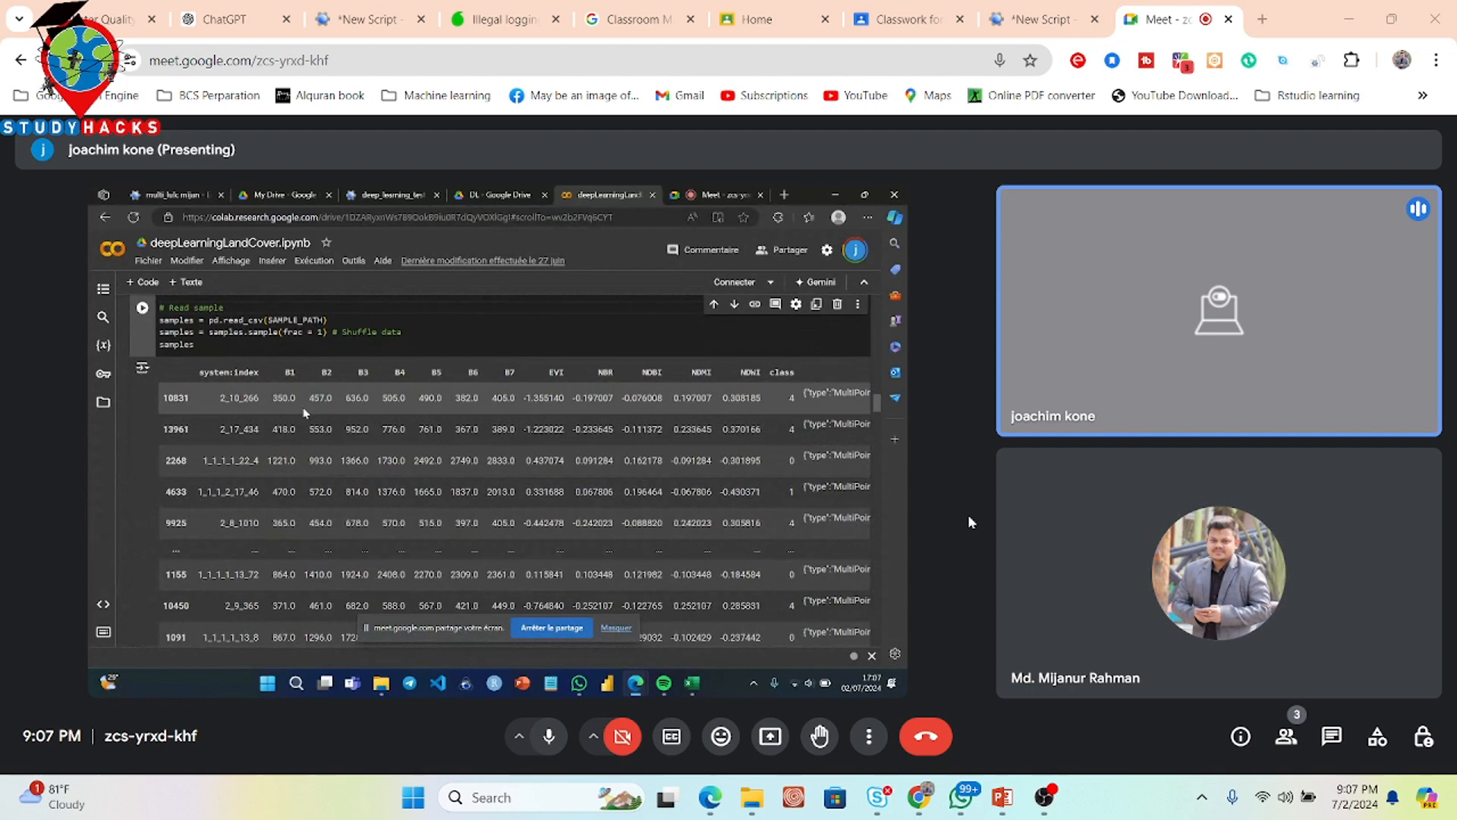
{"action": "mouse_move", "coordinate": [381, 542]}
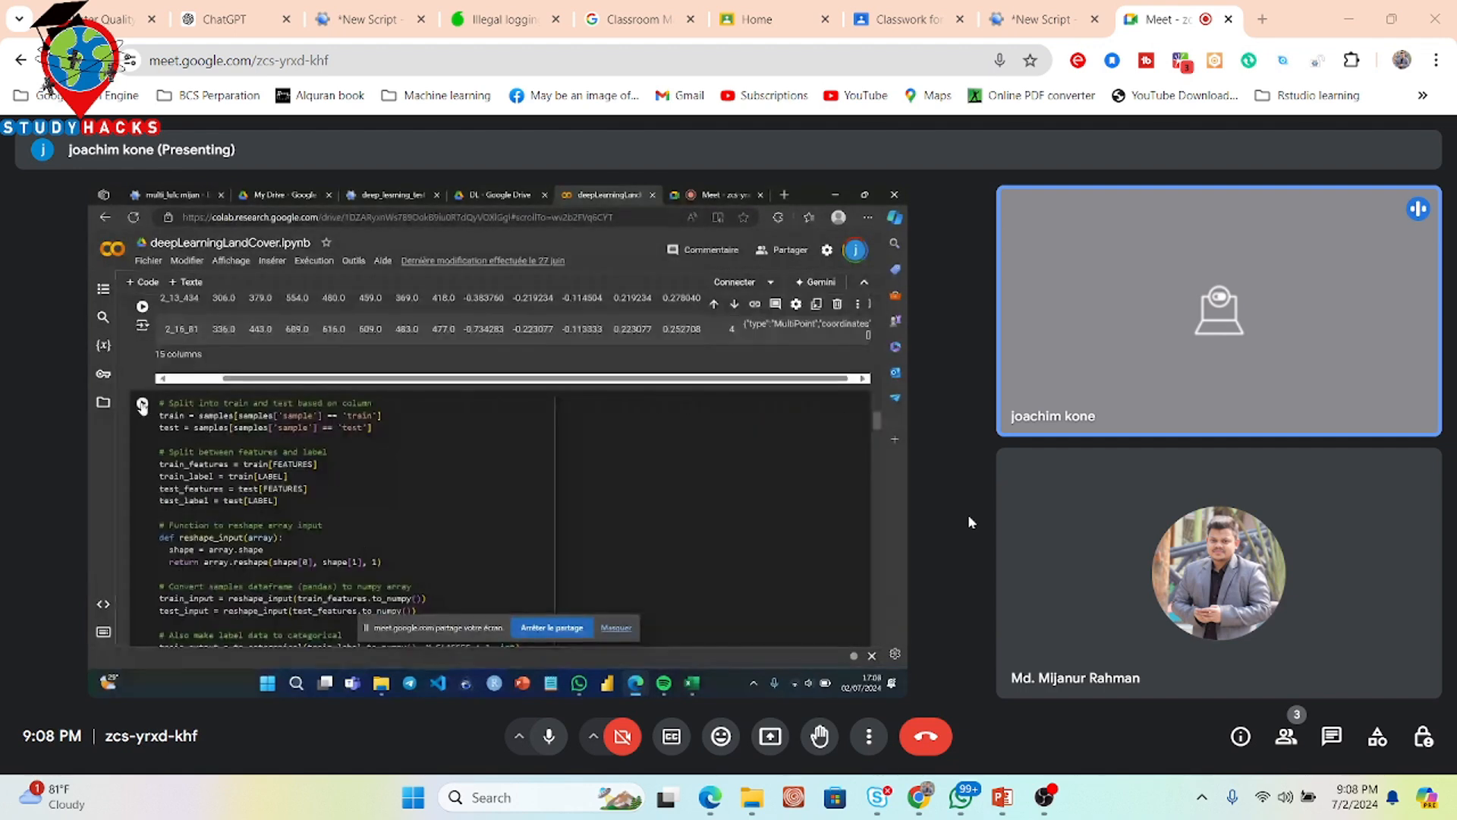
- Run the failing split cell and begin changing its filters to 'train_set' and 'test_set'
{"action": "left_click", "coordinate": [141, 405]}
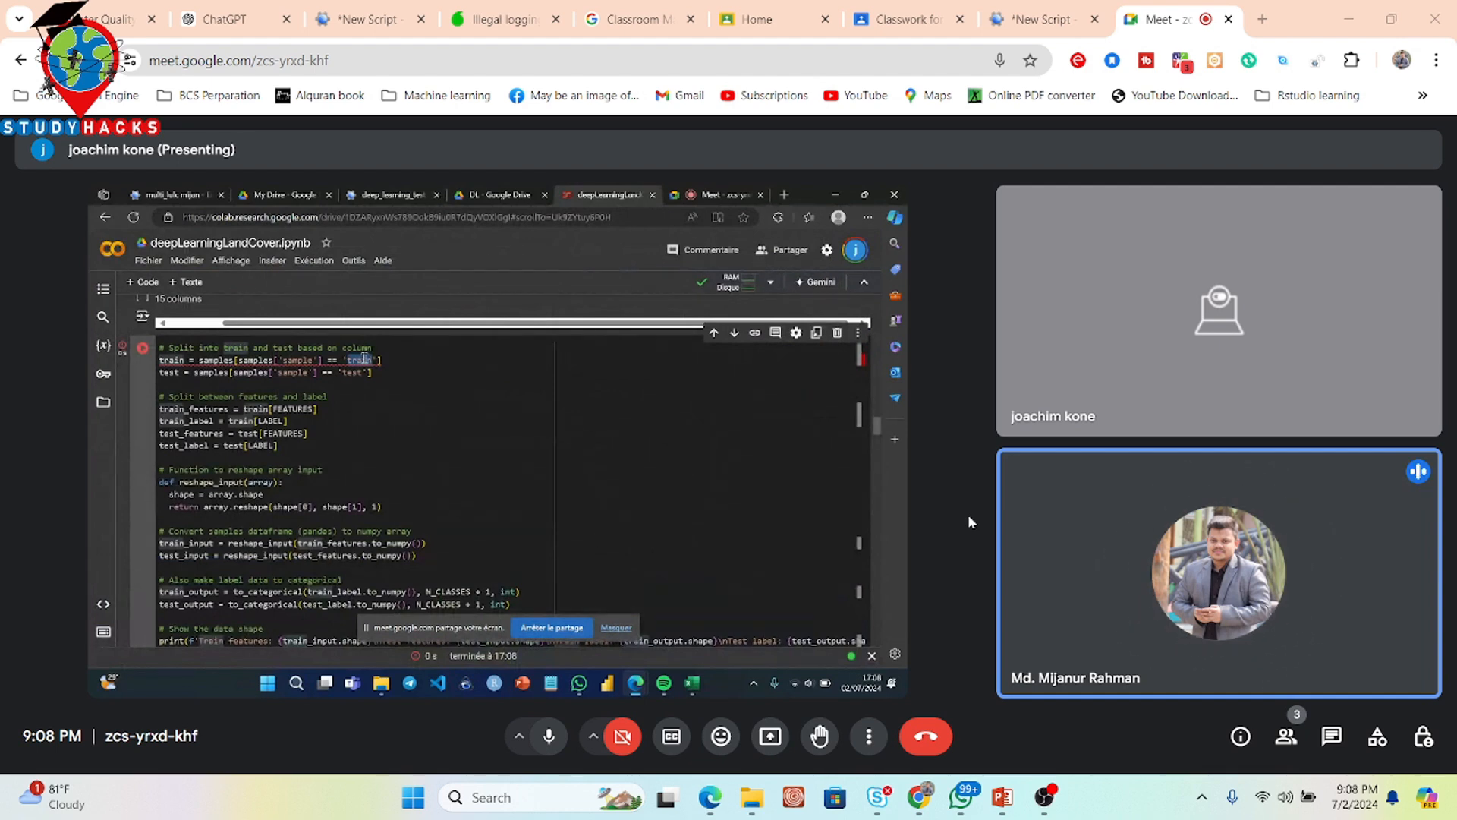
{"action": "left_click", "coordinate": [390, 195]}
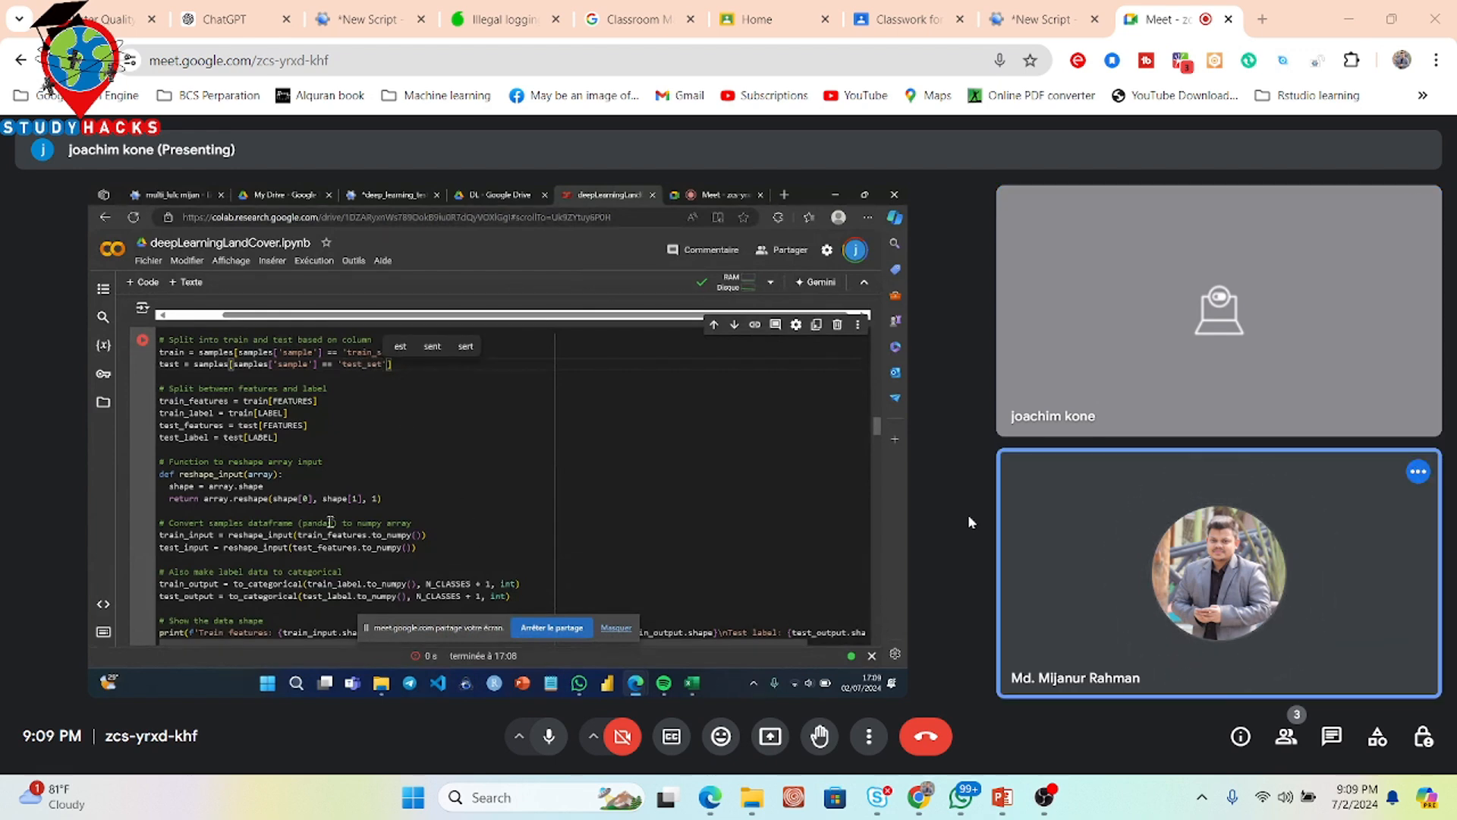
{"action": "mouse_move", "coordinate": [142, 340]}
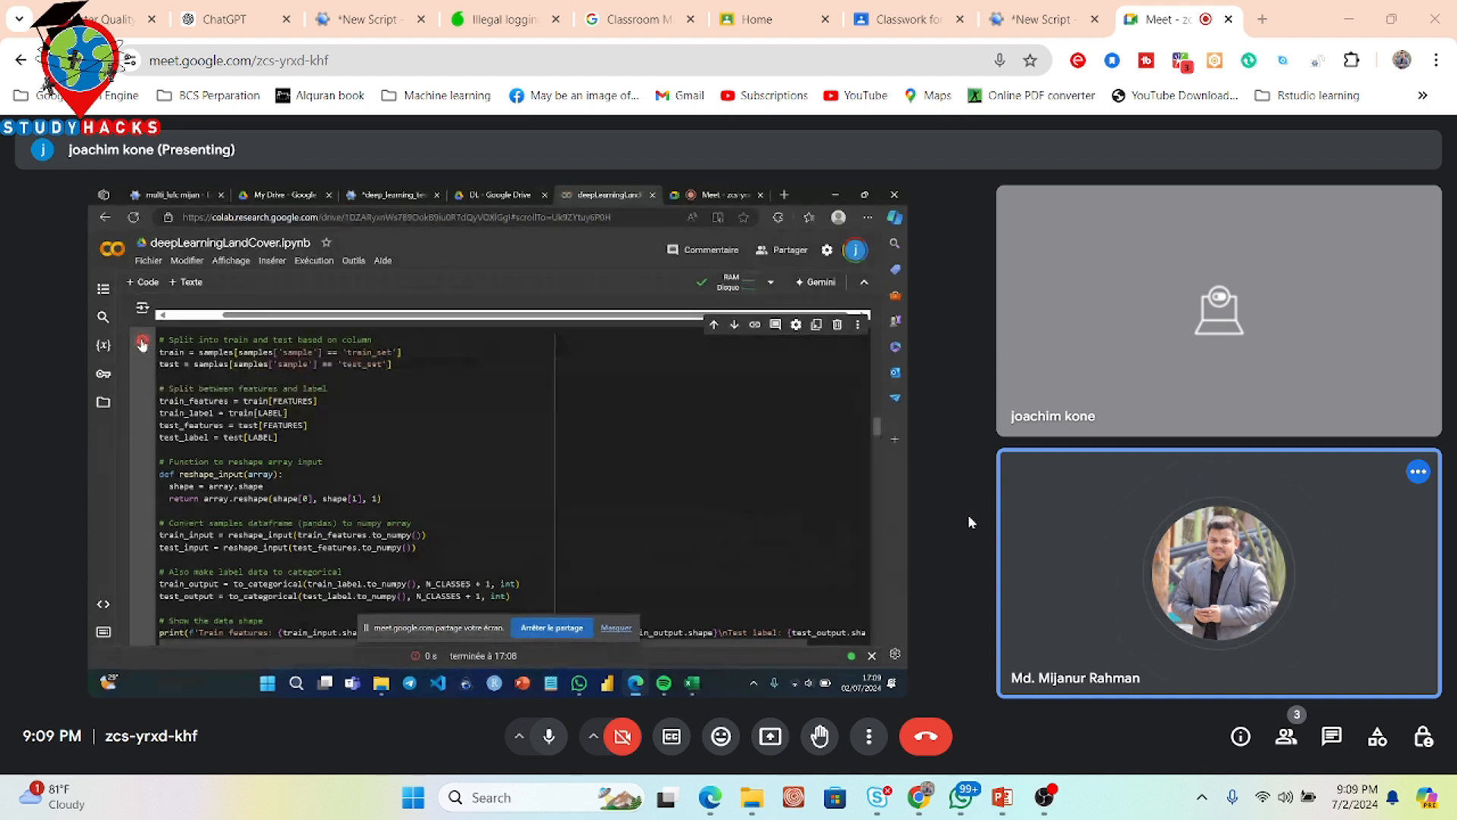
- Rerun the split and Read sample cells, hit 'pd not defined', and rerun pip installs
{"action": "left_click", "coordinate": [142, 340]}
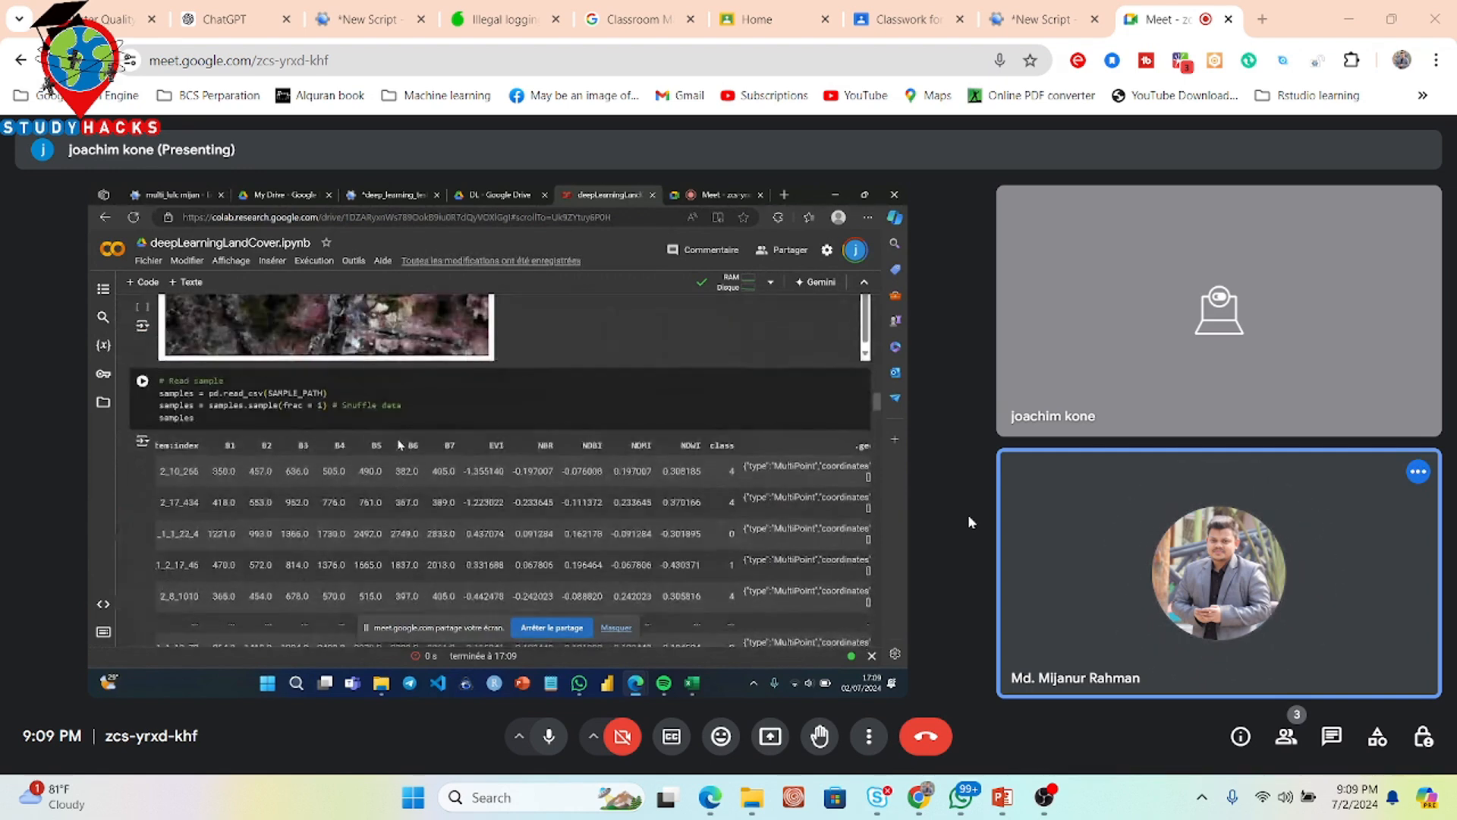
{"action": "left_click", "coordinate": [232, 405]}
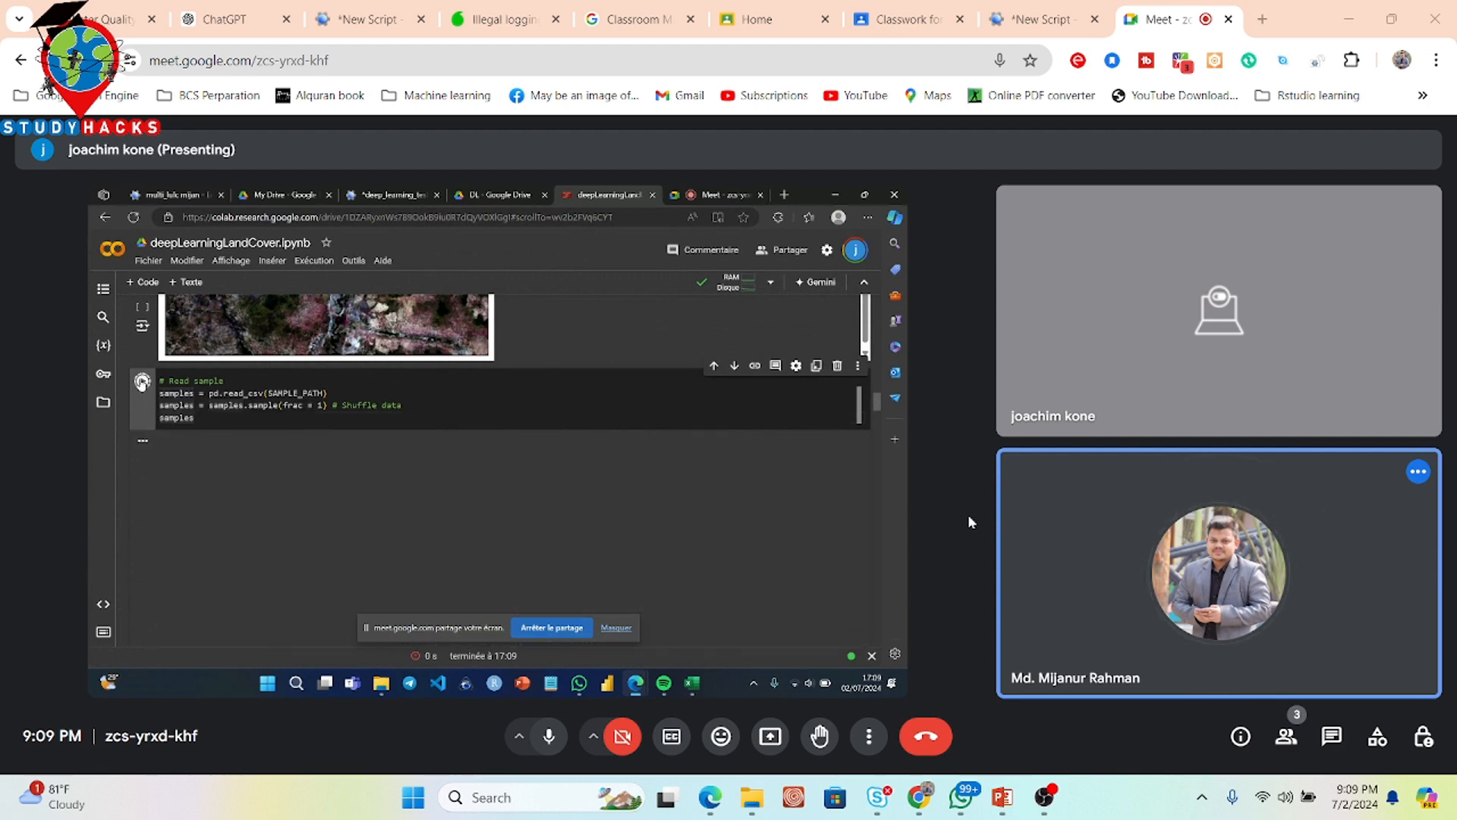
{"action": "left_click", "coordinate": [141, 381]}
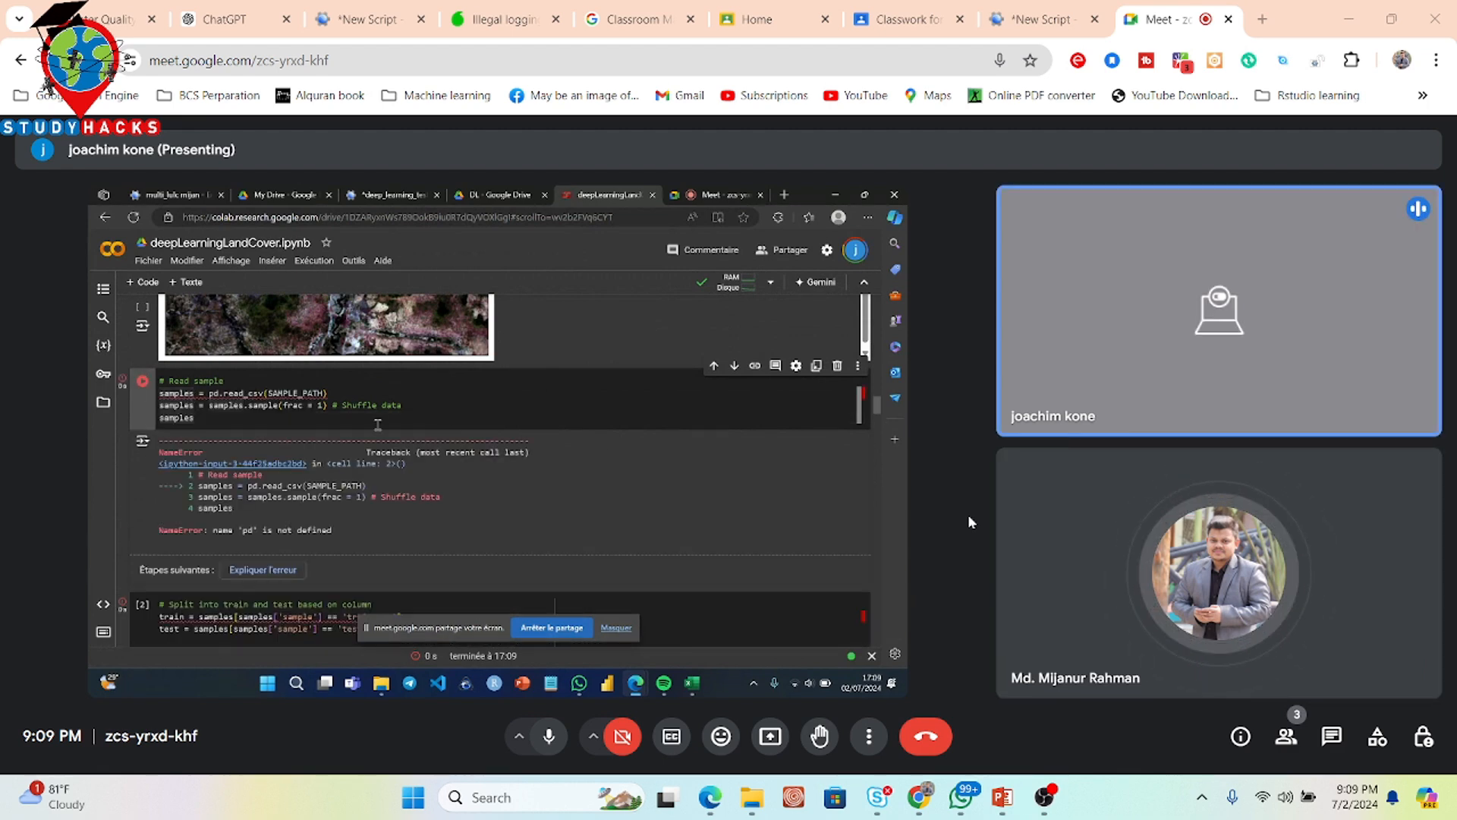
{"action": "scroll", "scroll_direction": "down", "scroll_amount": 3}
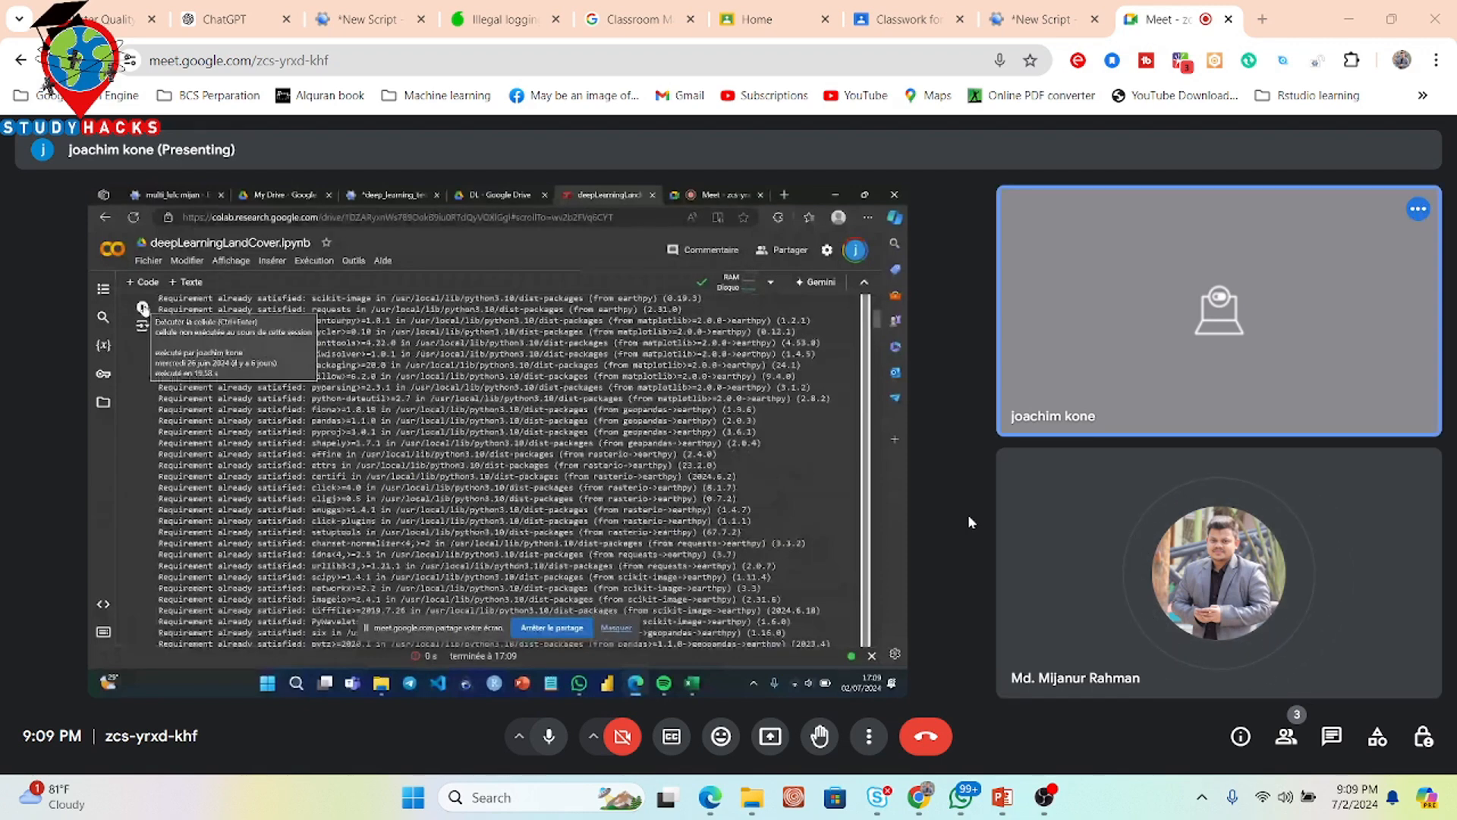
- Run the install cell and authorize Google Drive access via the developer notice and both consent screens
{"action": "left_click", "coordinate": [314, 260]}
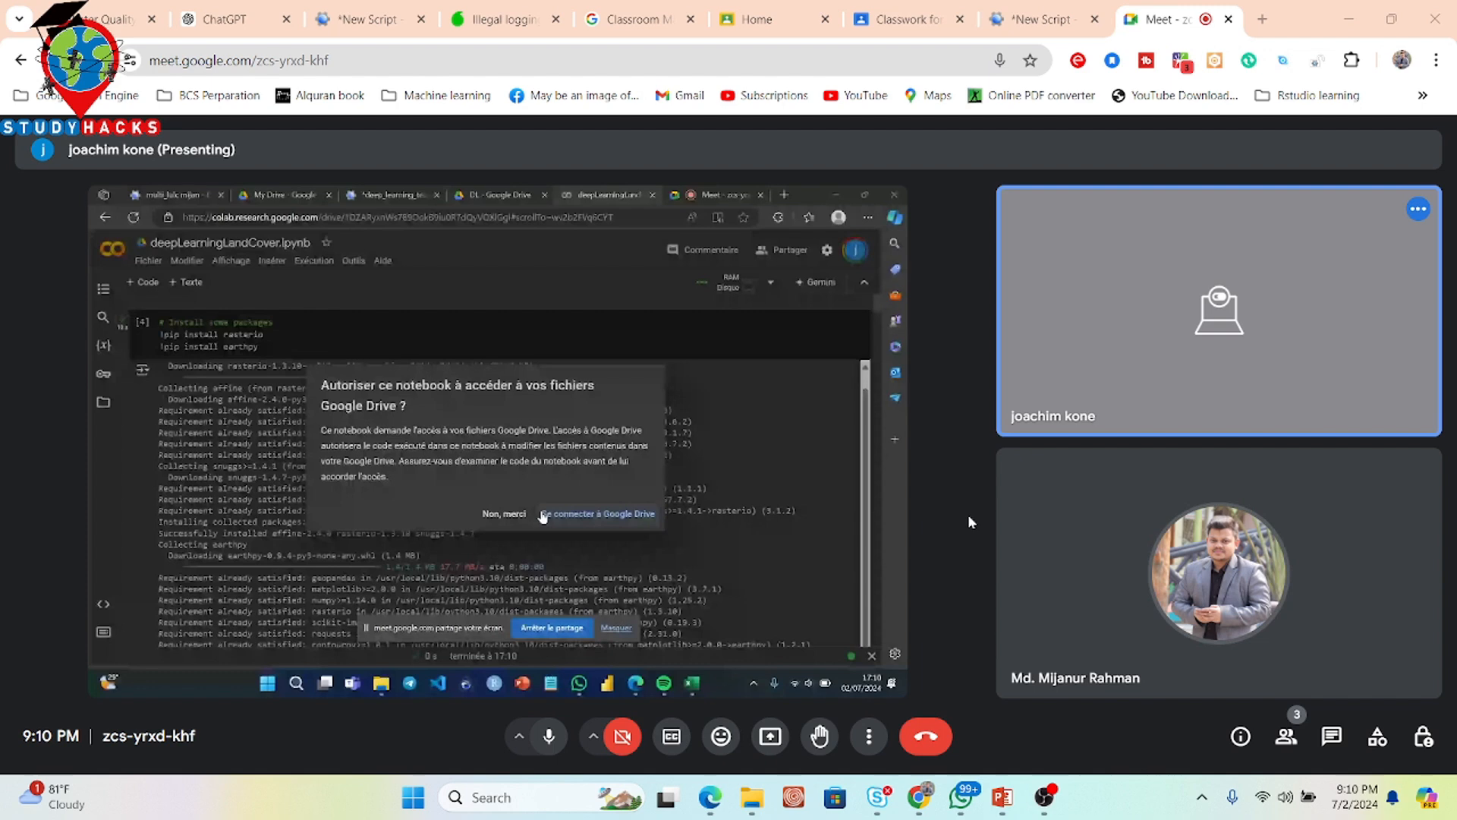
{"action": "left_click", "coordinate": [600, 514]}
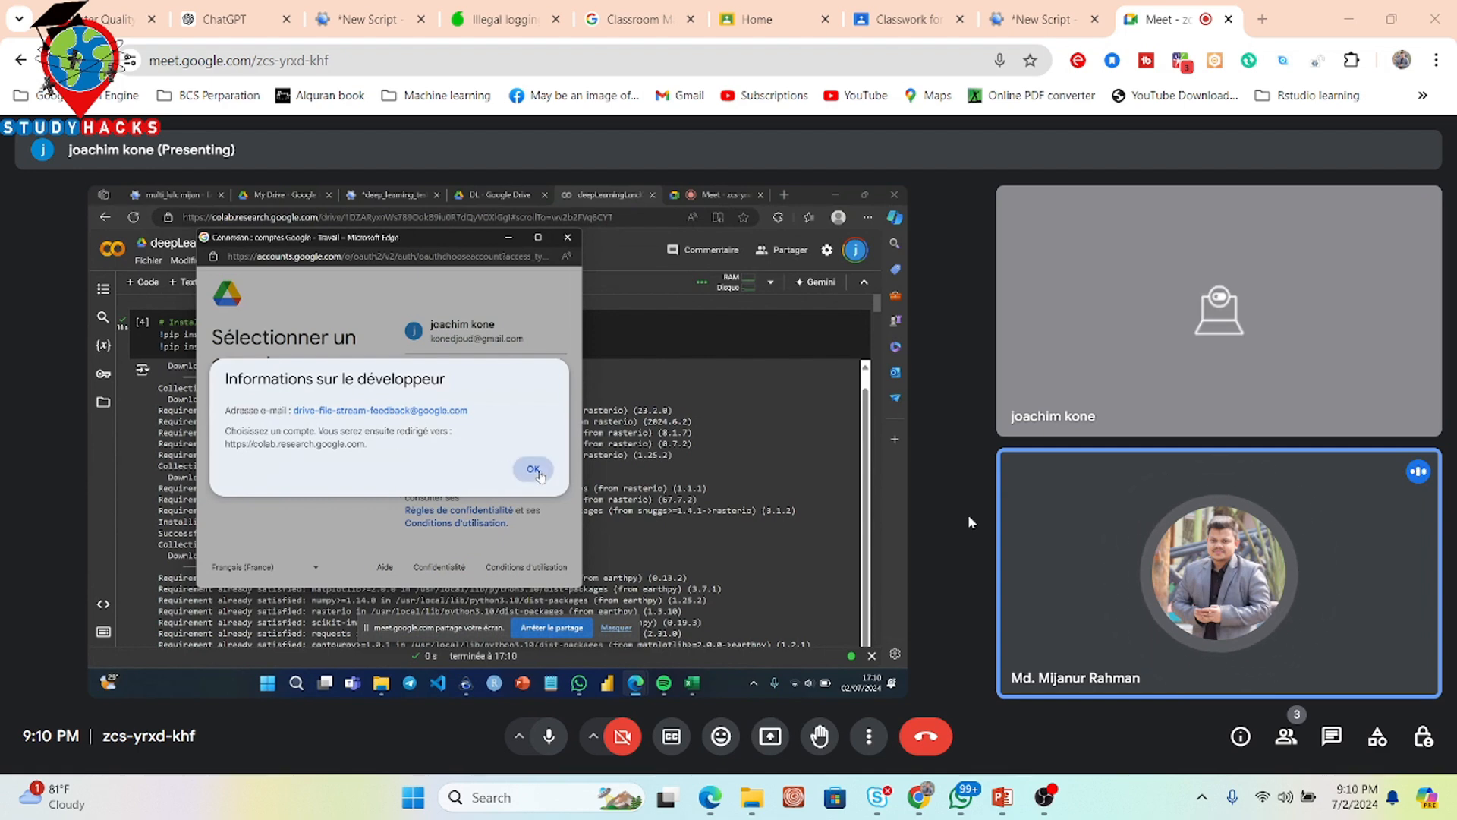
{"action": "left_click", "coordinate": [531, 469]}
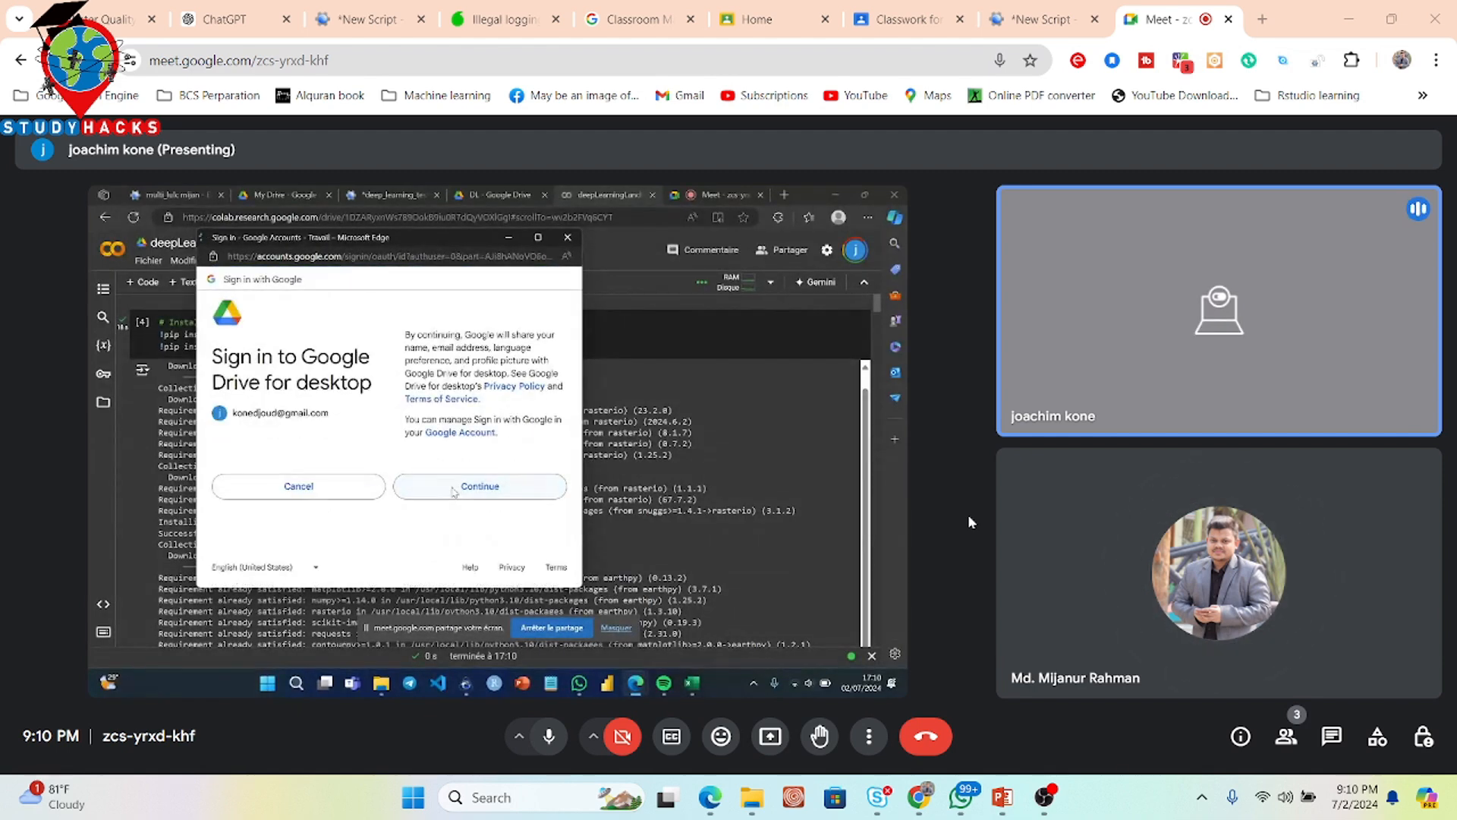
{"action": "left_click", "coordinate": [479, 485]}
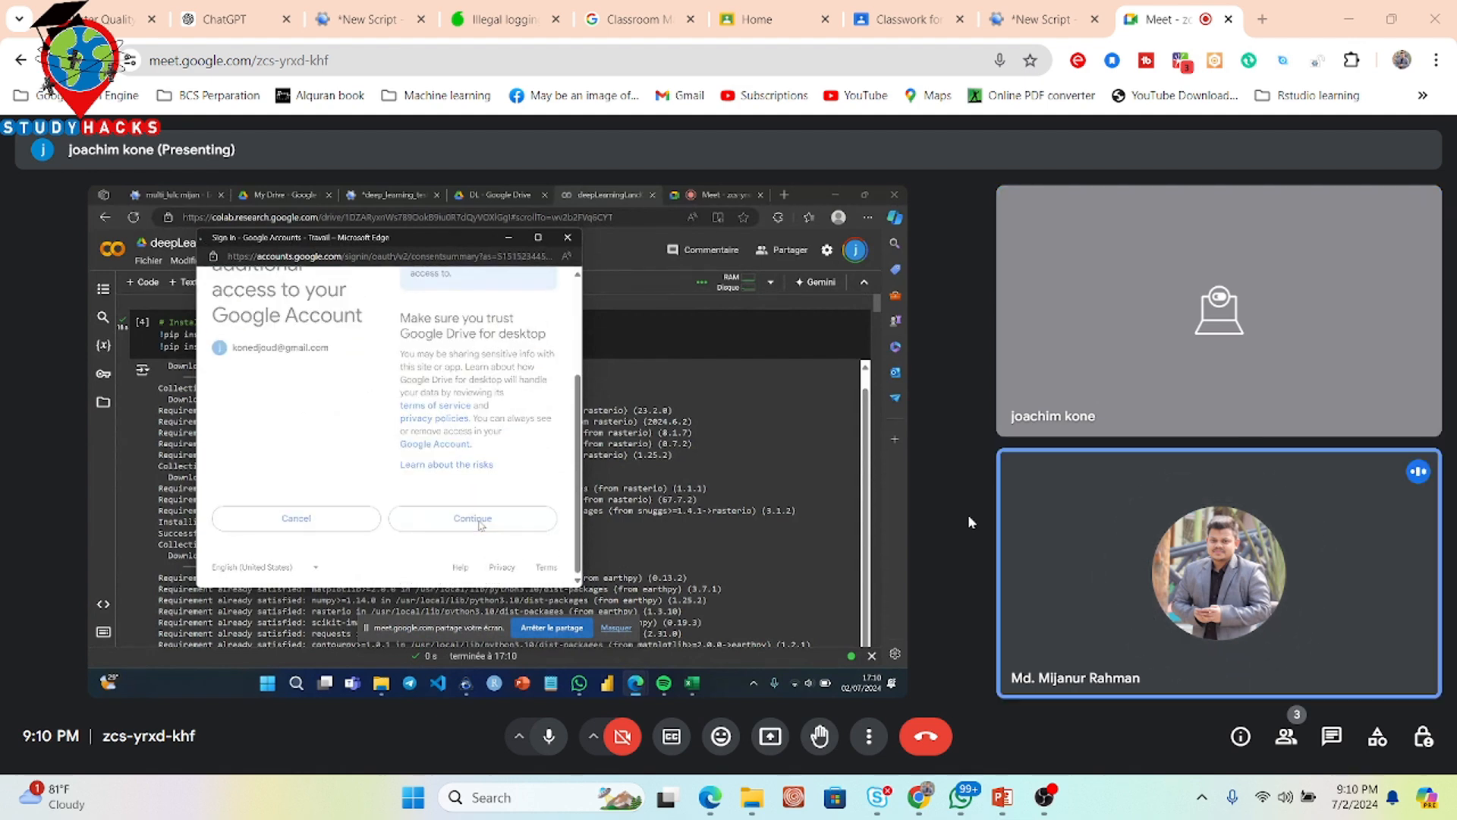
{"action": "left_click", "coordinate": [472, 517]}
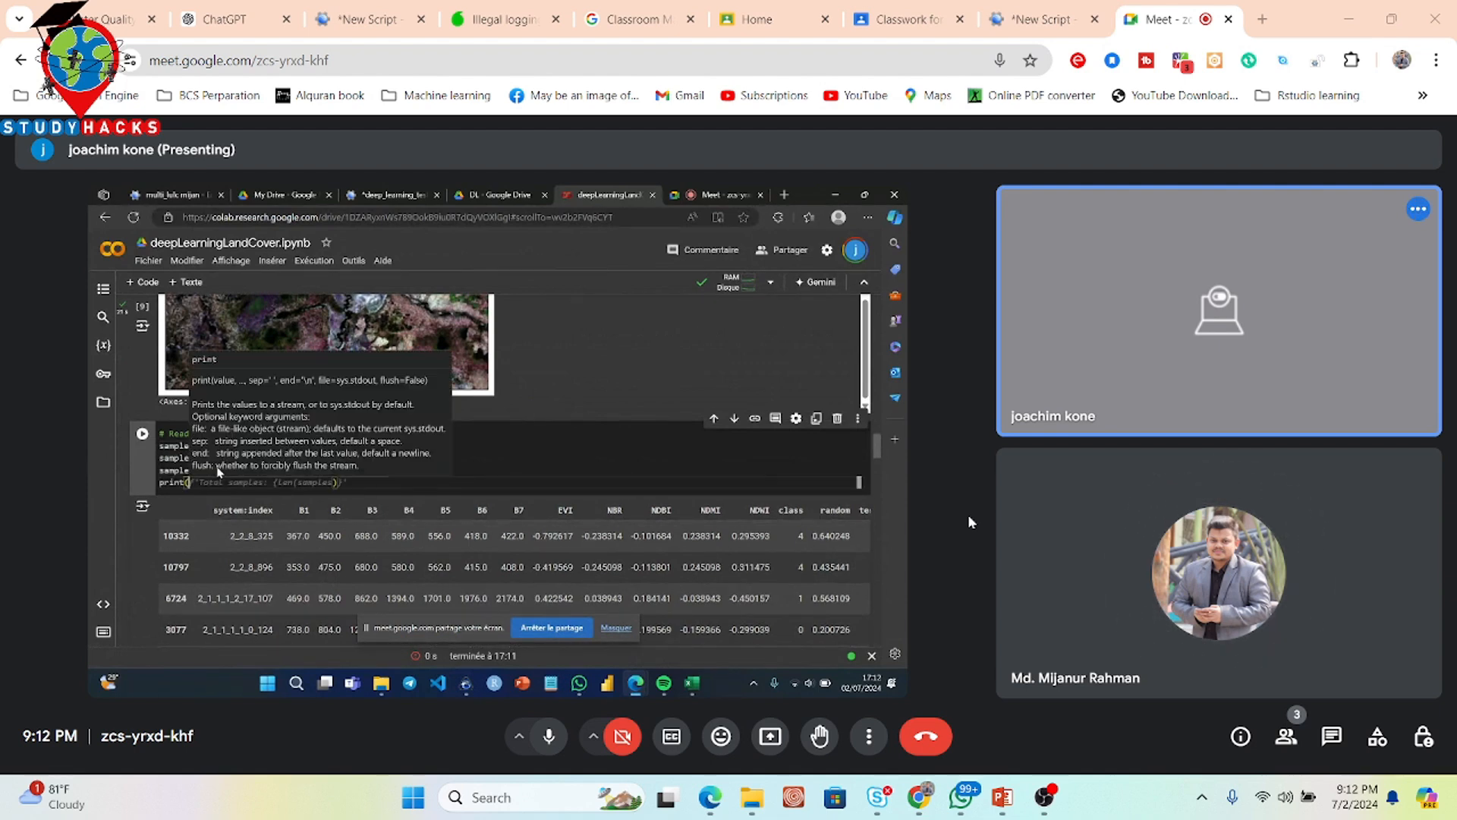
- Add samples['sample'].value_counts() to the read cell, then select 'samples' in the train split line
{"action": "type", "text": "sampl"}
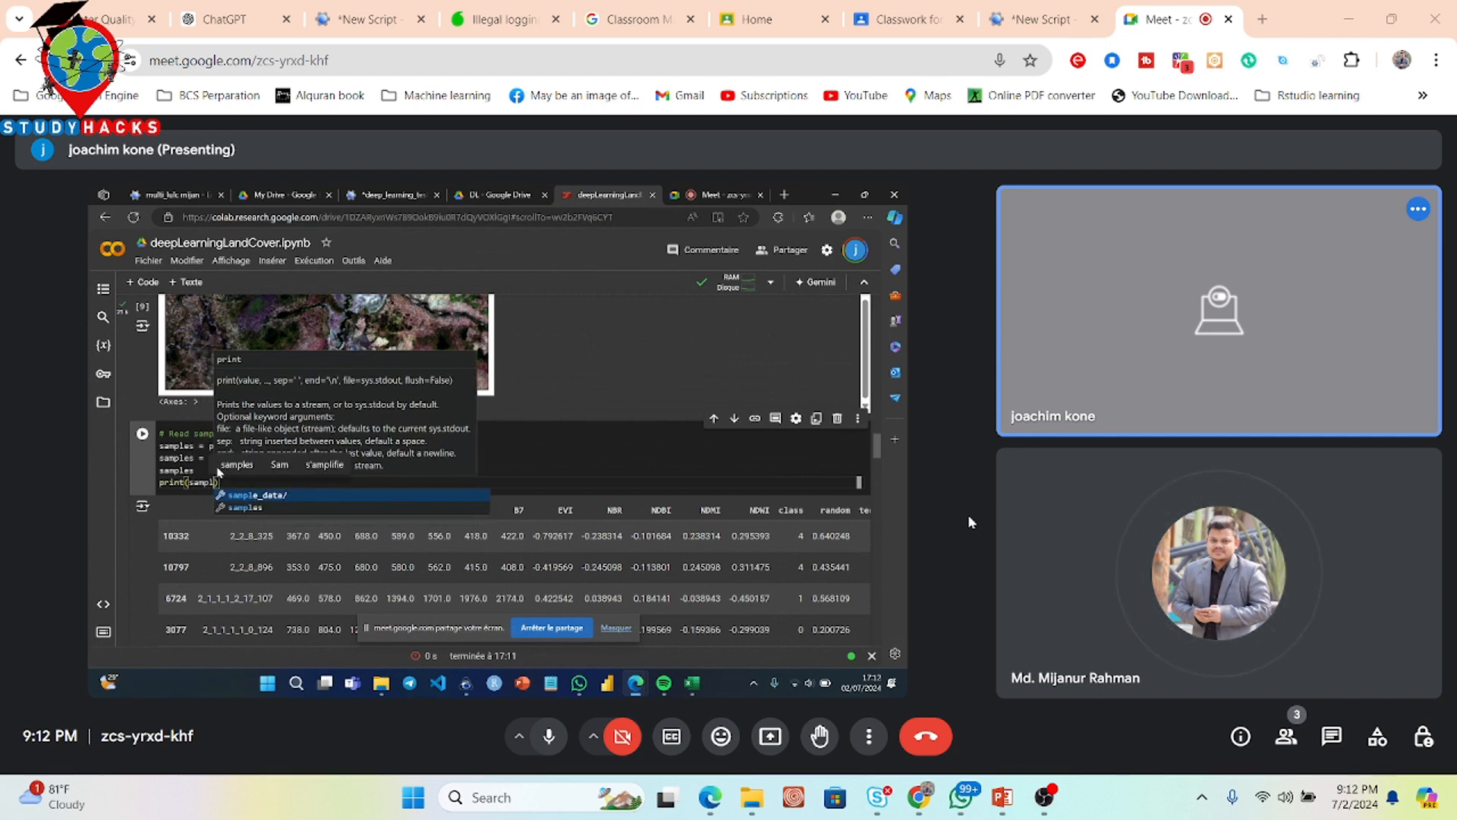
{"action": "type", "text": "['sample'].value_counts()"}
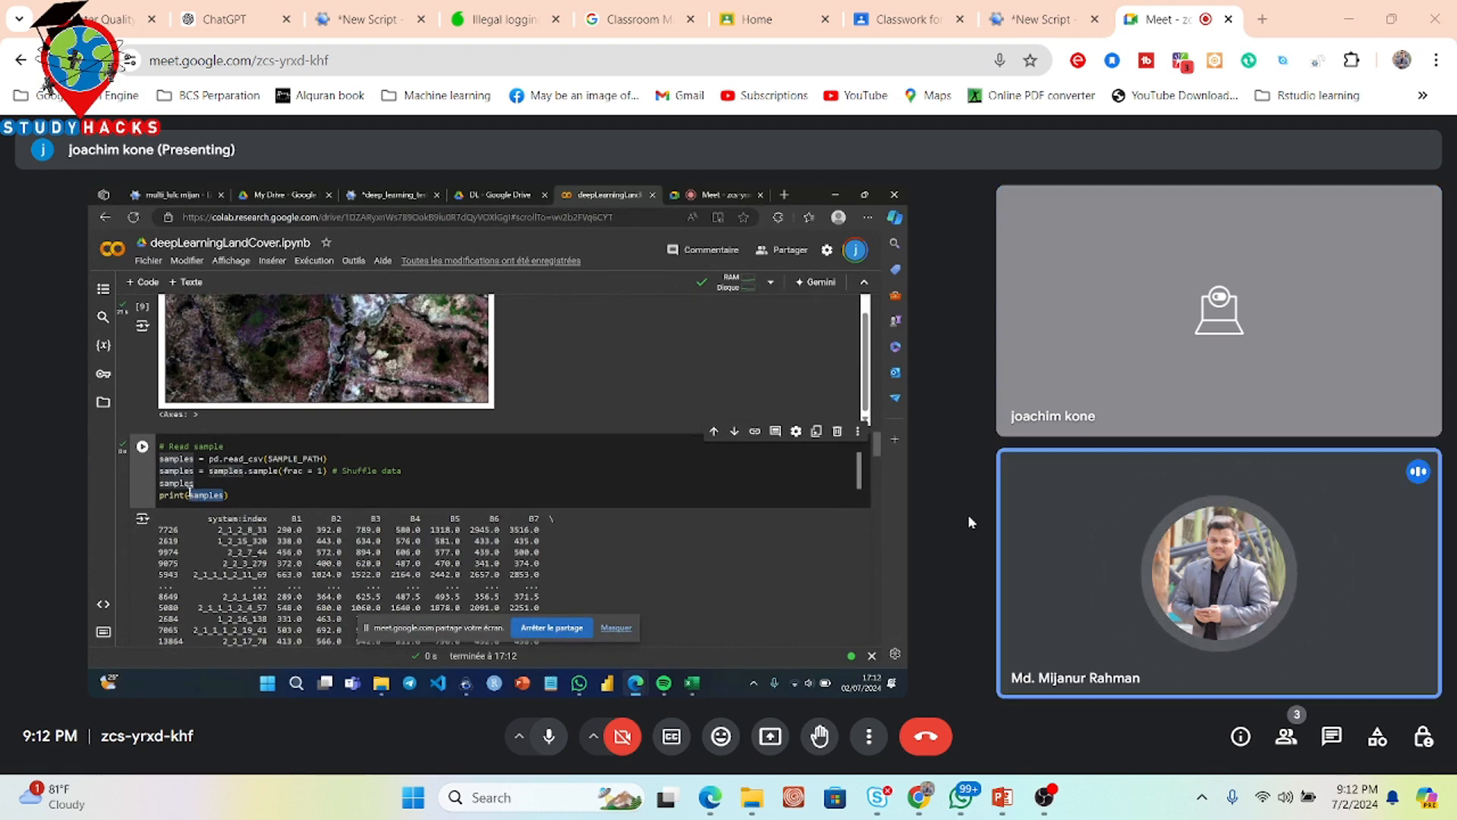
{"action": "scroll", "scroll_direction": "down", "scroll_amount": 3}
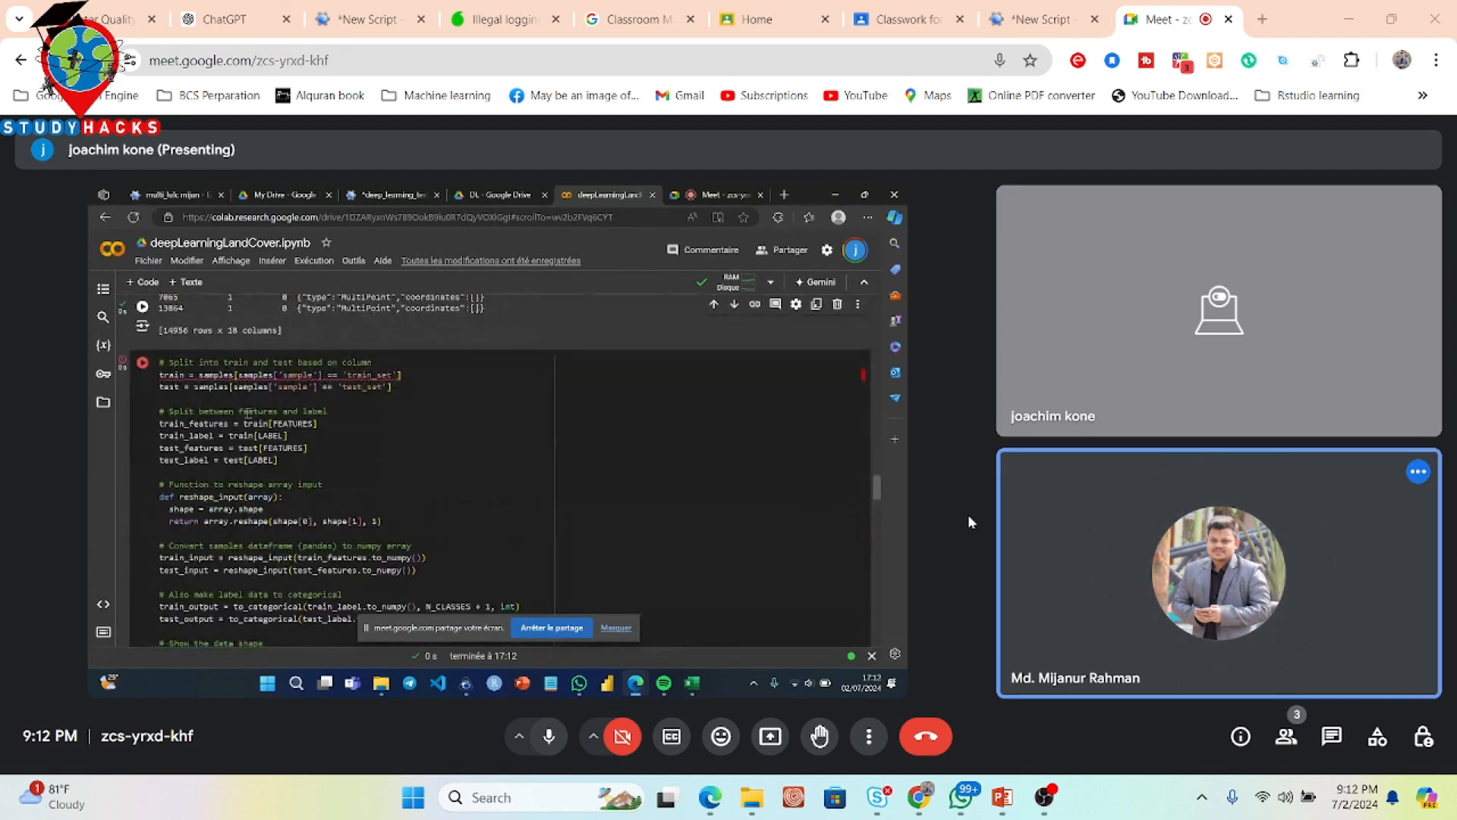
{"action": "double_click", "coordinate": [253, 374]}
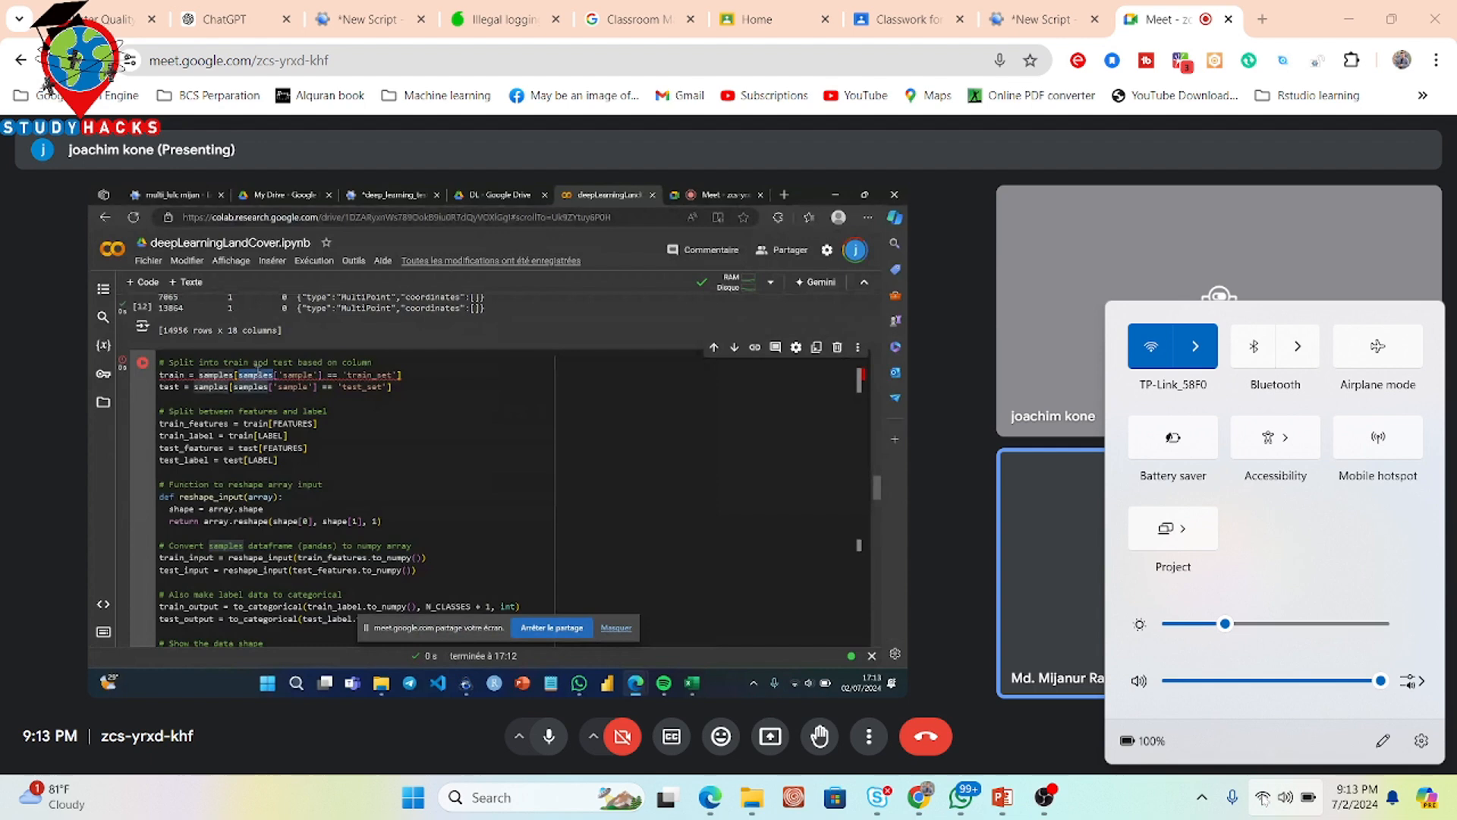
- Reconnect Windows to the available Wi-Fi network so Meet rejoins the call
{"action": "left_click", "coordinate": [1196, 346]}
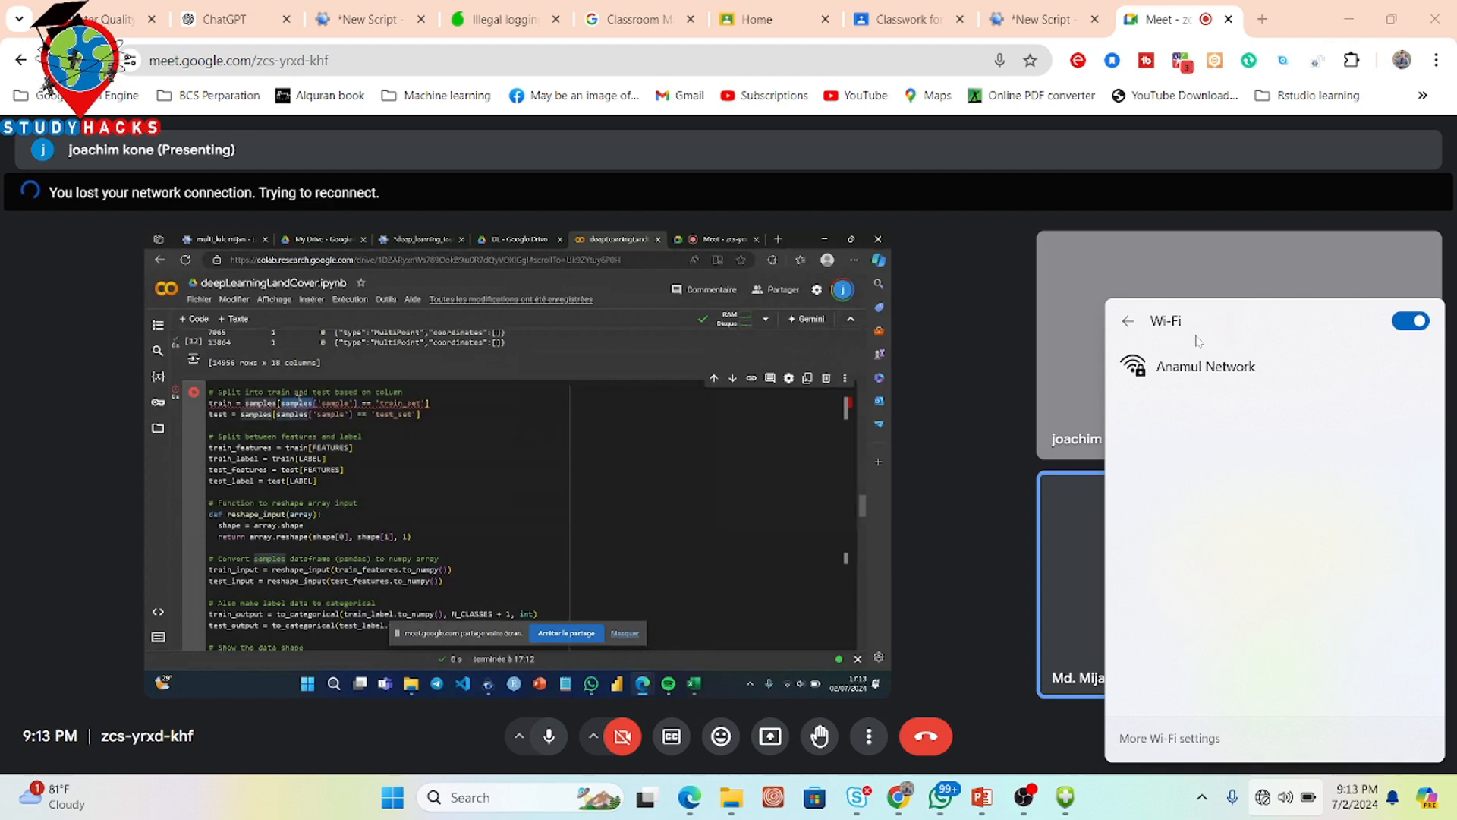
{"action": "left_click", "coordinate": [1205, 365]}
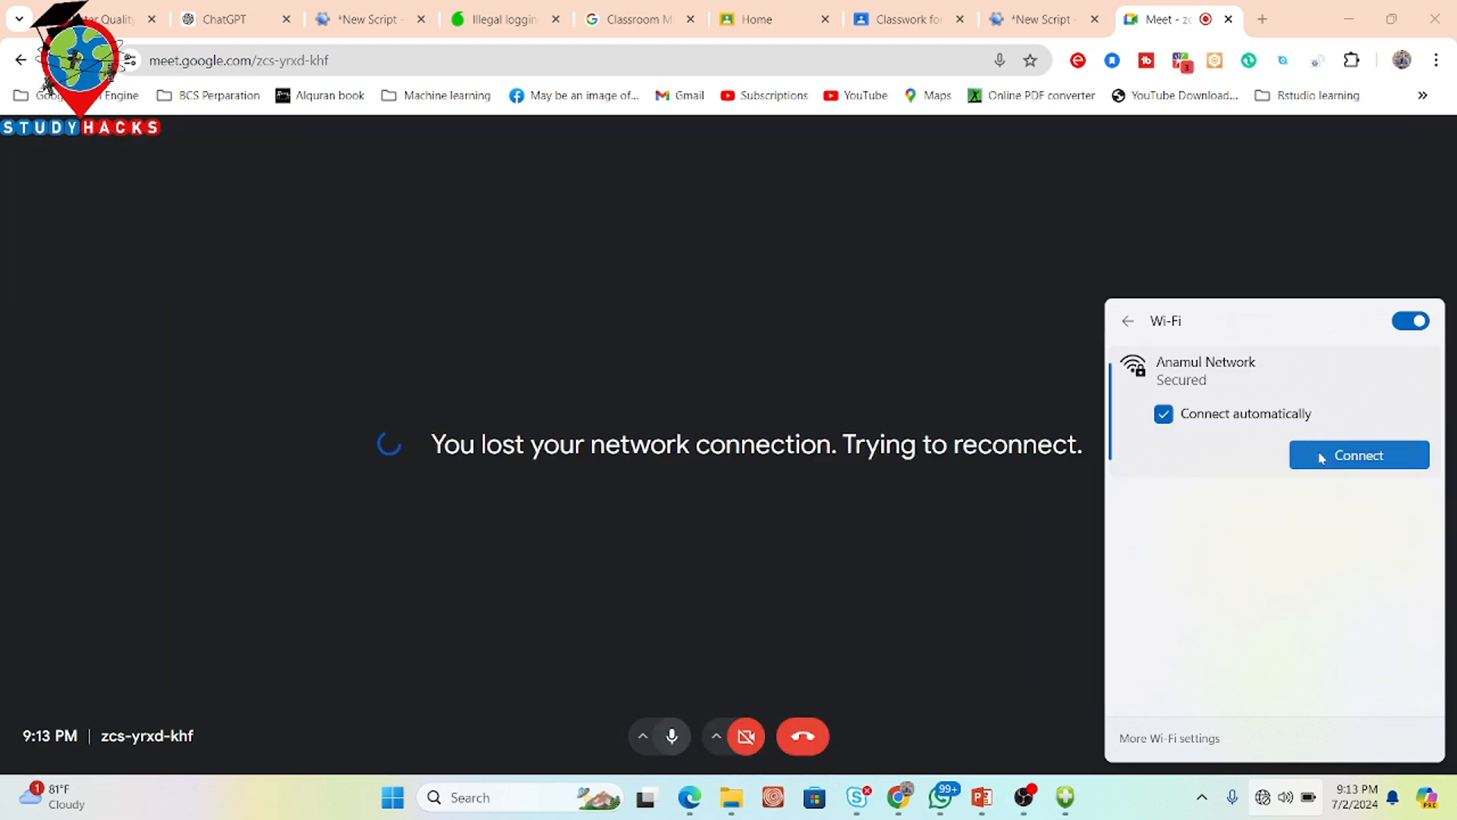
{"action": "left_click", "coordinate": [1358, 454]}
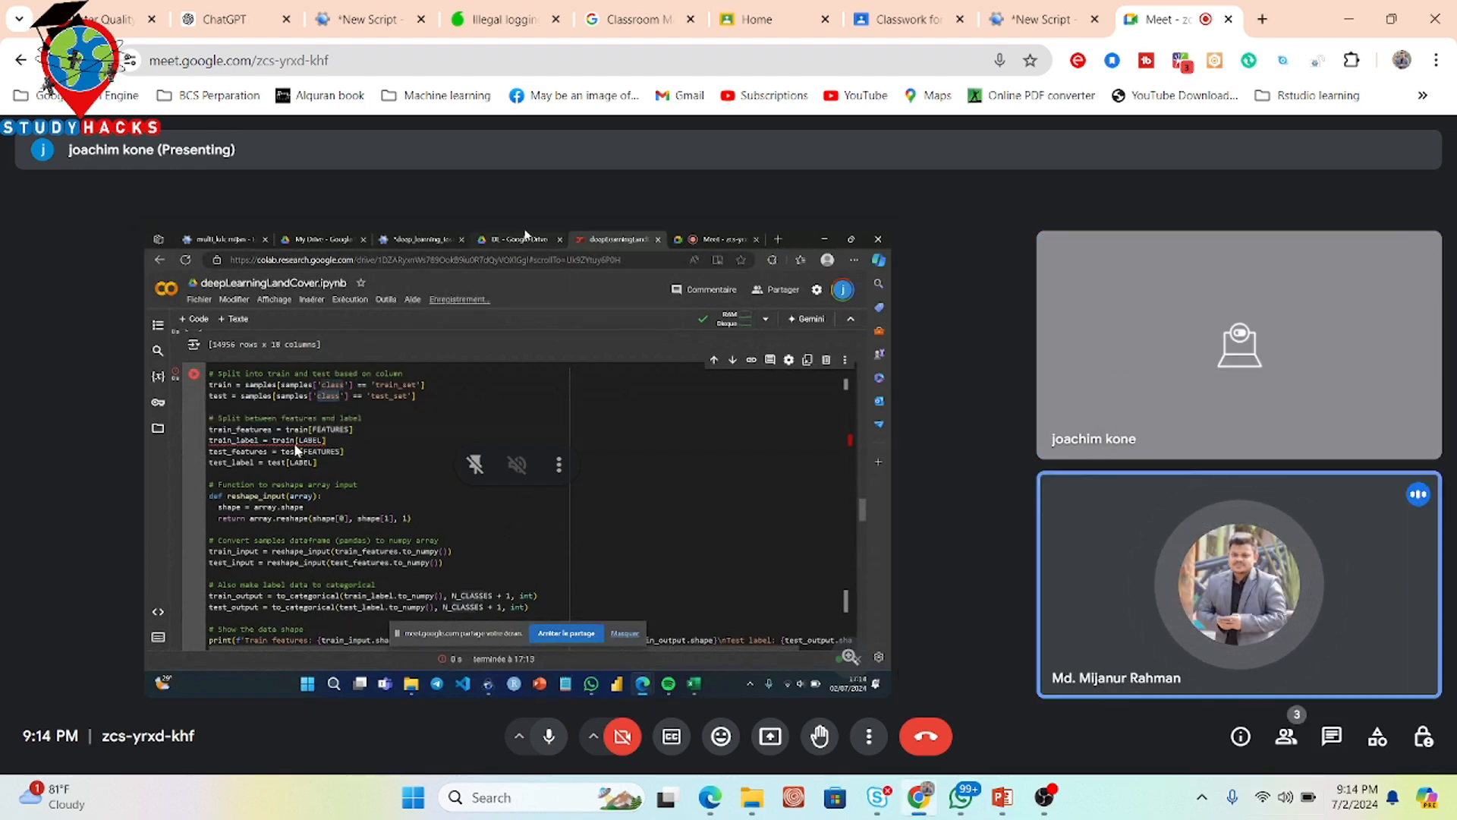
- Place the cursor in the train_label line to begin rewriting label selection
{"action": "left_click", "coordinate": [516, 240]}
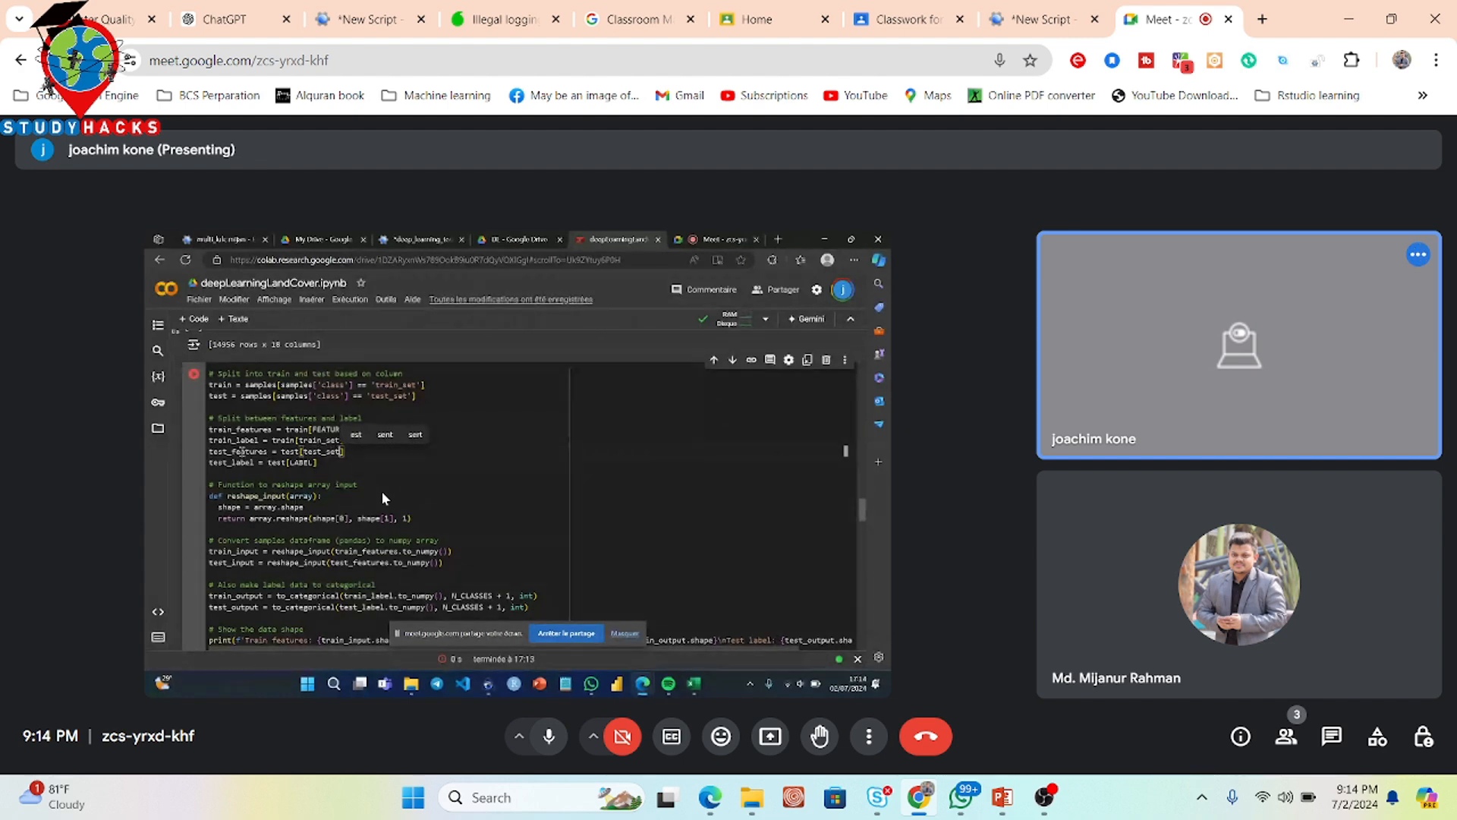
{"action": "double_click", "coordinate": [236, 450]}
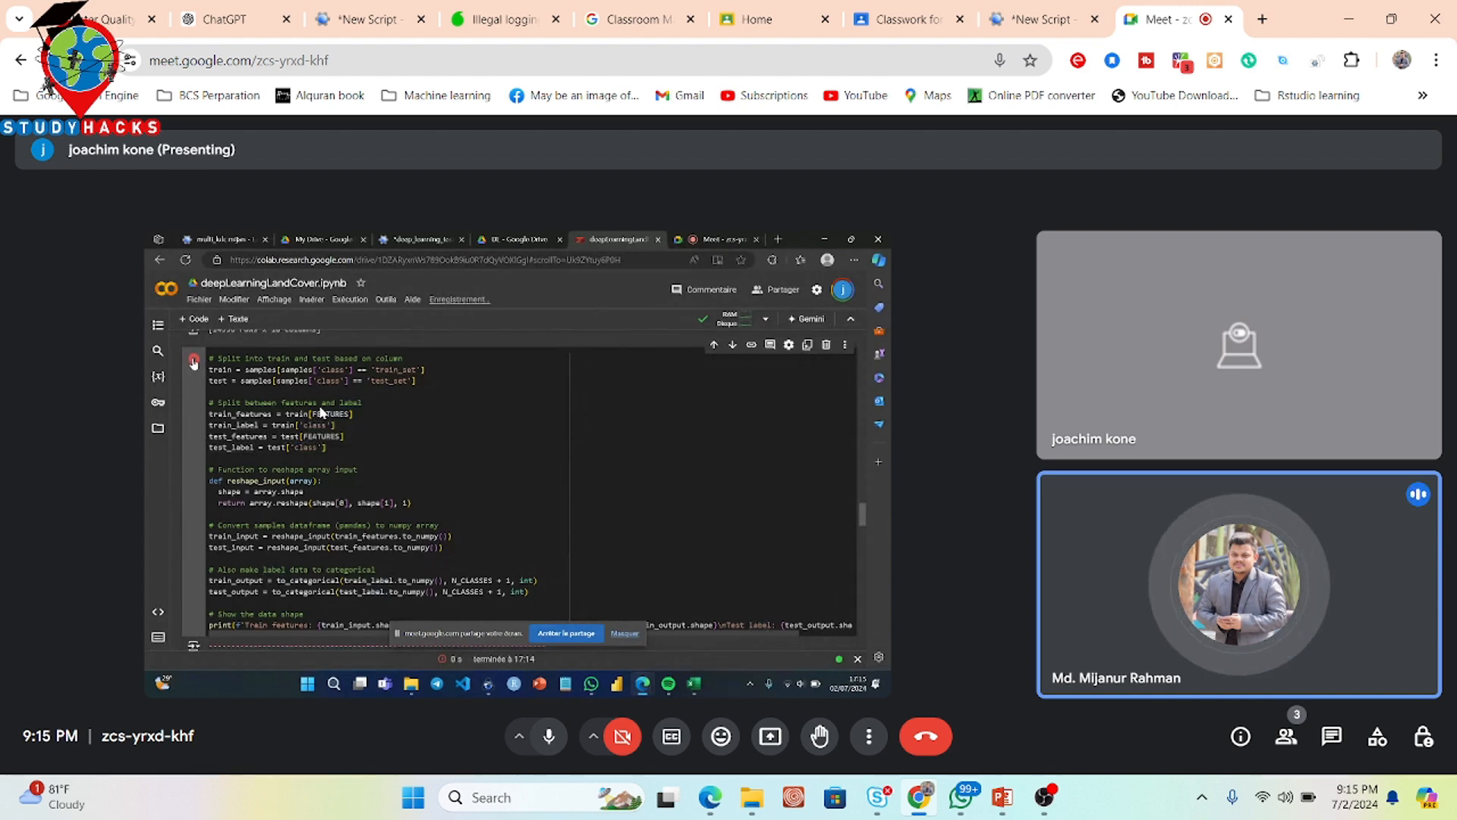
- Run the split cell, printing feature shapes (8, 12, 1) and label shapes (8, 6)
{"action": "left_click", "coordinate": [194, 360]}
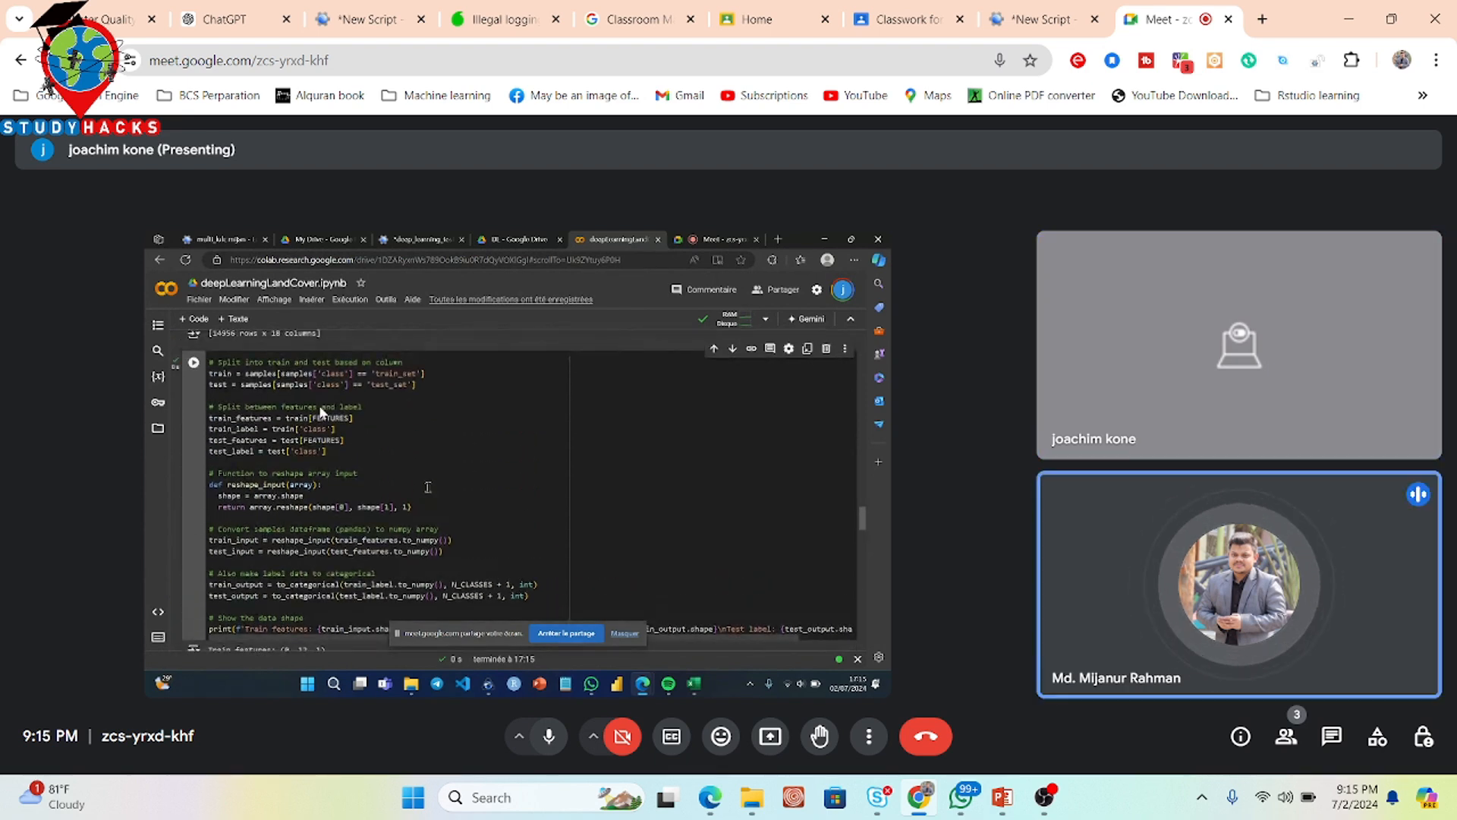
{"action": "scroll", "scroll_direction": "down", "scroll_amount": 3}
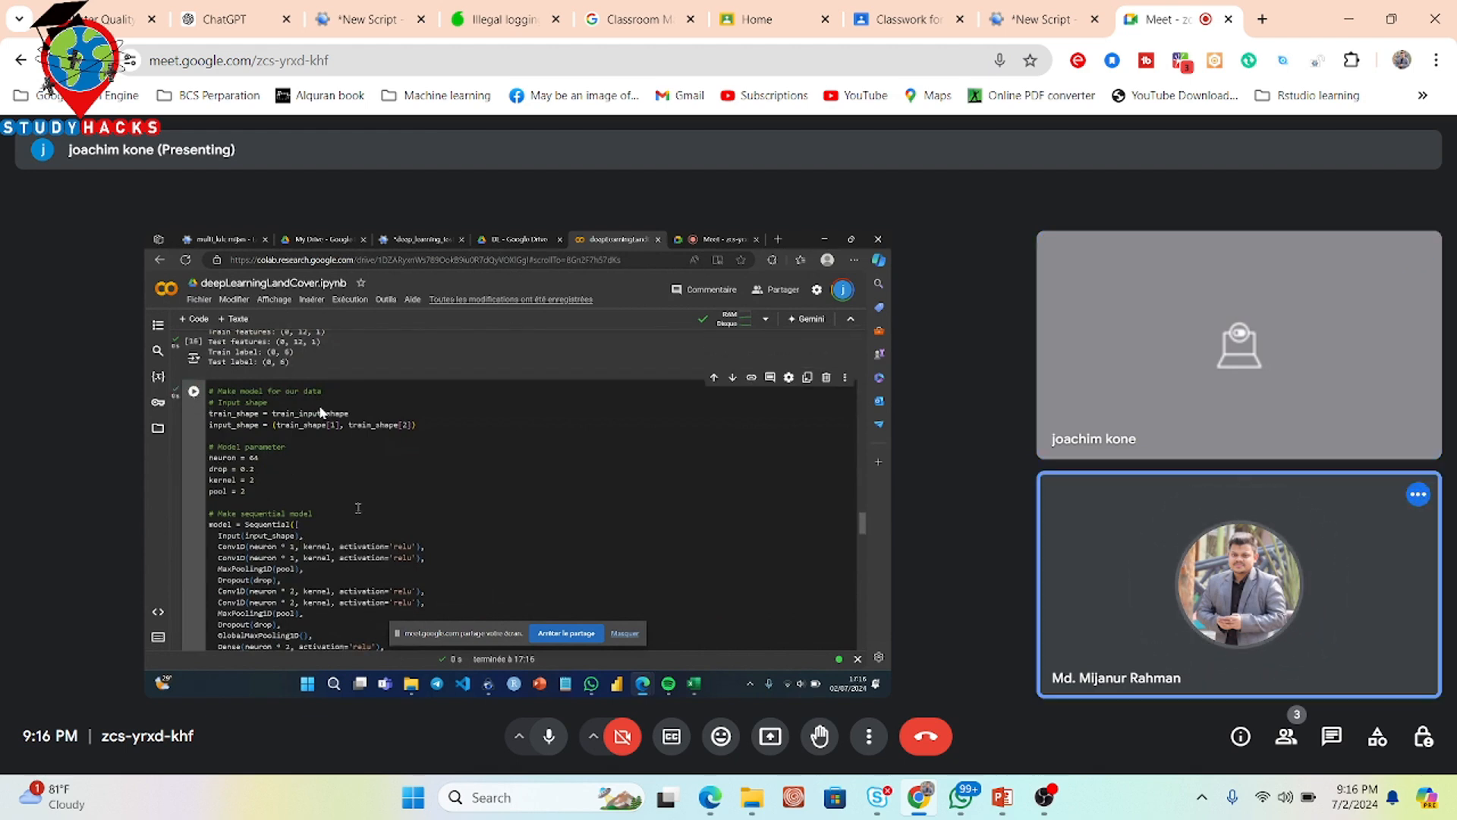
- Scroll past the 83,014-parameter model summary and run the Train the model cell
{"action": "scroll", "scroll_direction": "down", "scroll_amount": 3}
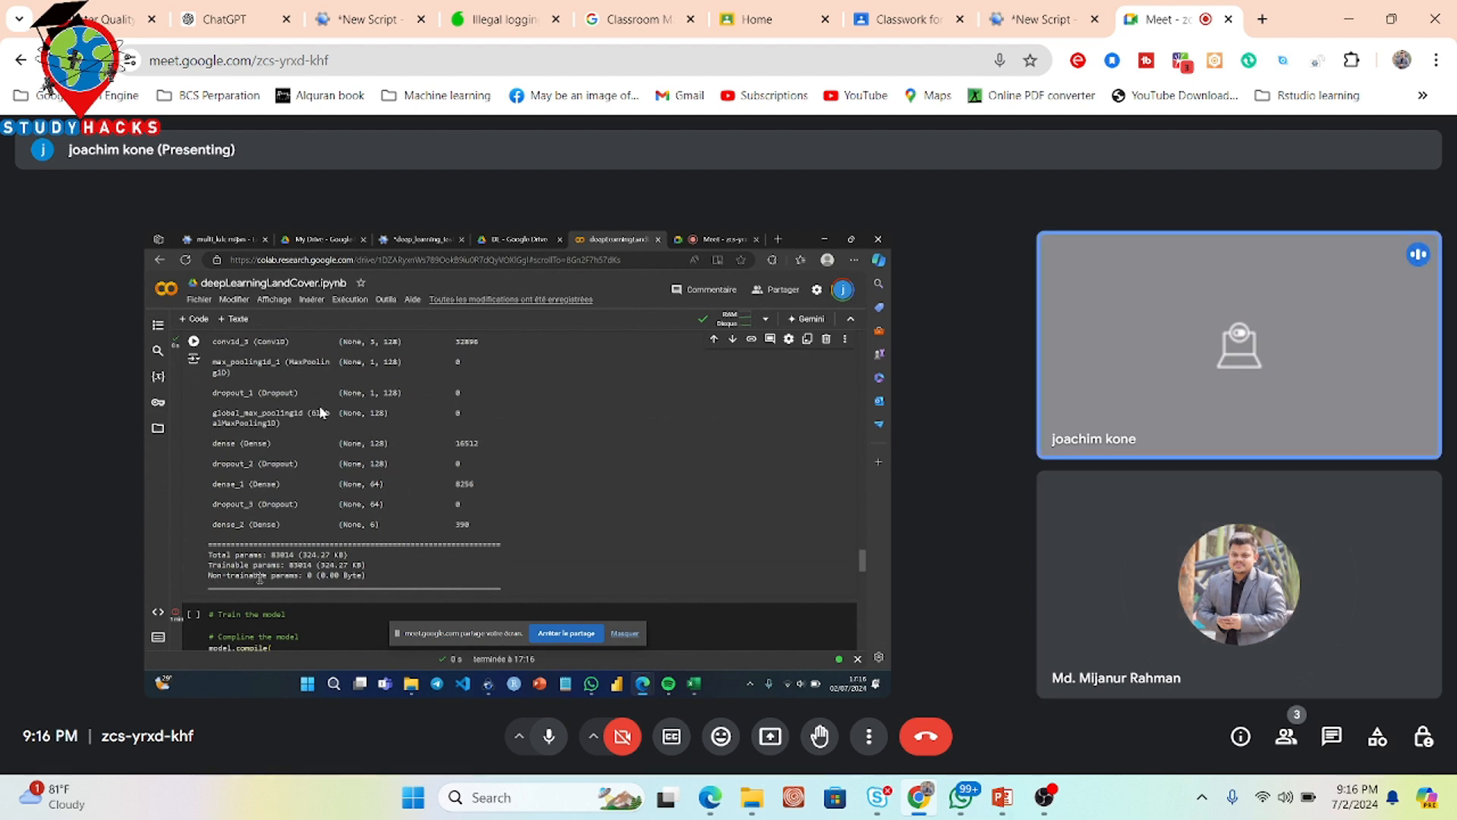
{"action": "mouse_move", "coordinate": [339, 584]}
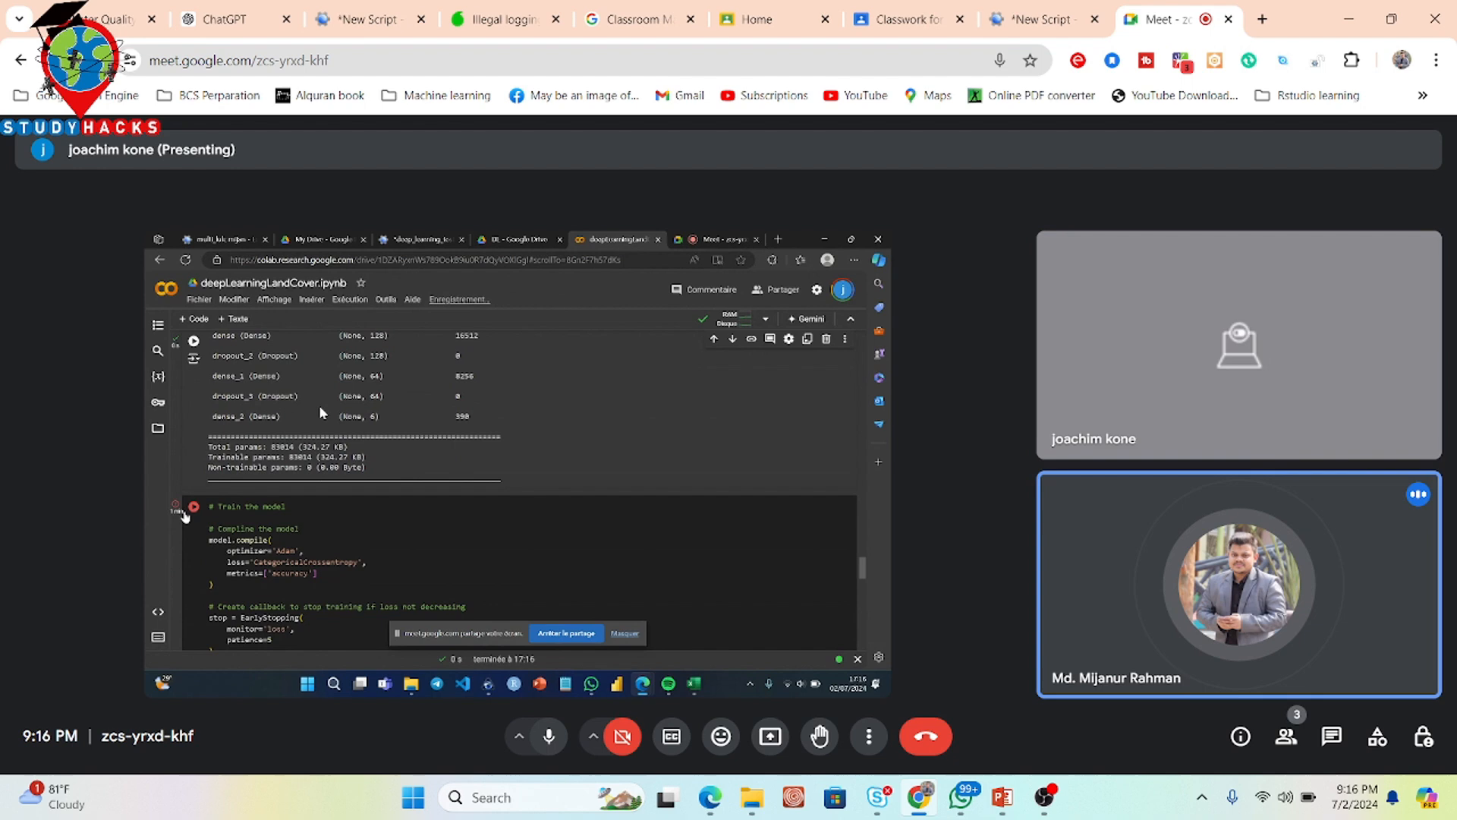
{"action": "left_click", "coordinate": [194, 506]}
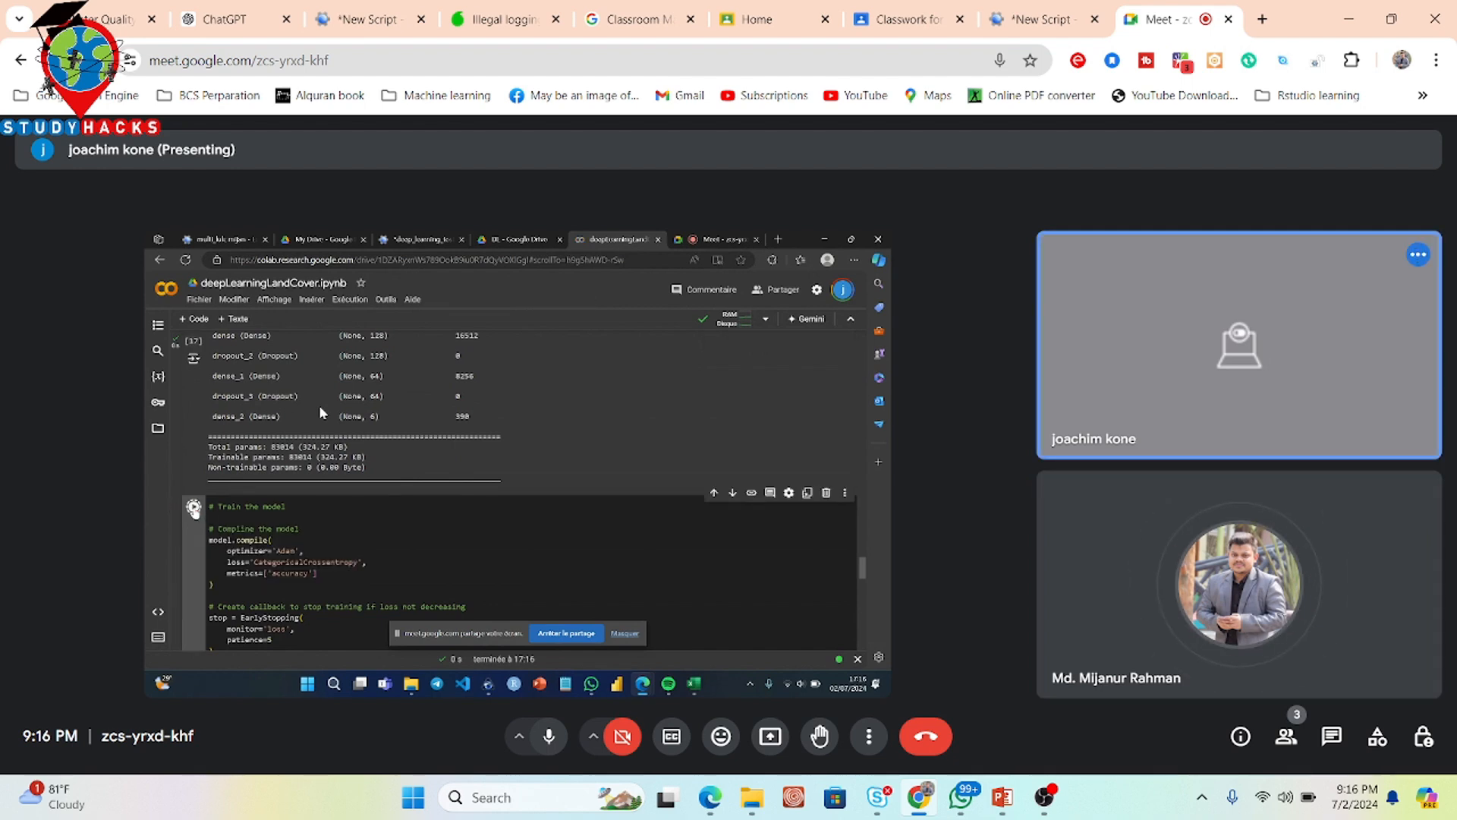